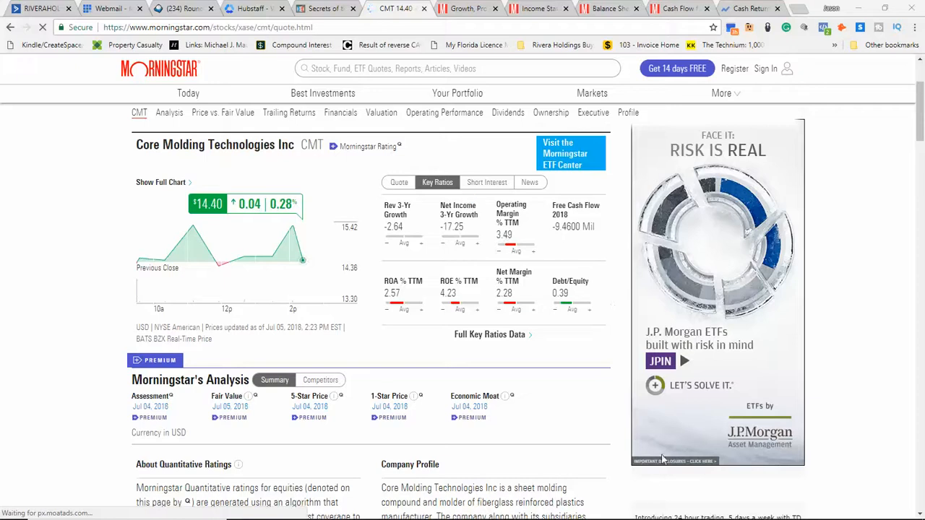
{"action": "mouse_move", "coordinate": [914, 243]}
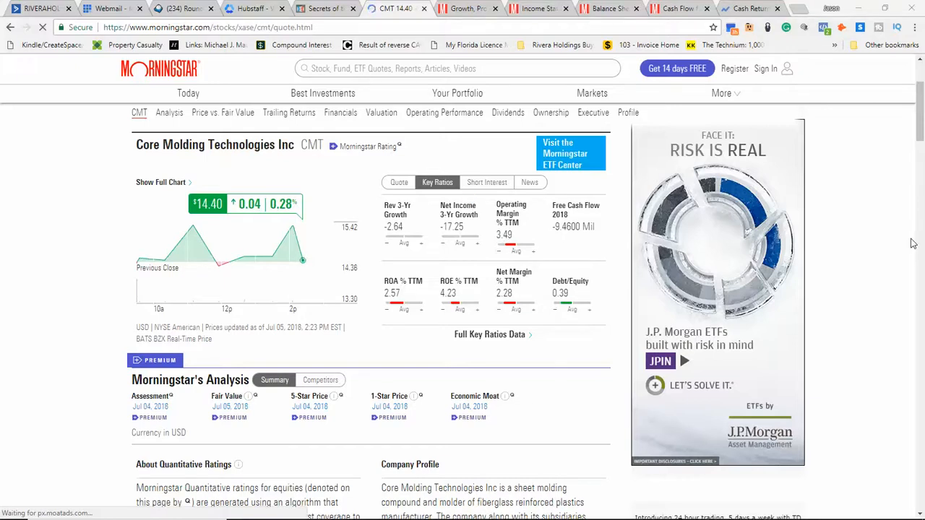
{"action": "mouse_move", "coordinate": [873, 246]}
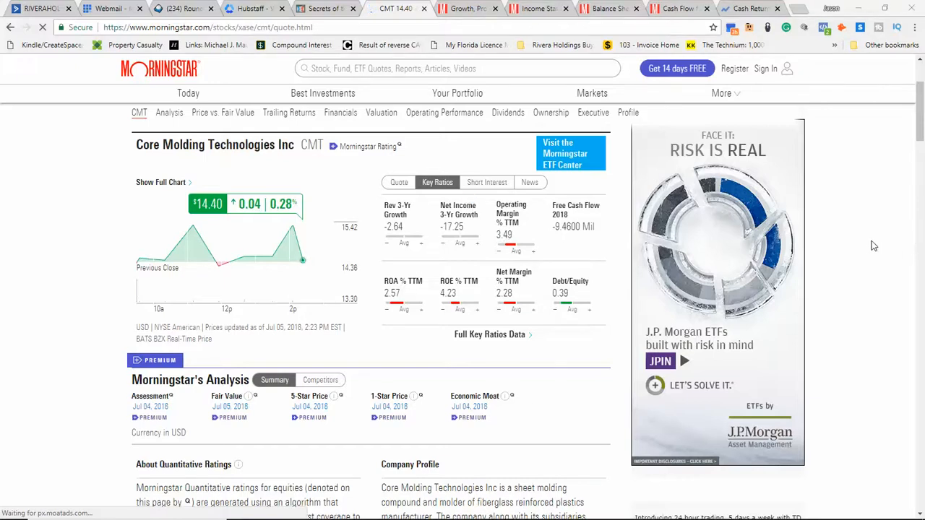
{"action": "mouse_move", "coordinate": [701, 228]}
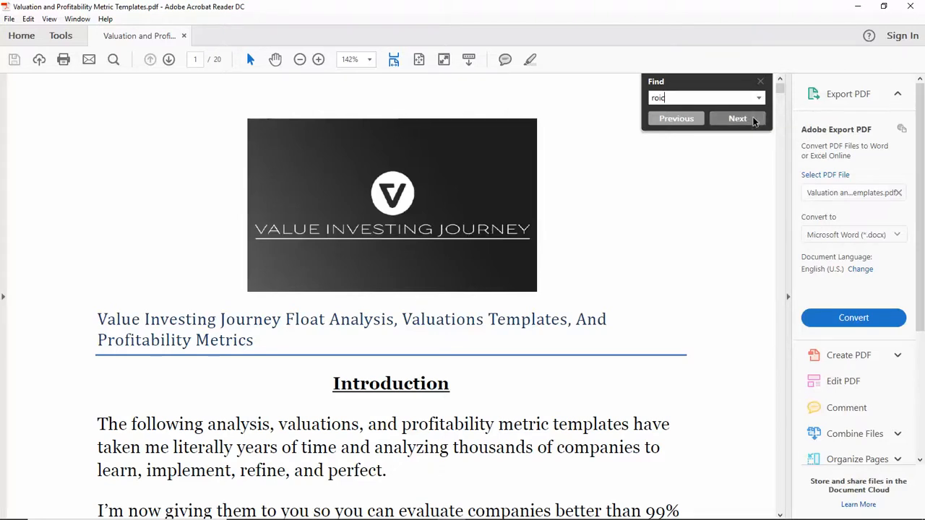
- Step through the 'roic' matches to page 11's Return On Invested Capital heading
{"action": "left_click", "coordinate": [738, 119]}
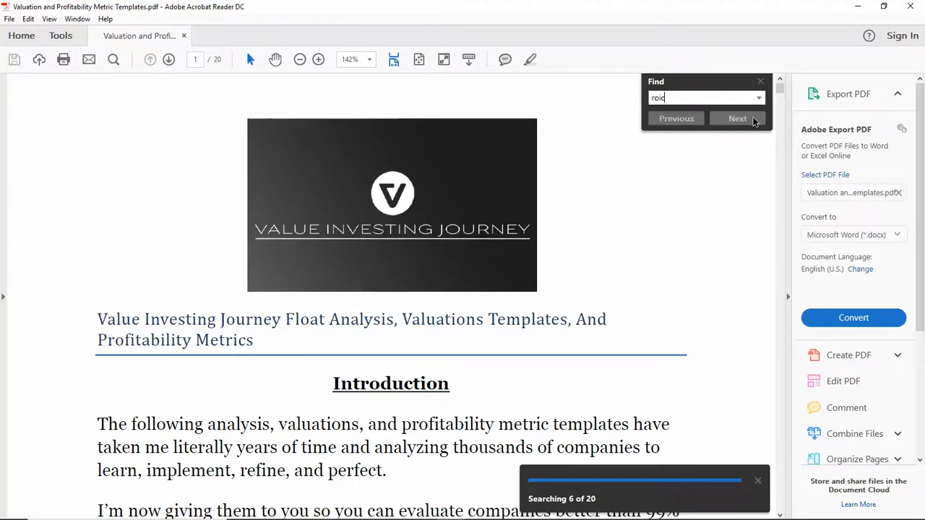
{"action": "left_click", "coordinate": [737, 118]}
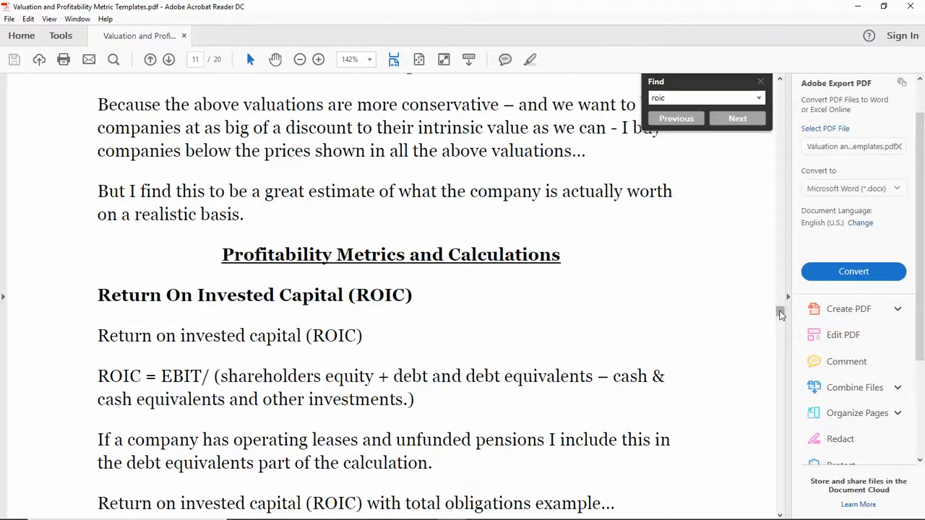
{"action": "scroll", "scroll_direction": "down", "scroll_amount": 3}
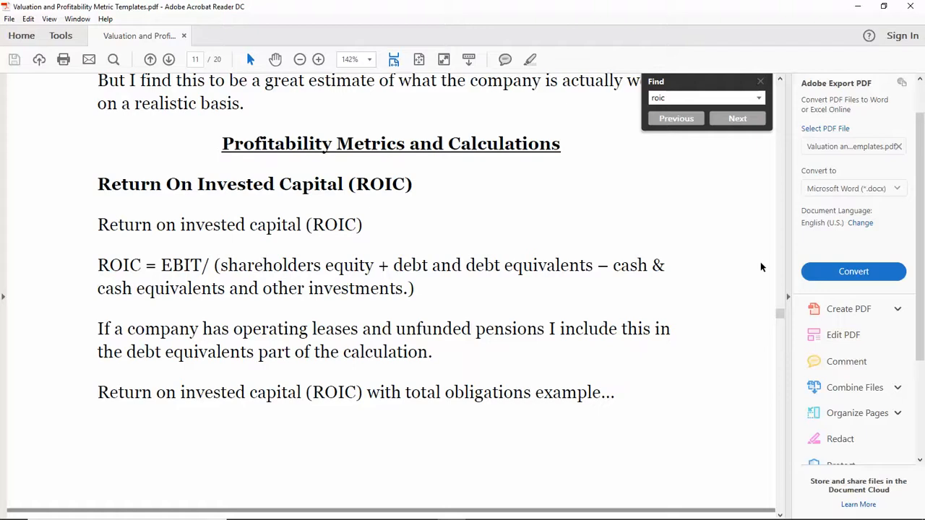
{"action": "mouse_move", "coordinate": [161, 265]}
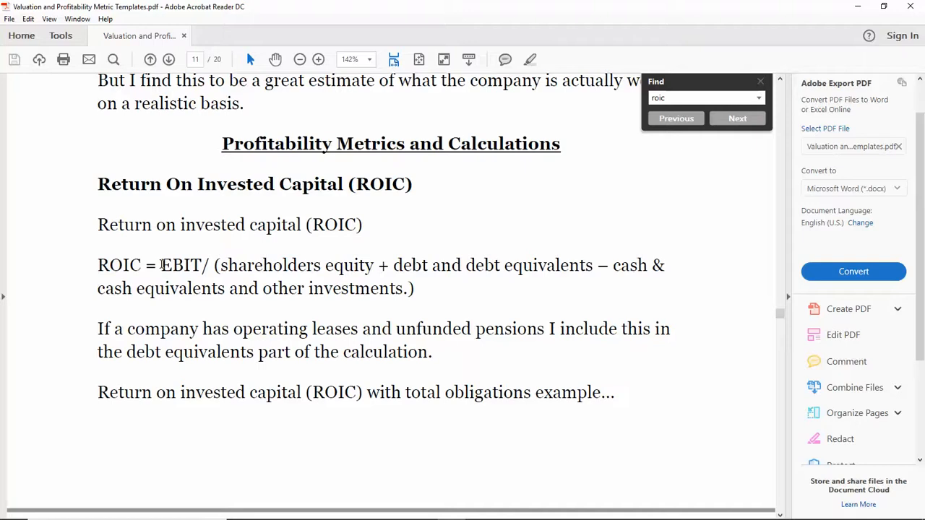
{"action": "double_click", "coordinate": [182, 265]}
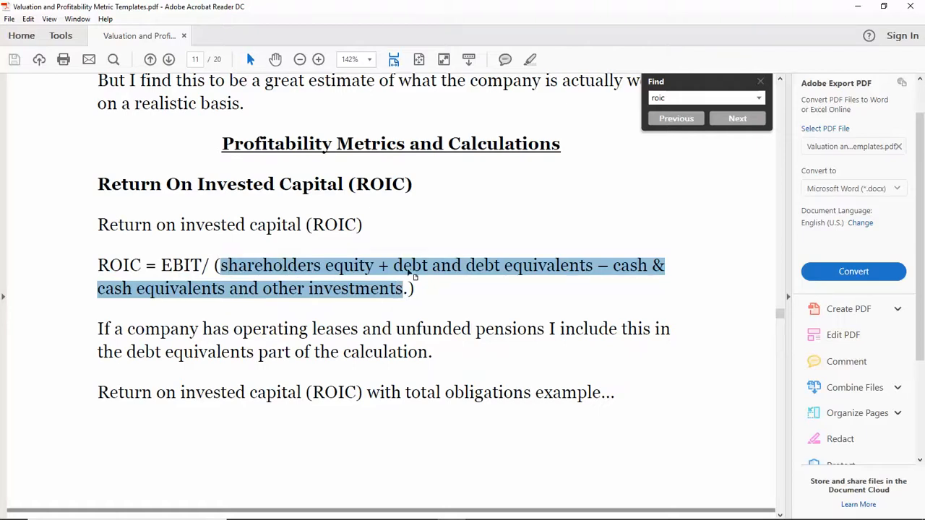
{"action": "mouse_move", "coordinate": [511, 273]}
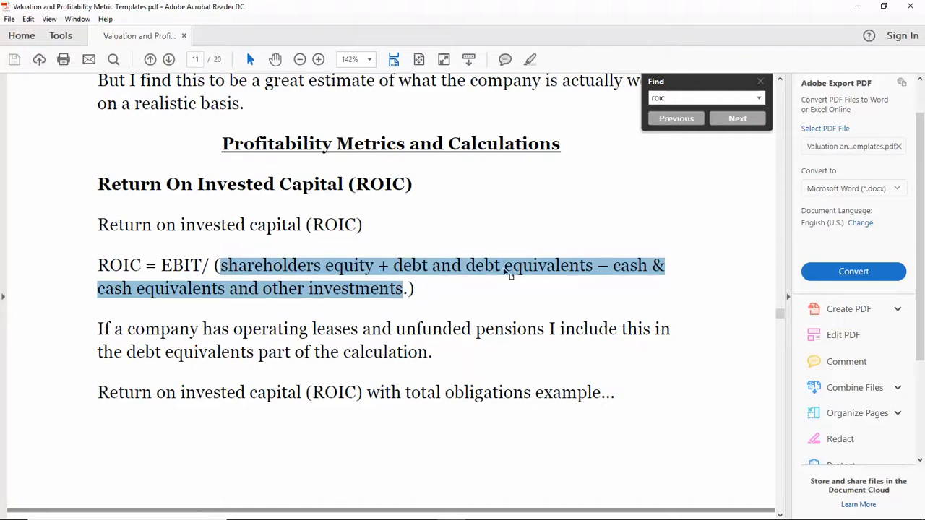
{"action": "mouse_move", "coordinate": [344, 301]}
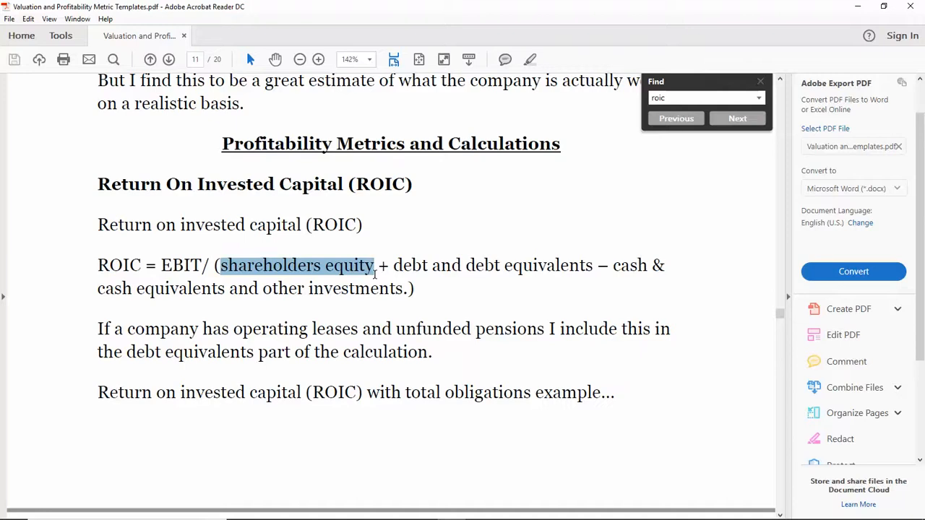
{"action": "mouse_move", "coordinate": [231, 248]}
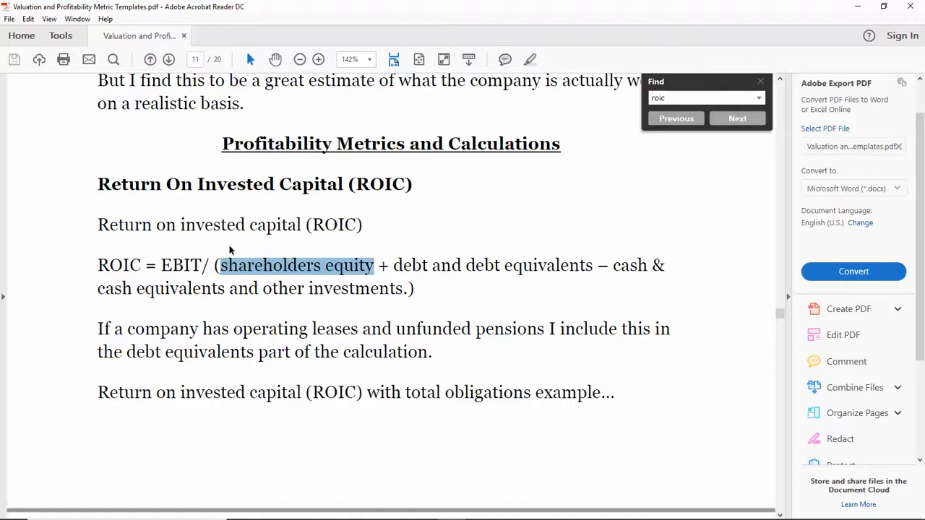
{"action": "mouse_move", "coordinate": [318, 198]}
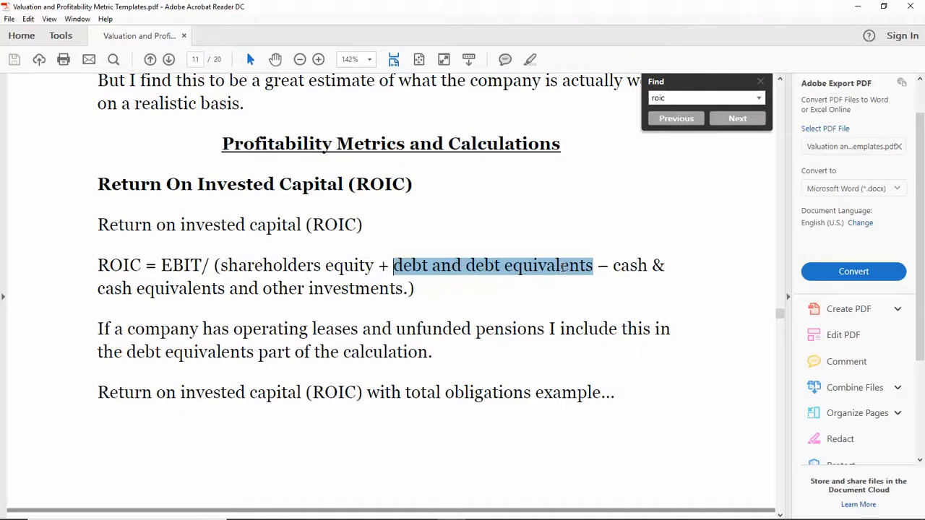
{"action": "mouse_move", "coordinate": [322, 236]}
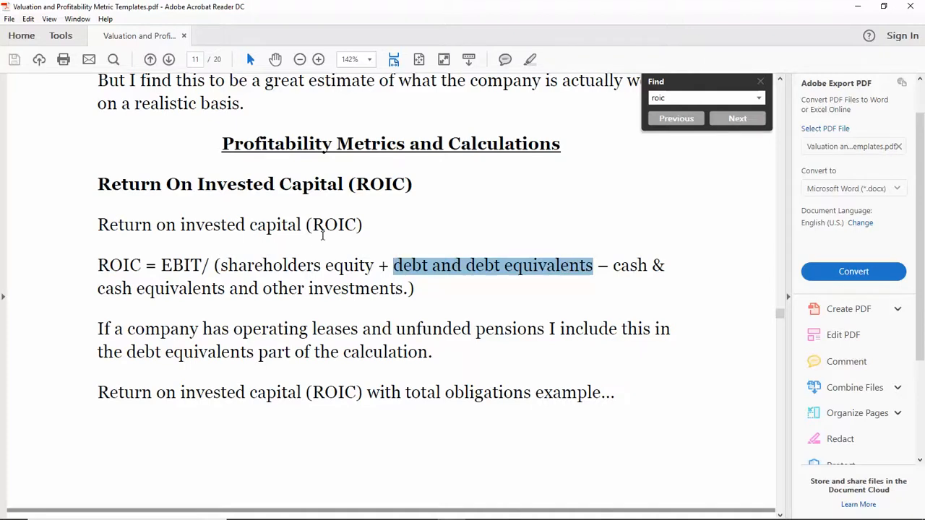
{"action": "mouse_move", "coordinate": [456, 273]}
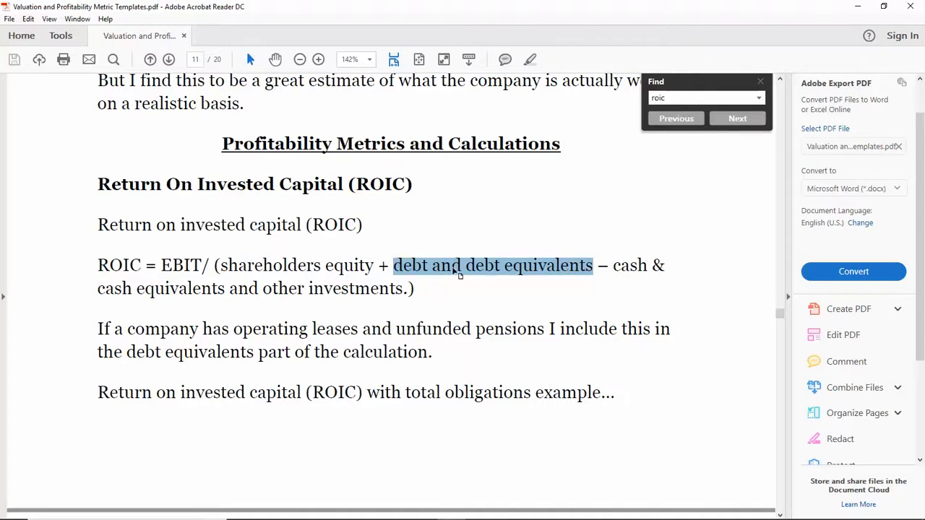
{"action": "mouse_move", "coordinate": [422, 173]}
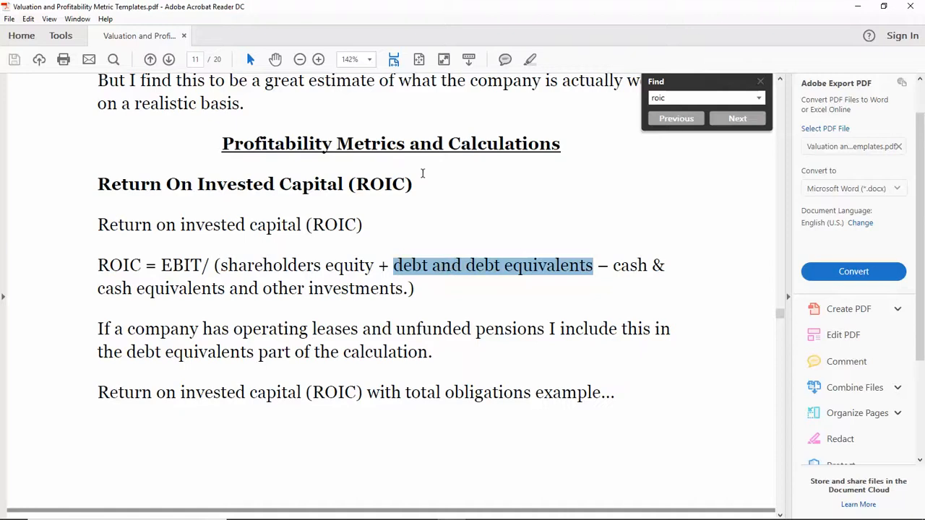
{"action": "mouse_move", "coordinate": [454, 254]}
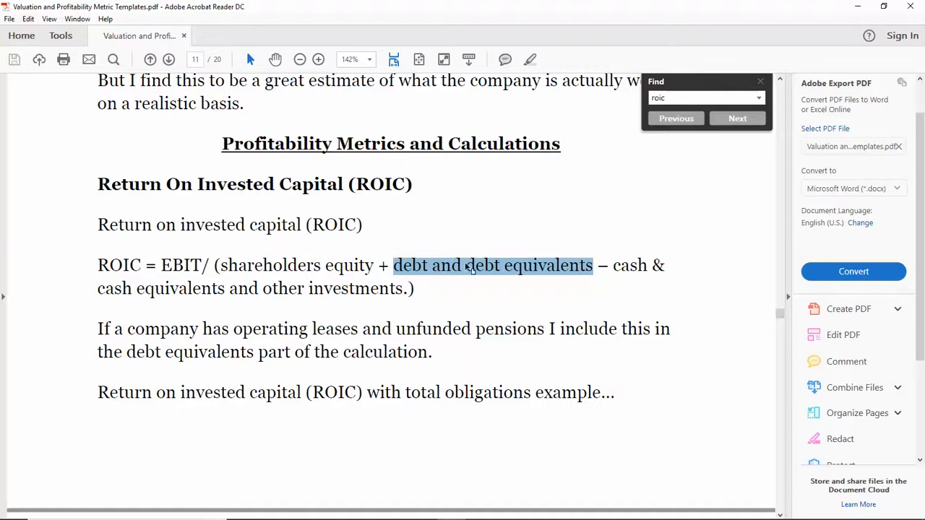
{"action": "mouse_move", "coordinate": [485, 269]}
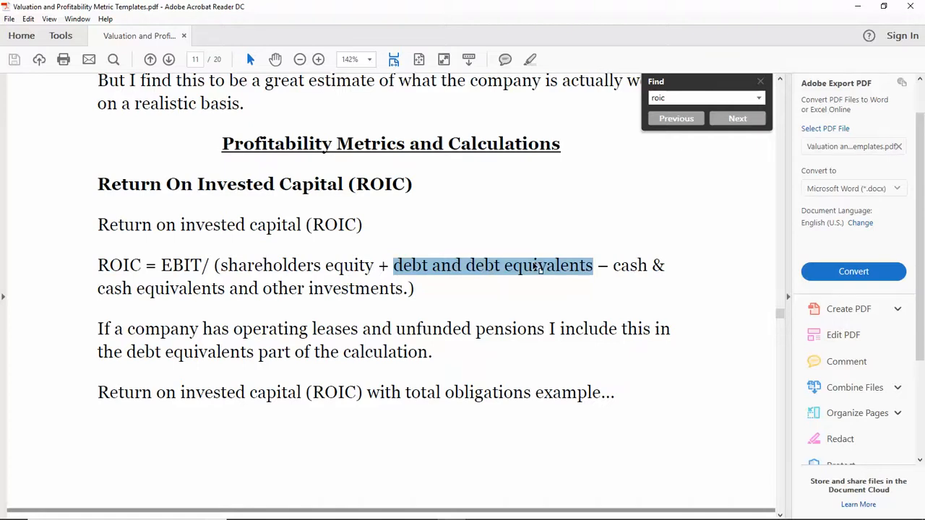
{"action": "mouse_move", "coordinate": [448, 246]}
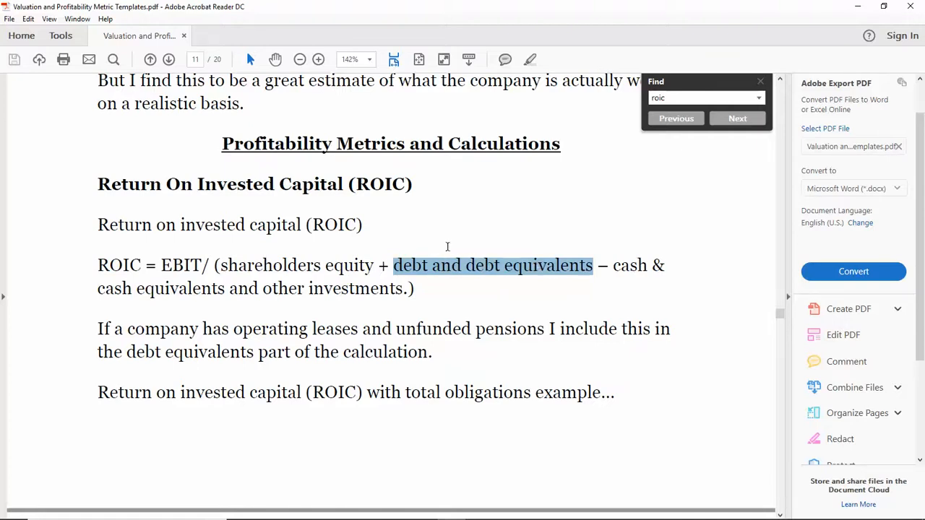
{"action": "mouse_move", "coordinate": [433, 273]}
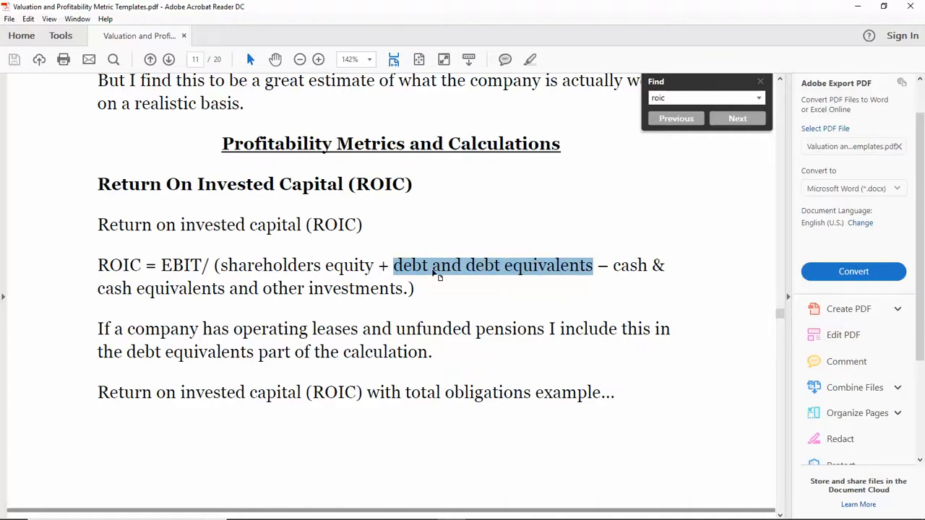
{"action": "mouse_move", "coordinate": [506, 273]}
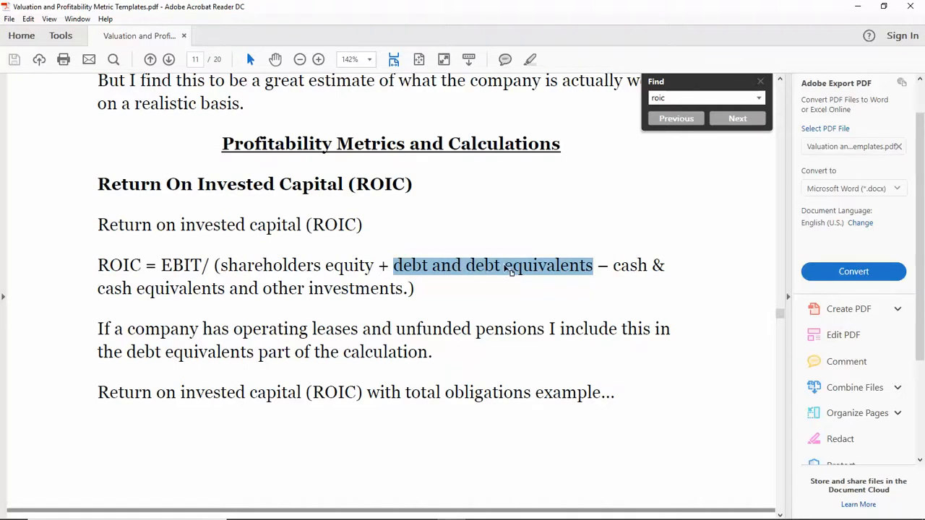
{"action": "mouse_move", "coordinate": [517, 278]}
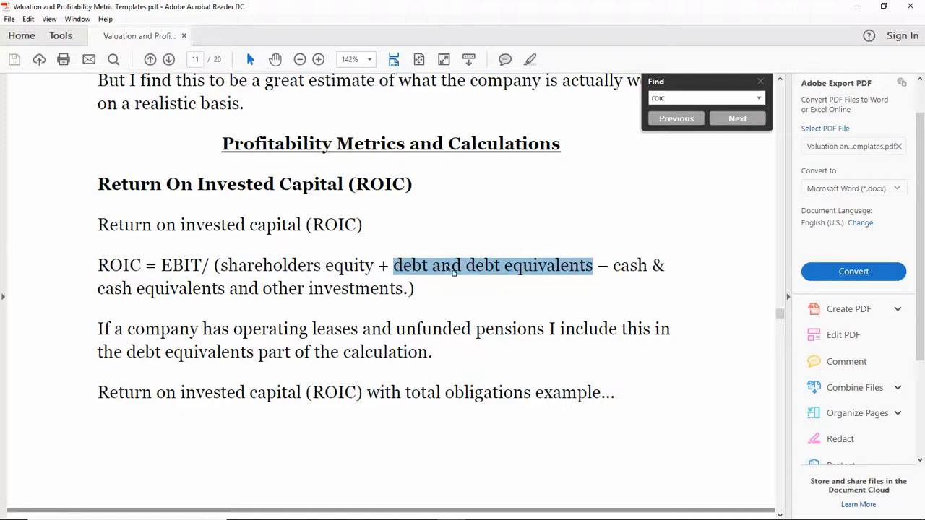
{"action": "mouse_move", "coordinate": [613, 264]}
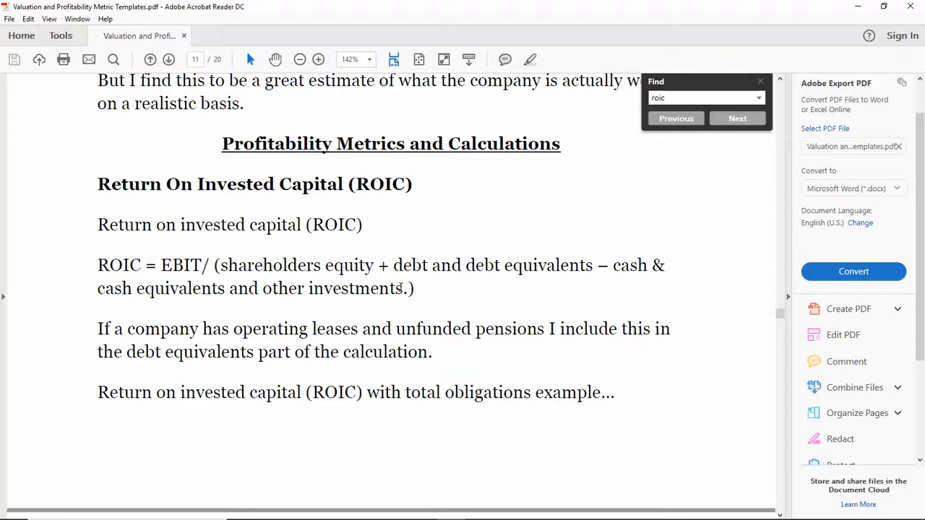
{"action": "double_click", "coordinate": [356, 288]}
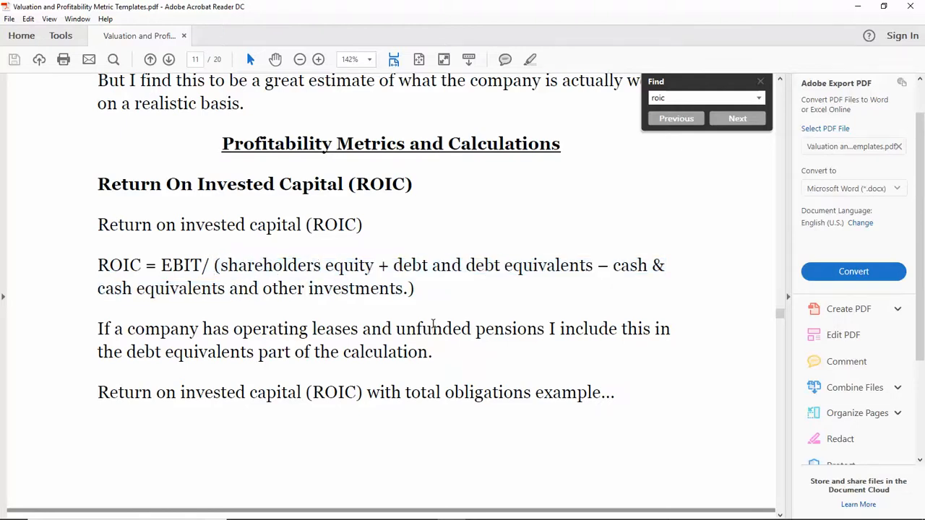
{"action": "mouse_move", "coordinate": [102, 321]}
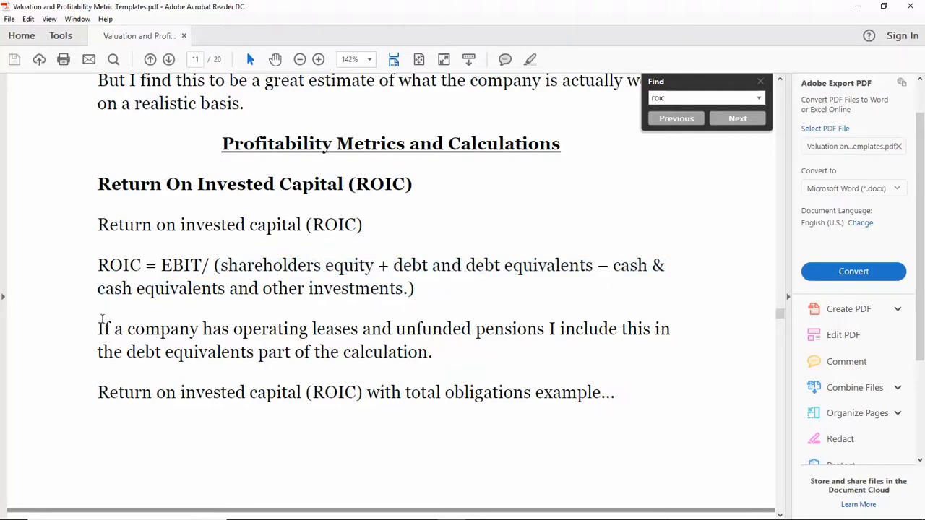
{"action": "left_click_drag", "start_coordinate": [98, 329], "coordinate": [433, 352]}
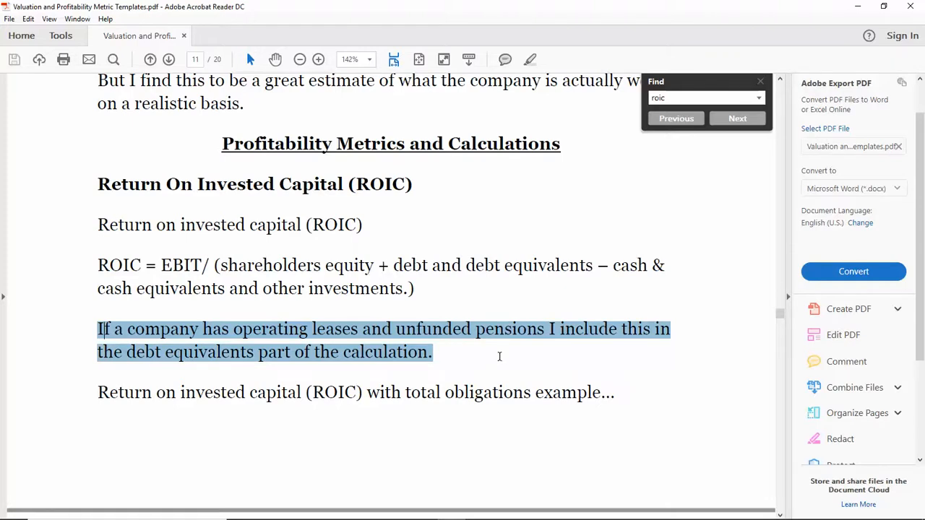
{"action": "mouse_move", "coordinate": [500, 362]}
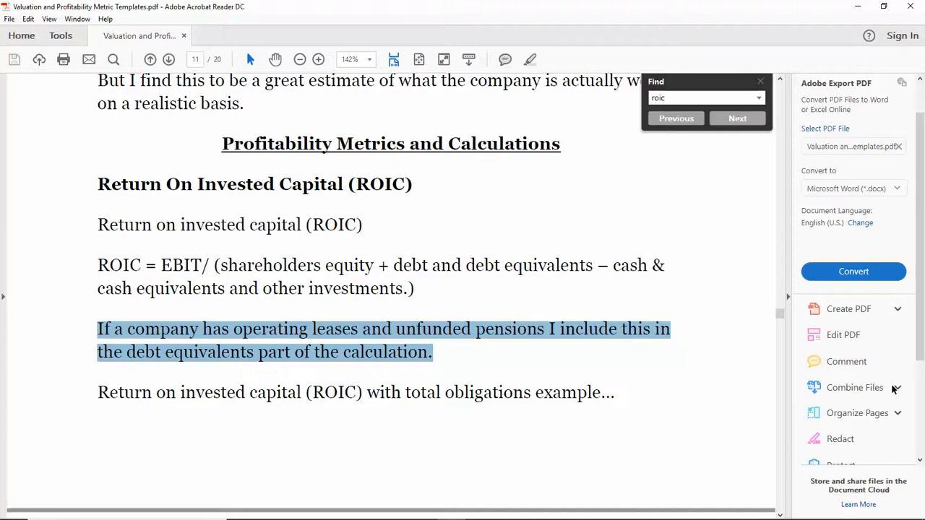
{"action": "scroll", "scroll_direction": "down", "scroll_amount": 3}
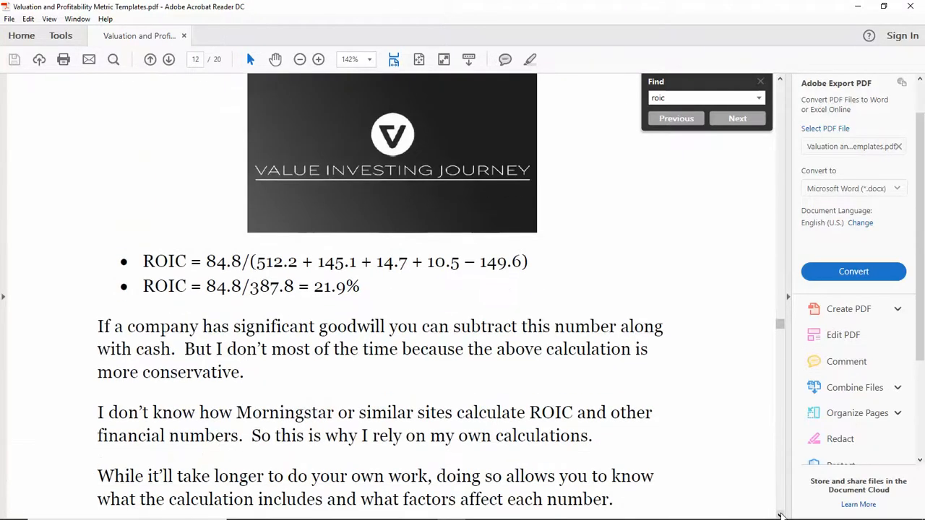
{"action": "scroll", "scroll_direction": "down", "scroll_amount": 3}
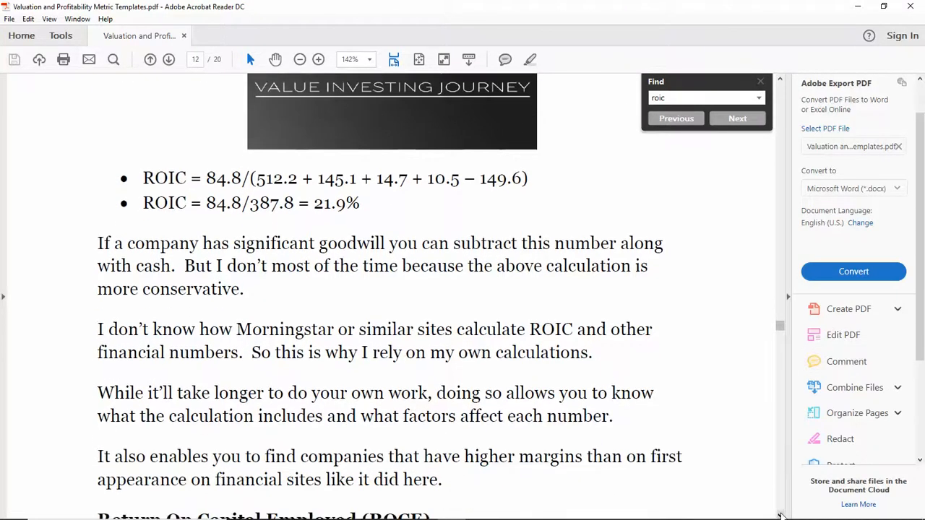
{"action": "scroll", "scroll_direction": "down", "scroll_amount": 3}
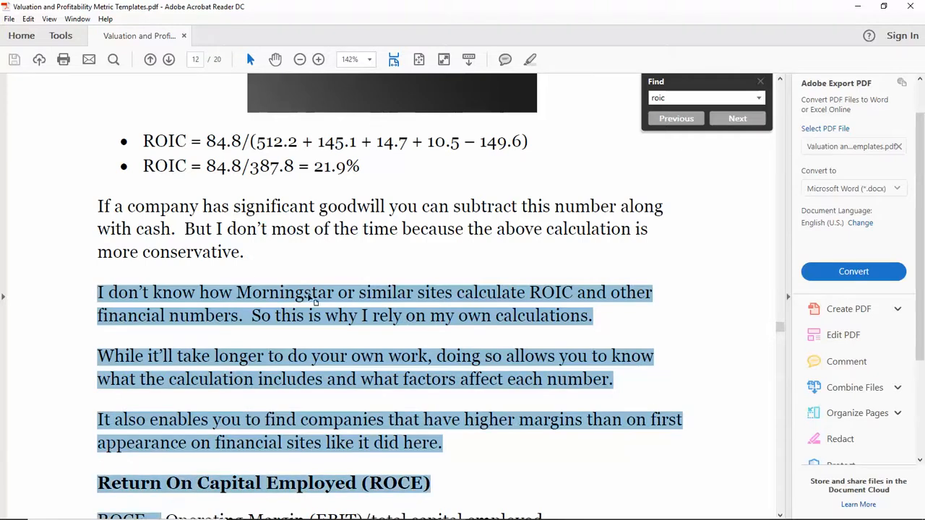
{"action": "mouse_move", "coordinate": [469, 294]}
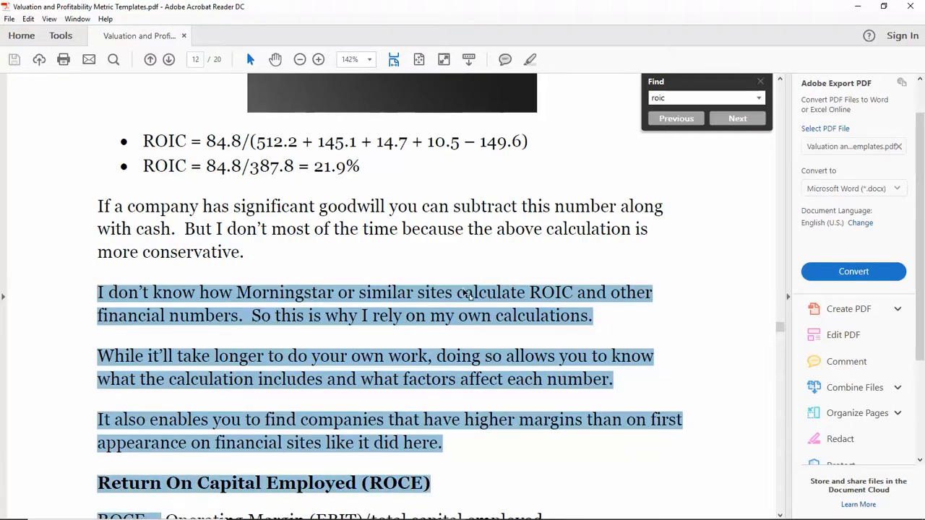
{"action": "mouse_move", "coordinate": [589, 323]}
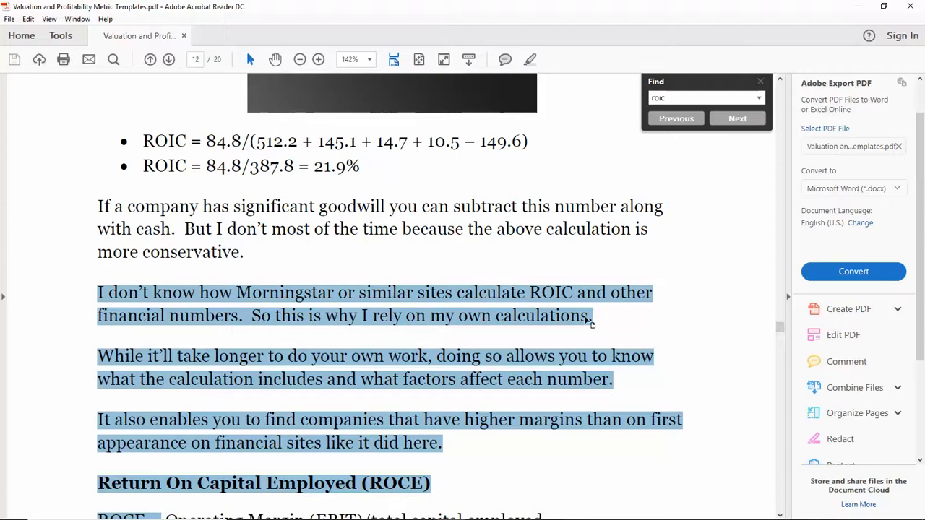
{"action": "mouse_move", "coordinate": [550, 318]}
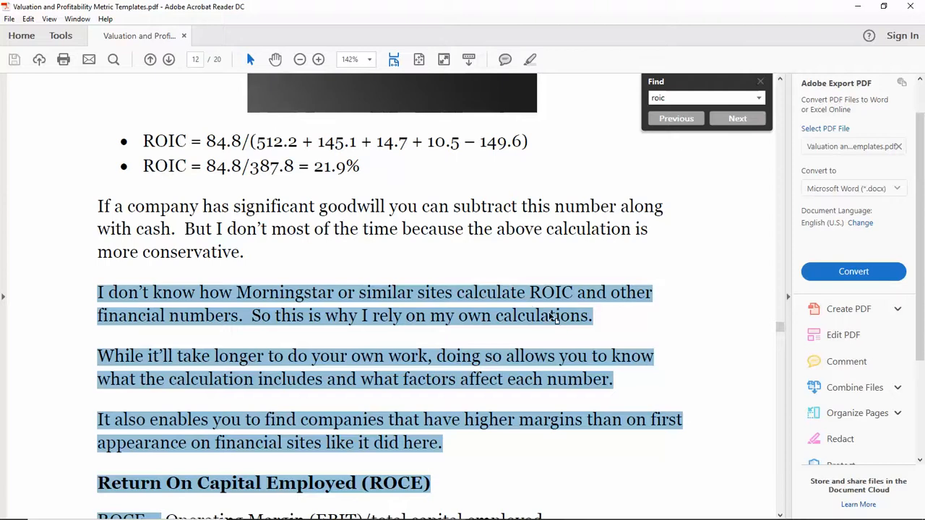
{"action": "mouse_move", "coordinate": [266, 293]}
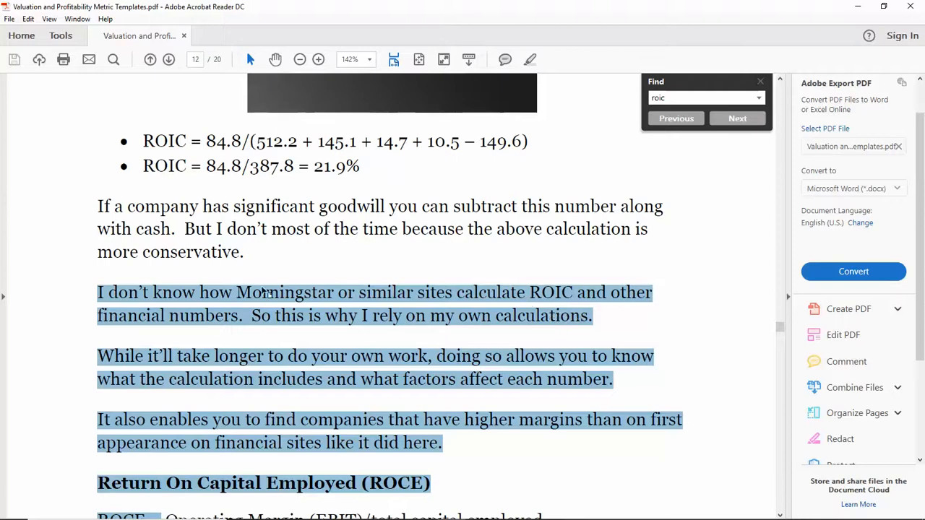
{"action": "mouse_move", "coordinate": [247, 337]}
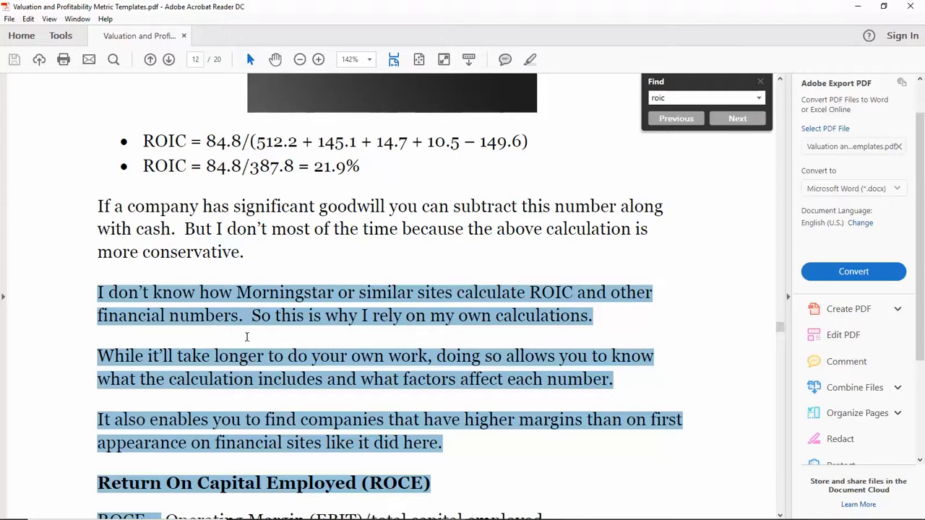
{"action": "mouse_move", "coordinate": [228, 370]}
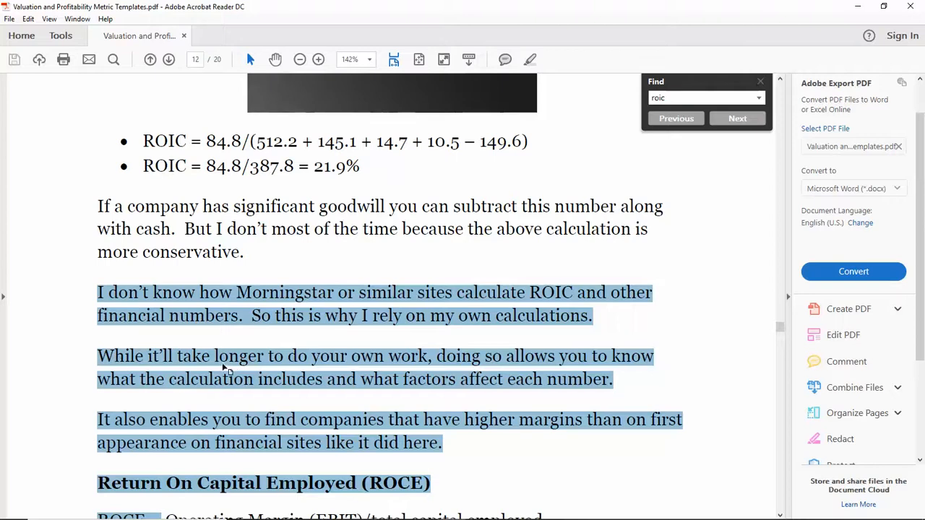
{"action": "mouse_move", "coordinate": [564, 365]}
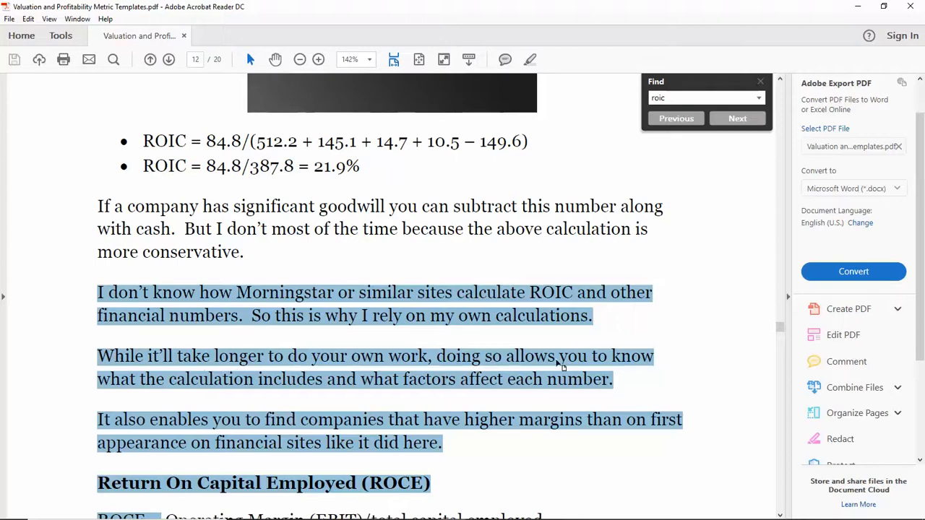
{"action": "left_click", "coordinate": [434, 355]}
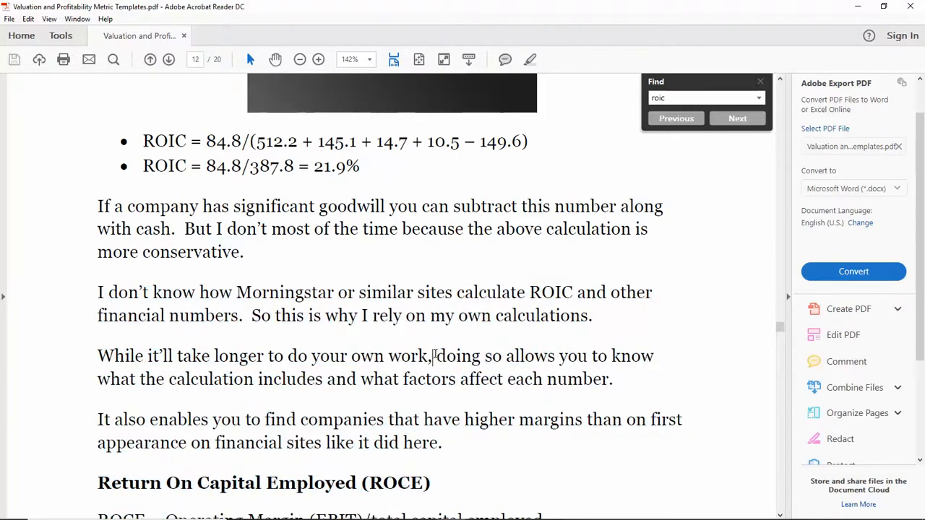
{"action": "left_click_drag", "start_coordinate": [435, 355], "coordinate": [609, 379]}
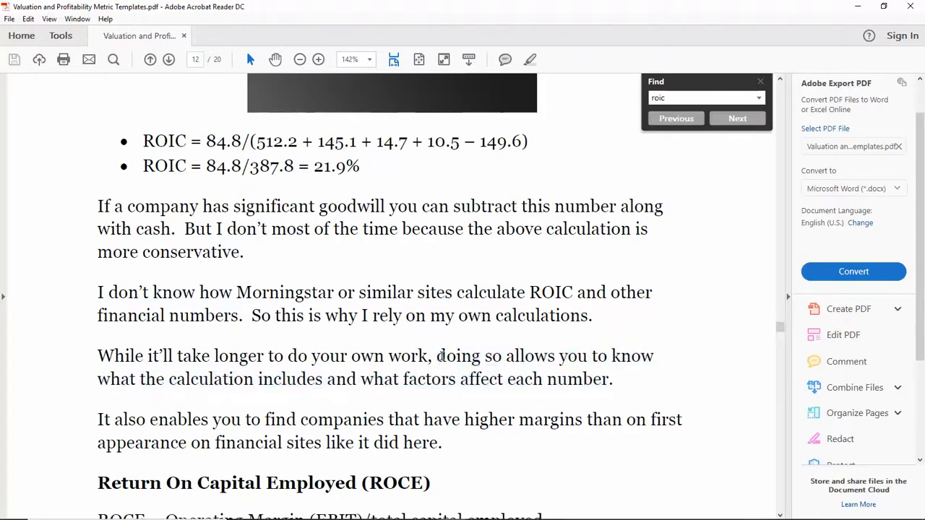
{"action": "left_click_drag", "start_coordinate": [436, 355], "coordinate": [544, 379]}
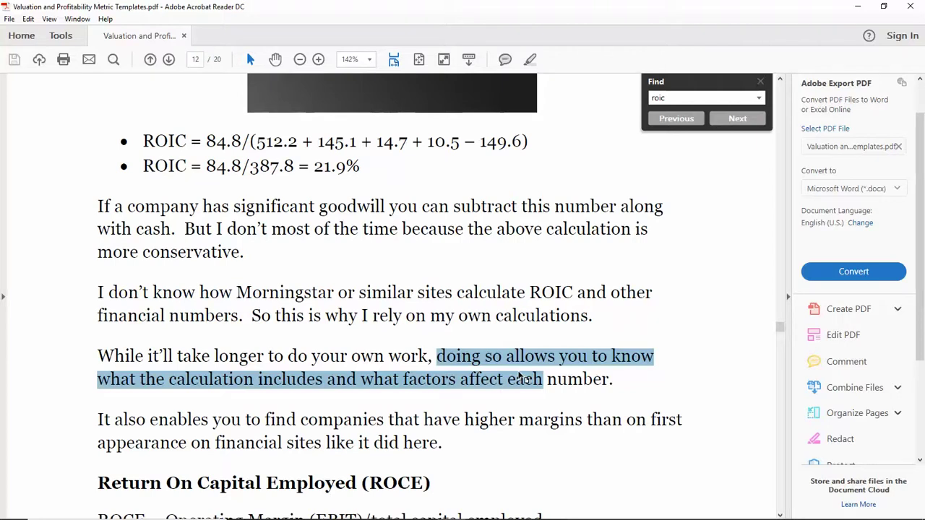
{"action": "mouse_move", "coordinate": [234, 130]}
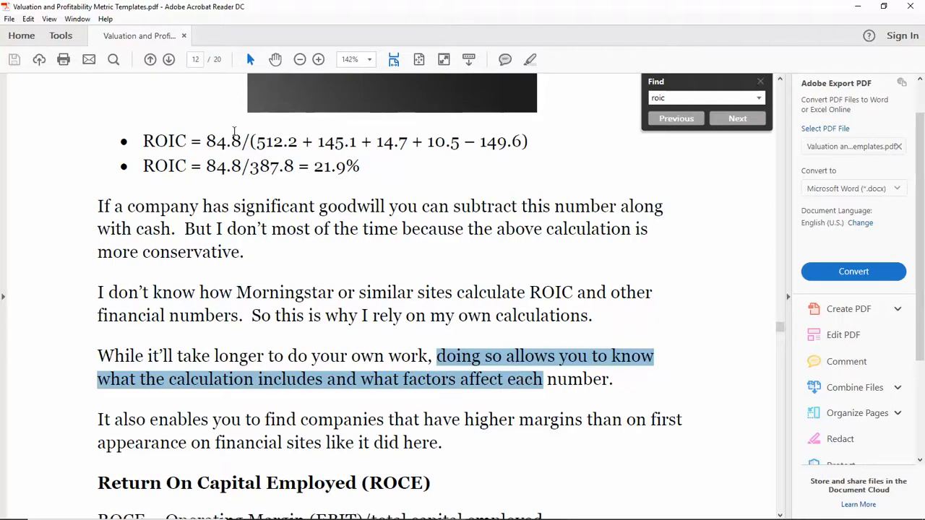
{"action": "mouse_move", "coordinate": [286, 209]}
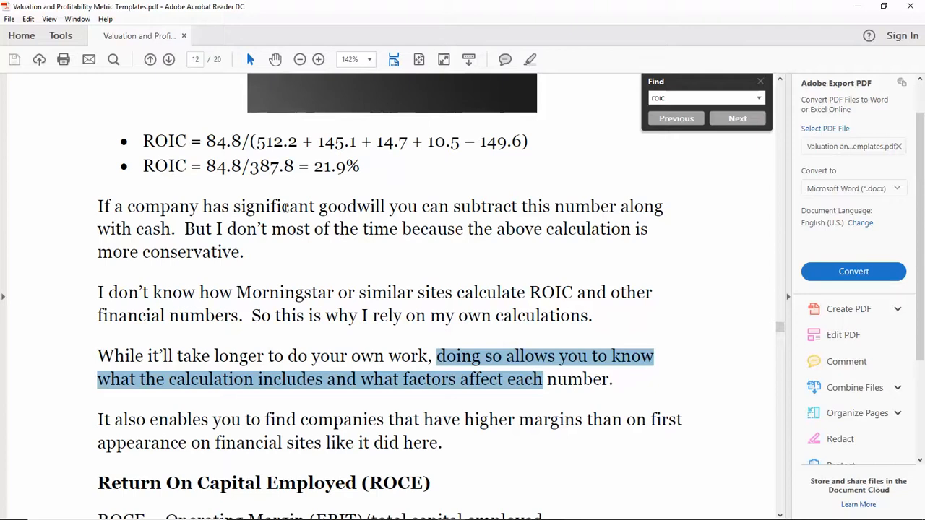
{"action": "mouse_move", "coordinate": [335, 239]}
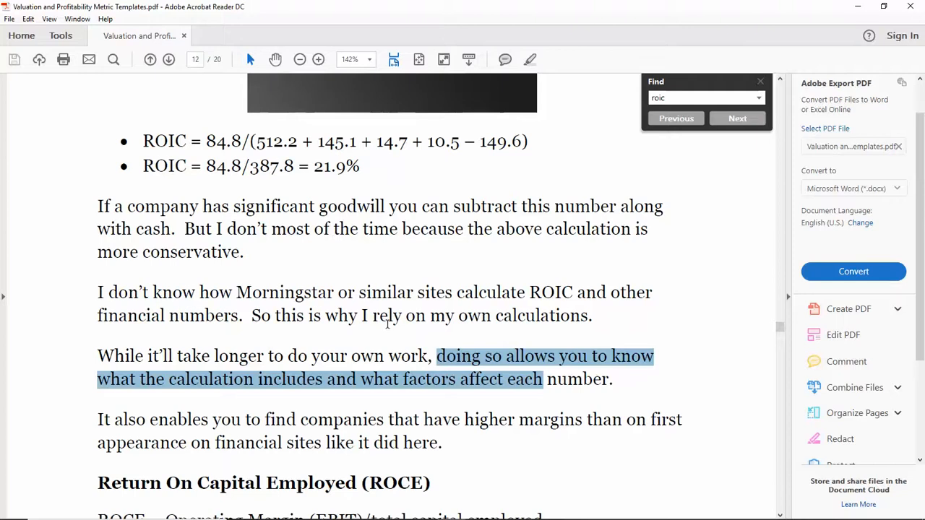
{"action": "mouse_move", "coordinate": [474, 330]}
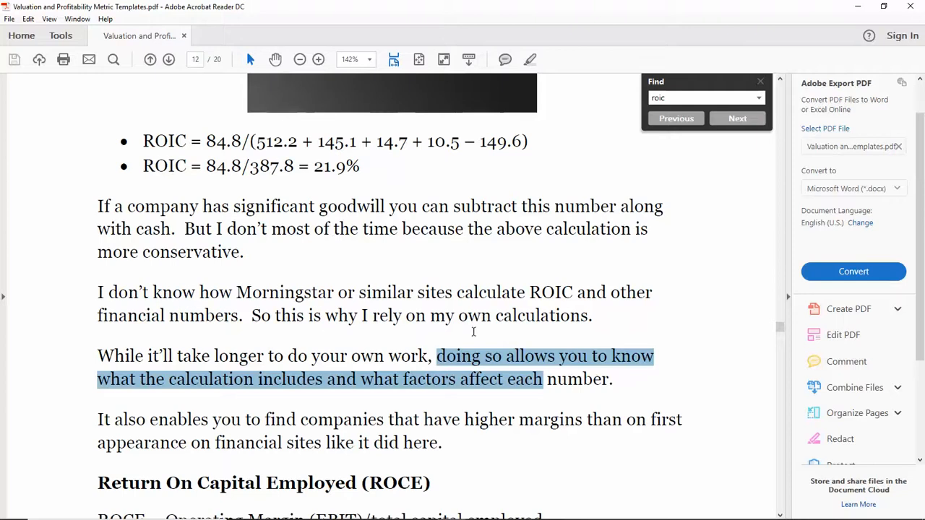
{"action": "mouse_move", "coordinate": [480, 347]}
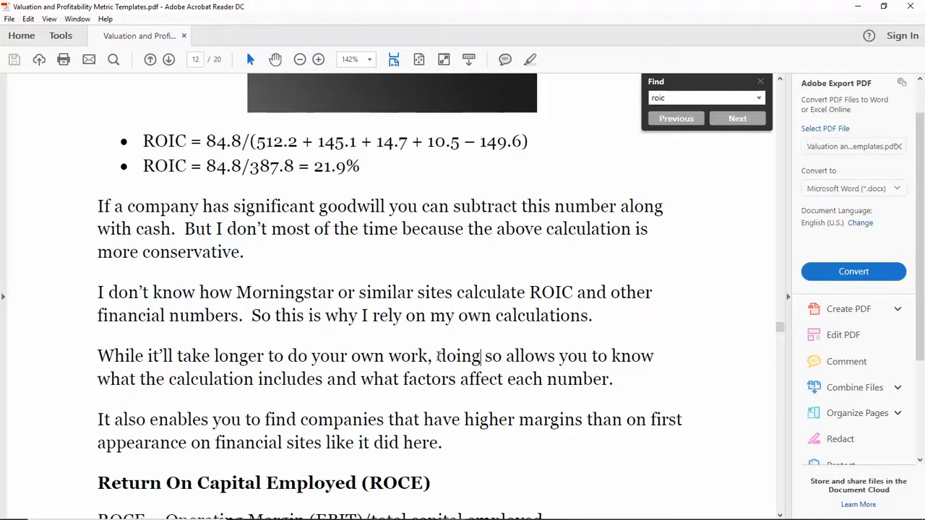
{"action": "left_click_drag", "start_coordinate": [436, 356], "coordinate": [609, 379]}
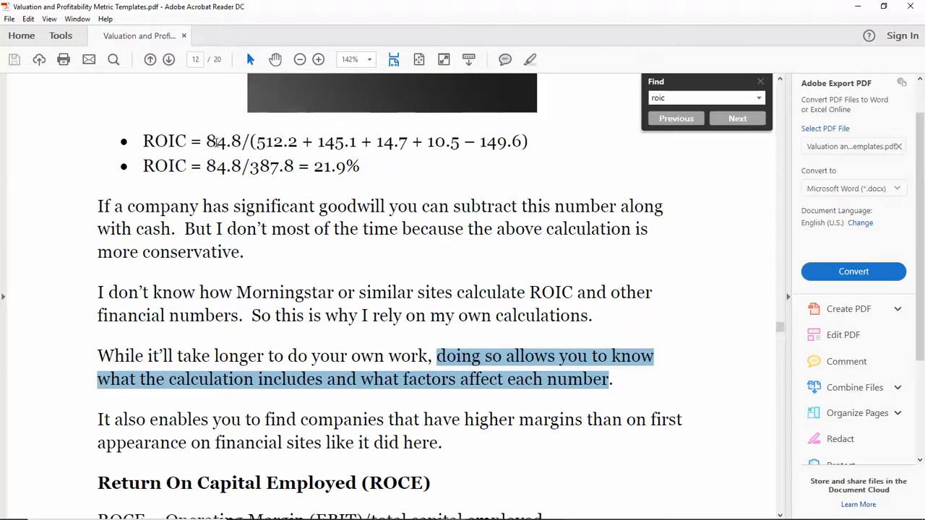
{"action": "mouse_move", "coordinate": [463, 154]}
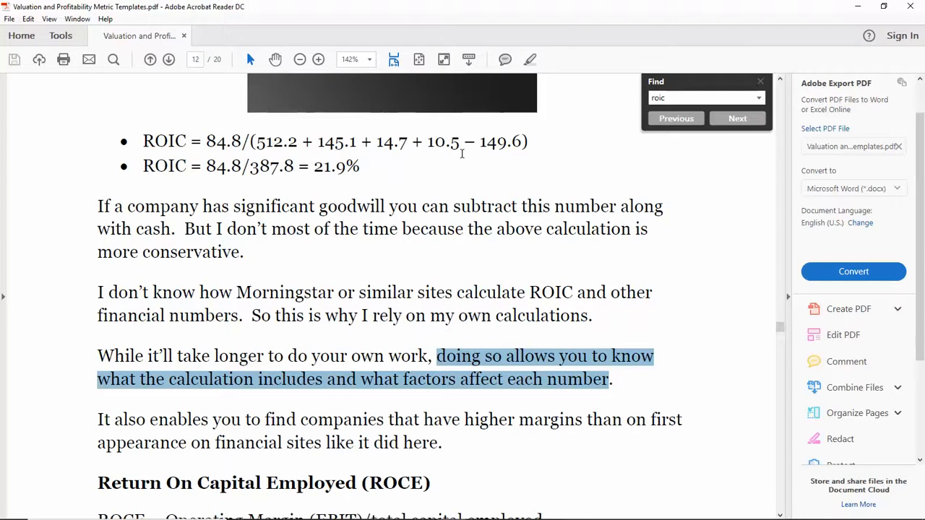
{"action": "mouse_move", "coordinate": [403, 359]}
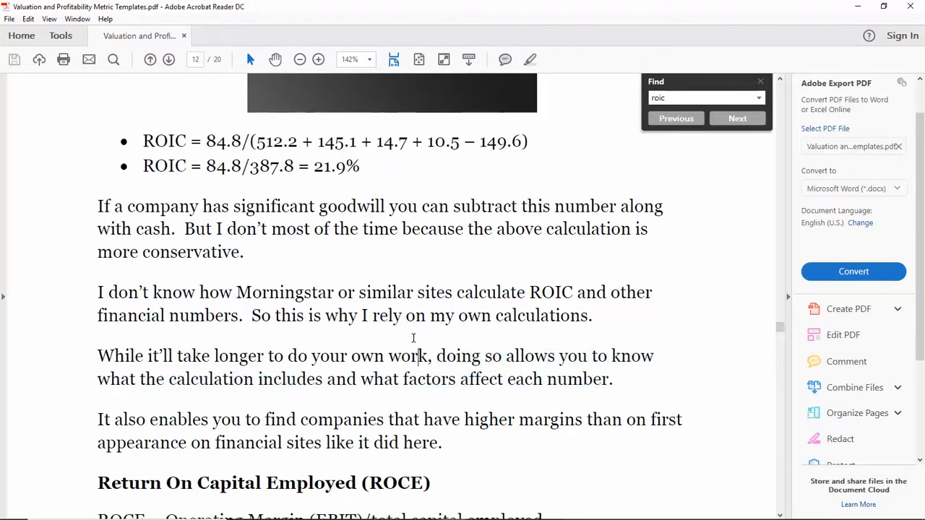
{"action": "mouse_move", "coordinate": [316, 293]}
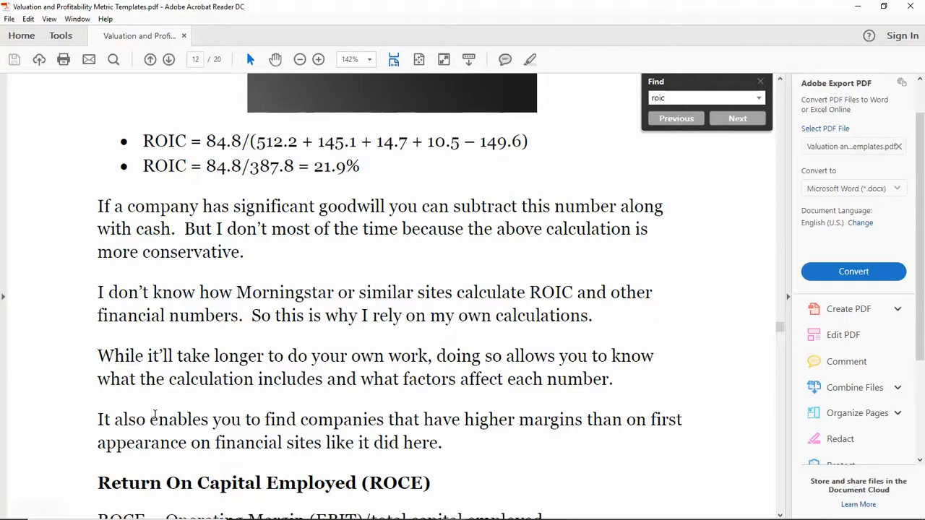
{"action": "left_click_drag", "start_coordinate": [98, 419], "coordinate": [419, 419]}
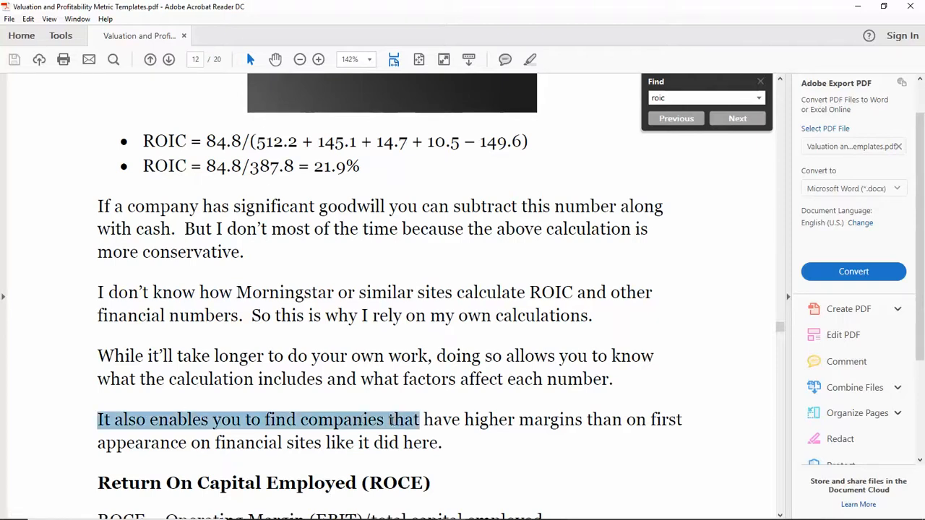
{"action": "left_click_drag", "start_coordinate": [418, 419], "coordinate": [447, 443]}
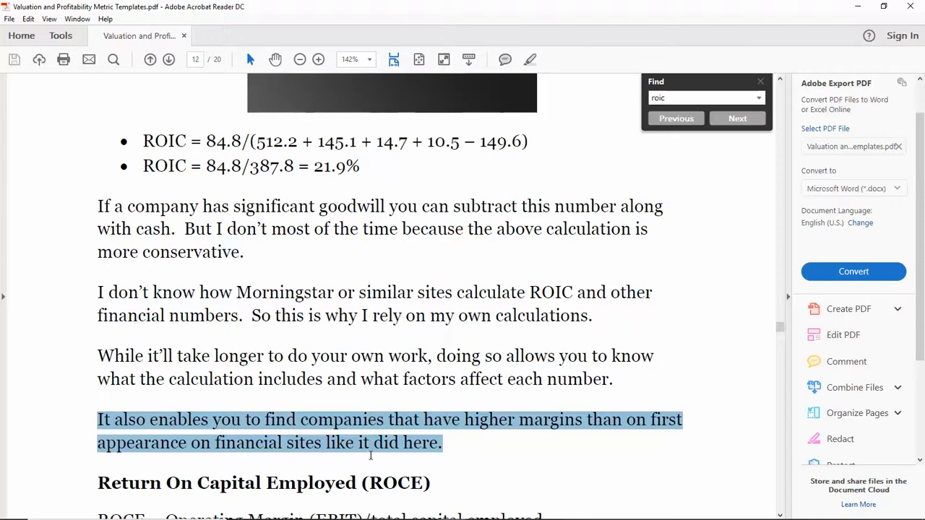
{"action": "mouse_move", "coordinate": [396, 430]}
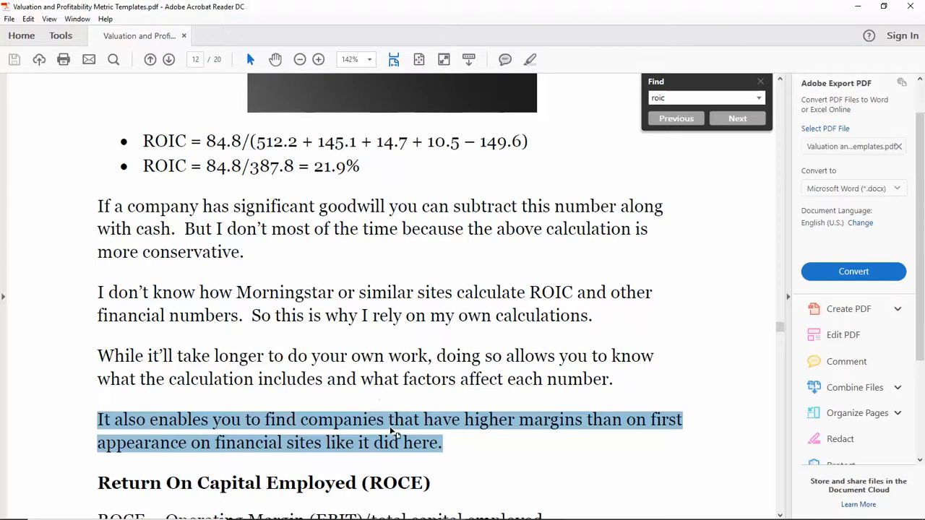
{"action": "left_click", "coordinate": [391, 315]}
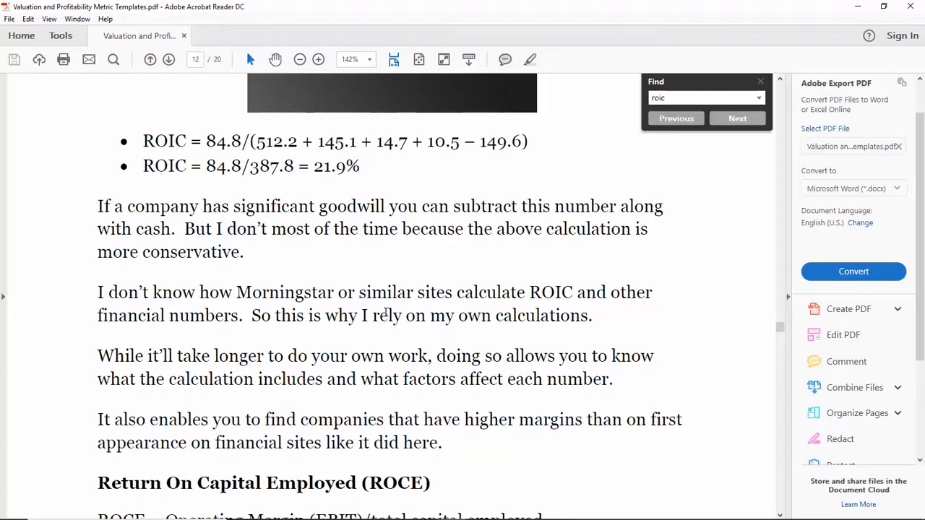
{"action": "mouse_move", "coordinate": [335, 127]}
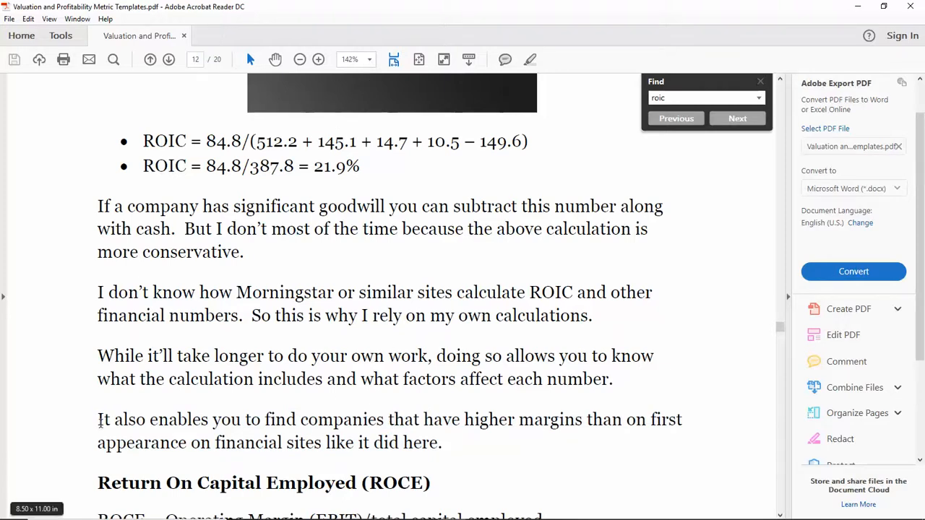
{"action": "left_click_drag", "start_coordinate": [97, 419], "coordinate": [441, 443]}
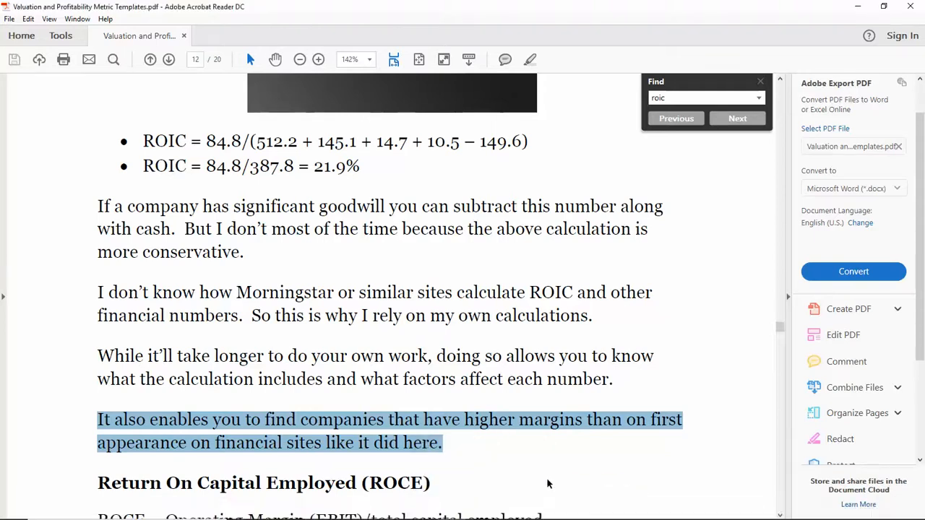
{"action": "mouse_move", "coordinate": [376, 513]}
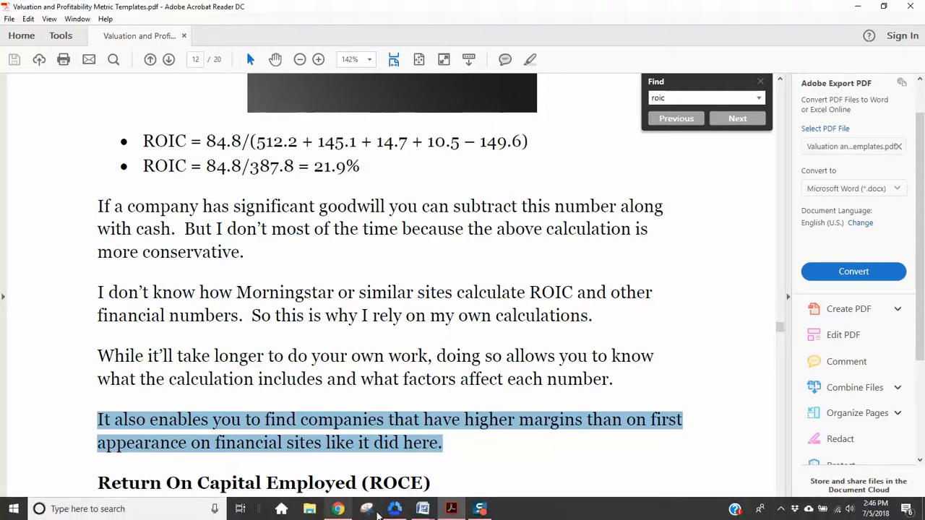
- Select Core Molding Technologies Inc on its Morningstar quote page and scroll down to Key Ratios
{"action": "left_click", "coordinate": [337, 508]}
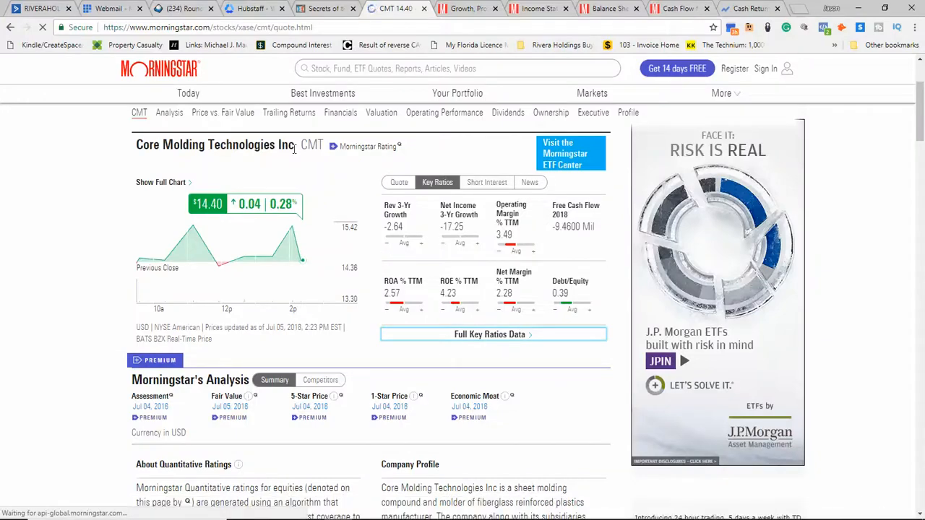
{"action": "triple_click", "coordinate": [214, 144]}
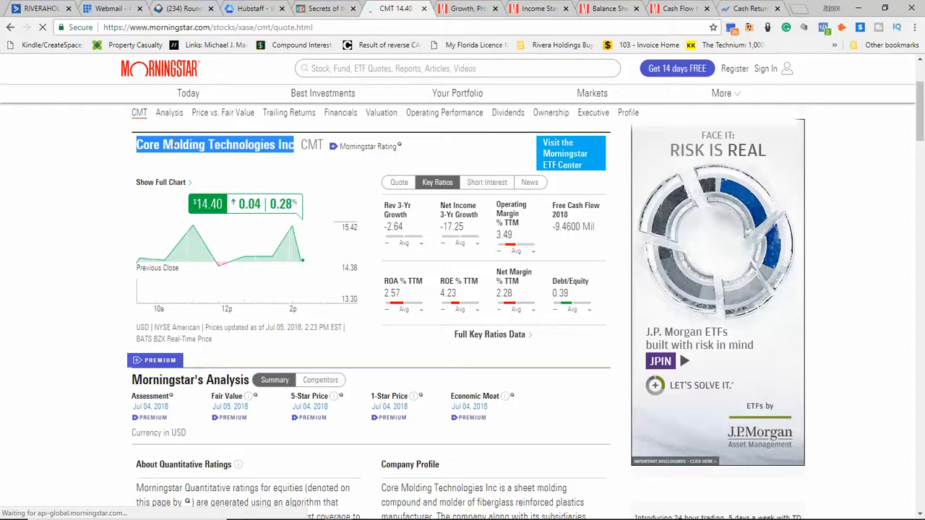
{"action": "mouse_move", "coordinate": [250, 67]}
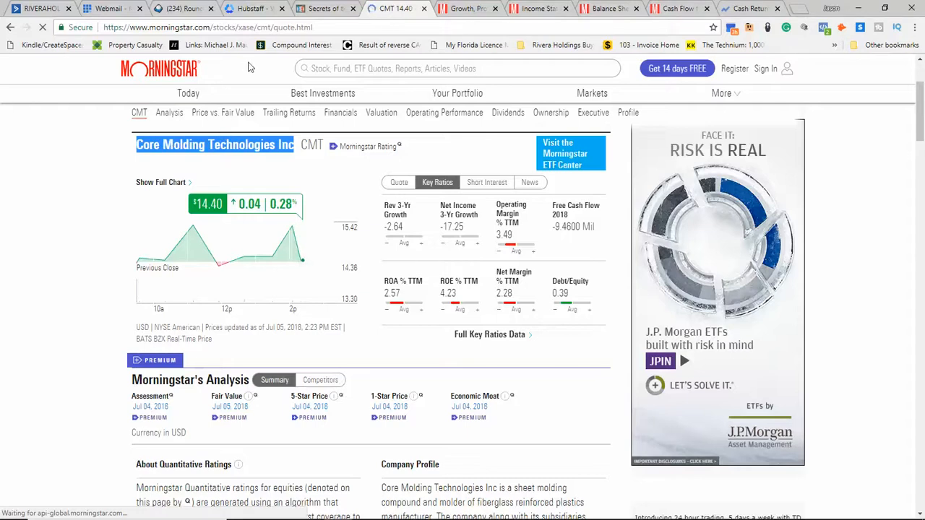
{"action": "mouse_move", "coordinate": [371, 179]}
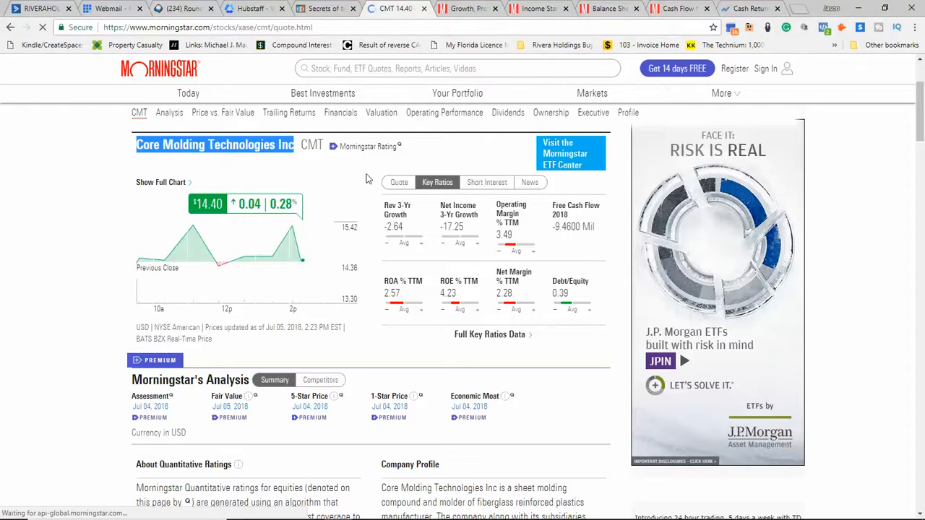
{"action": "mouse_move", "coordinate": [346, 6]}
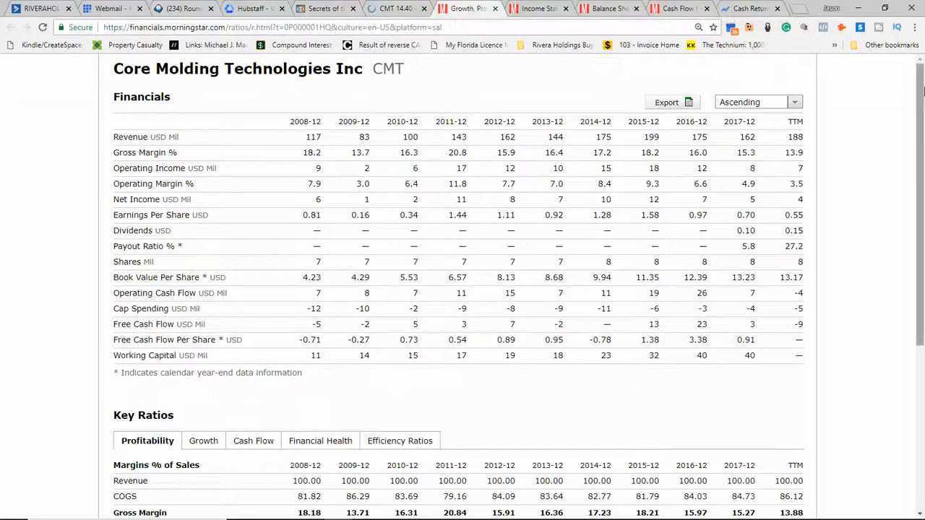
{"action": "scroll", "scroll_direction": "down", "scroll_amount": 3}
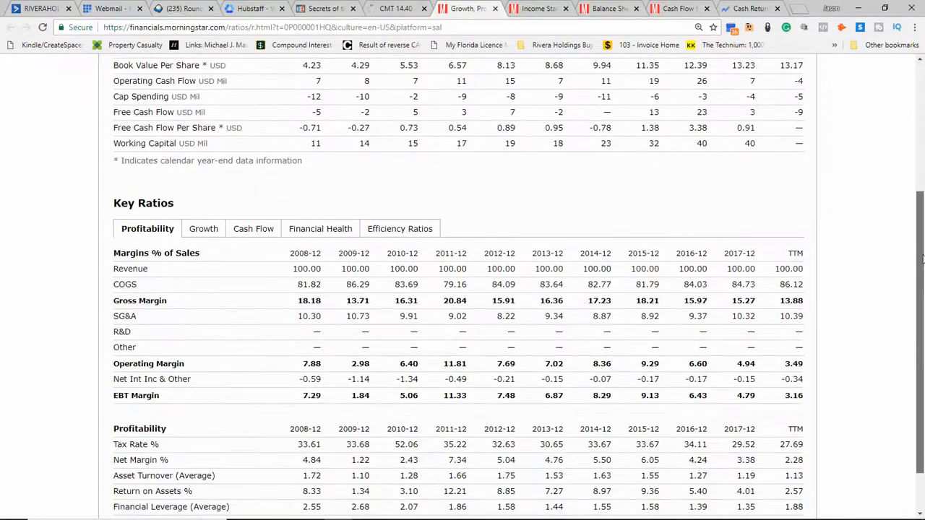
{"action": "scroll", "scroll_direction": "down", "scroll_amount": 3}
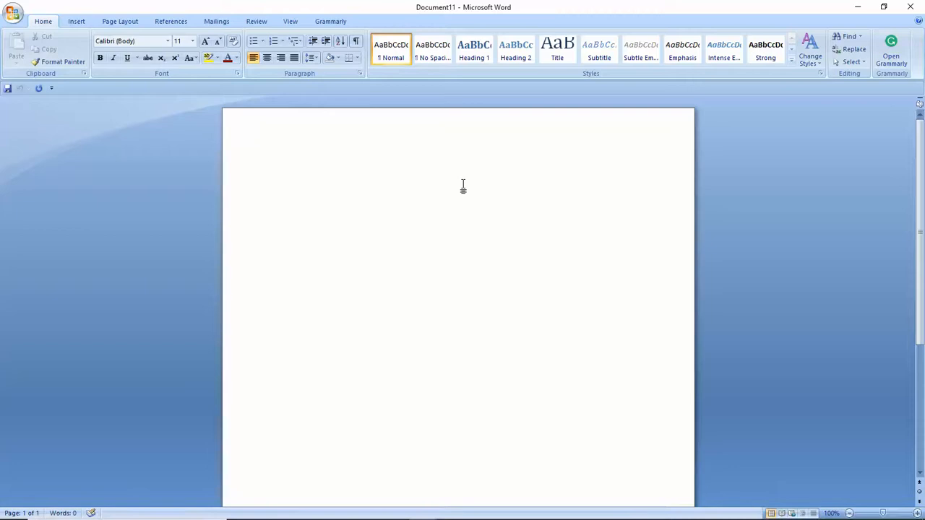
- Type 'Morningstar ROIC = 3.6%' and begin the next line with 'Our ROIC -'
{"action": "type", "text": "Morning"}
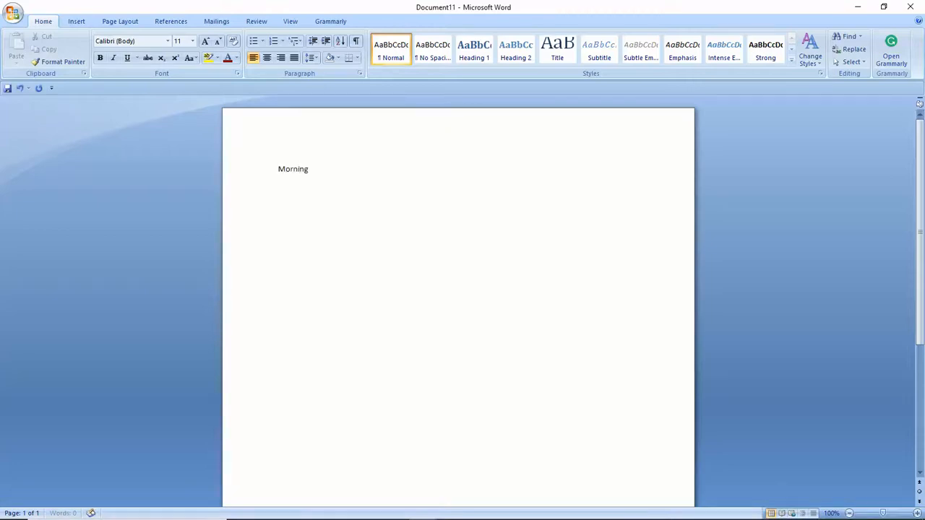
{"action": "type", "text": "star"}
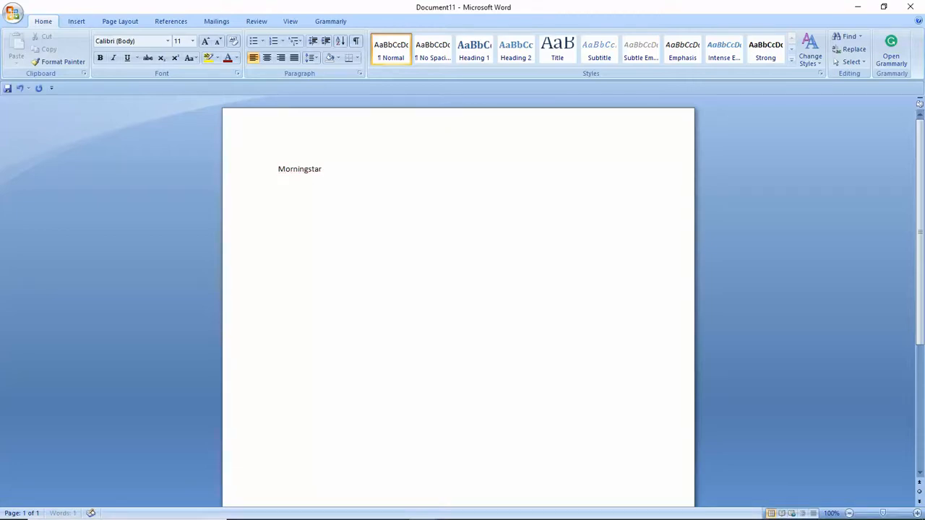
{"action": "type", "text": "ROIC = 3.6%"}
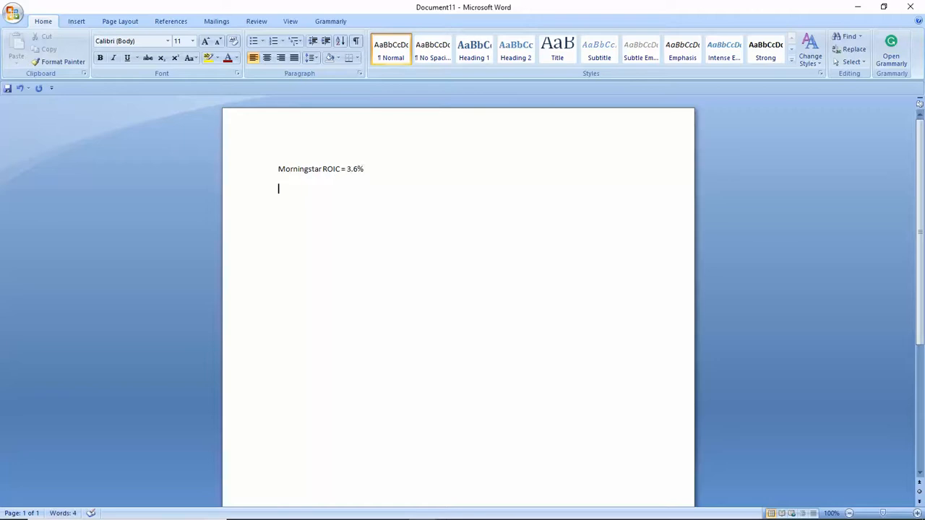
{"action": "type", "text": "Our RO"}
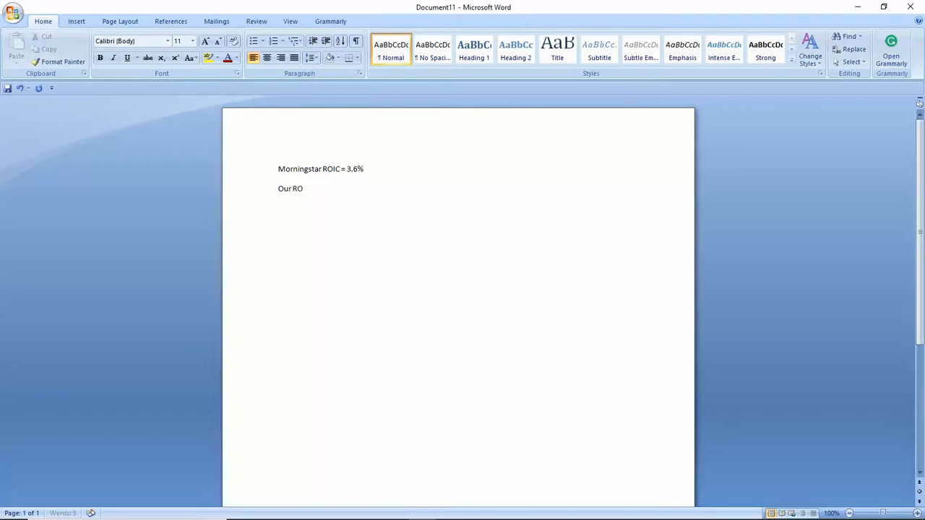
{"action": "type", "text": "IC -"}
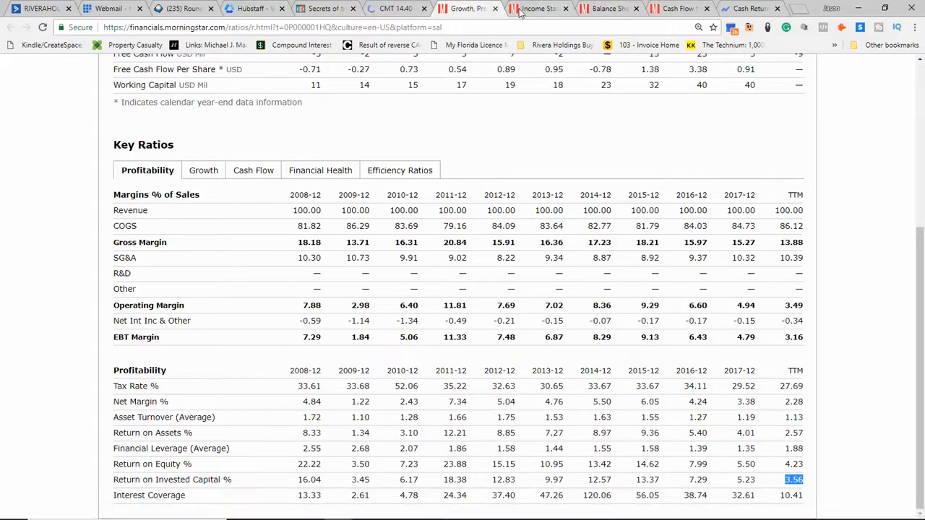
- Open the quarterly income statement and toggle rounding from millions back to thousands
{"action": "left_click", "coordinate": [538, 8]}
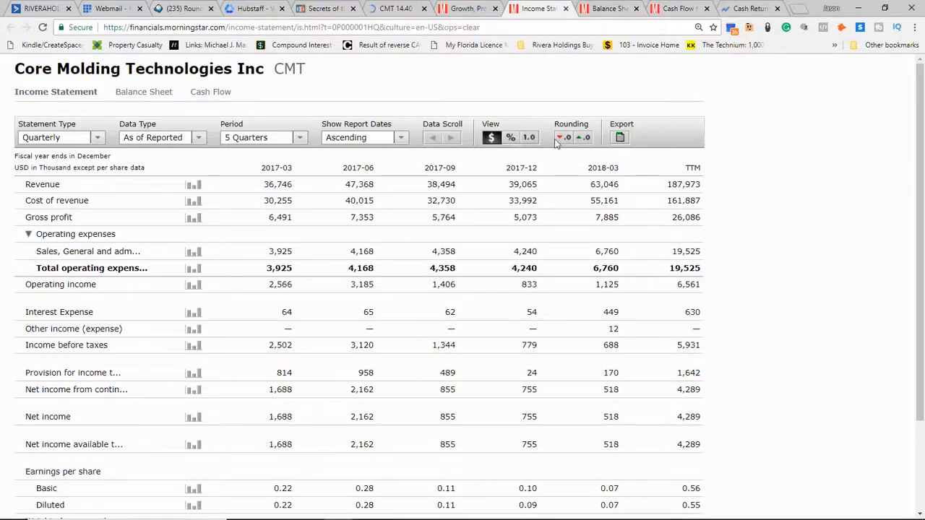
{"action": "left_click", "coordinate": [559, 137]}
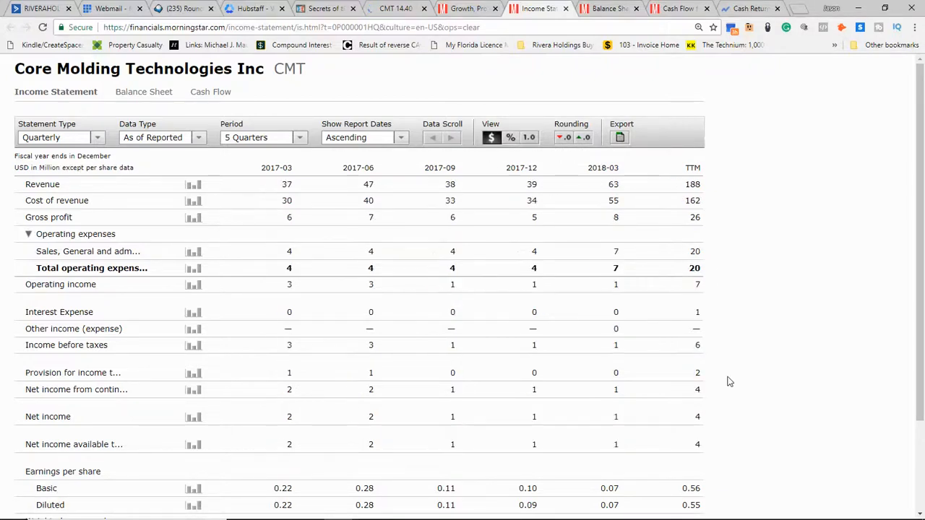
{"action": "mouse_move", "coordinate": [566, 182]}
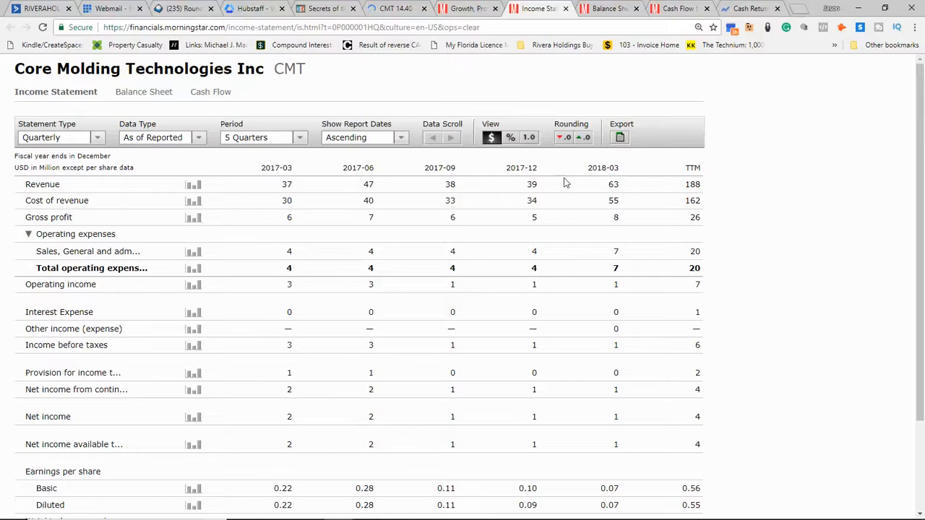
{"action": "mouse_move", "coordinate": [567, 139]}
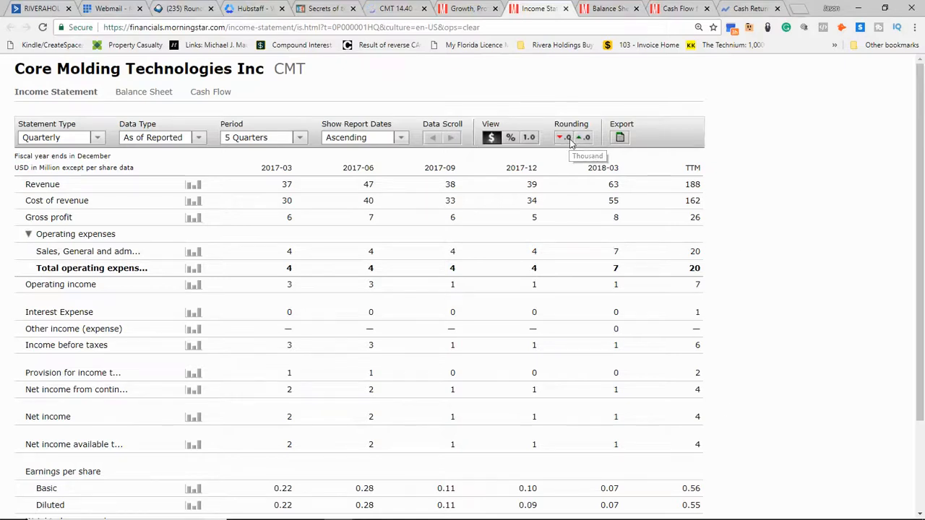
{"action": "left_click", "coordinate": [559, 138]}
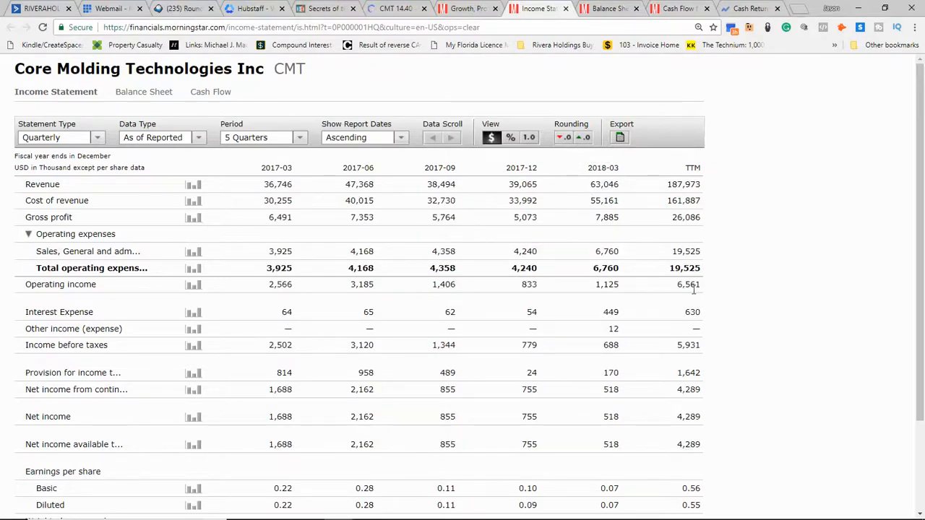
{"action": "mouse_move", "coordinate": [47, 302]}
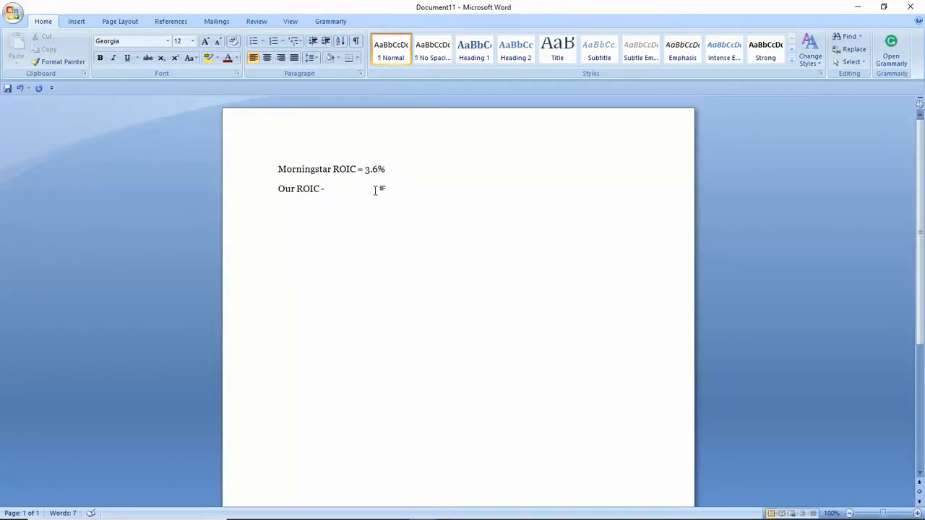
- Change the second line to 'Our ROIC = 6.6/ (' and return to Morningstar's balance sheet
{"action": "key", "text": "BackSpace"}
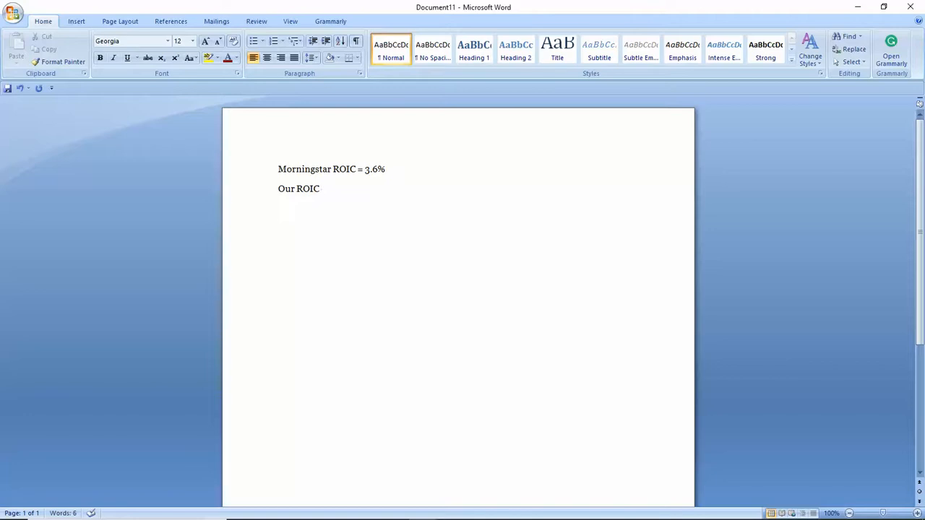
{"action": "type", "text": "= 6."}
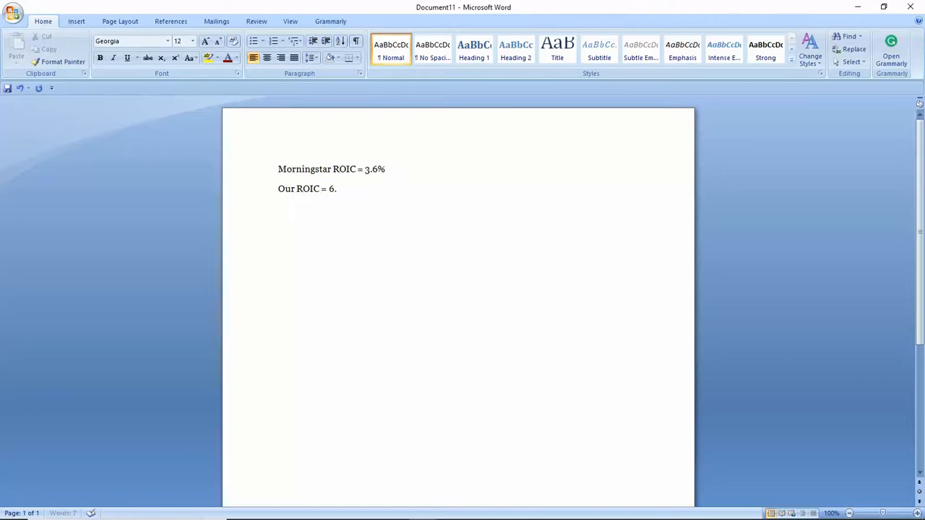
{"action": "type", "text": "6"}
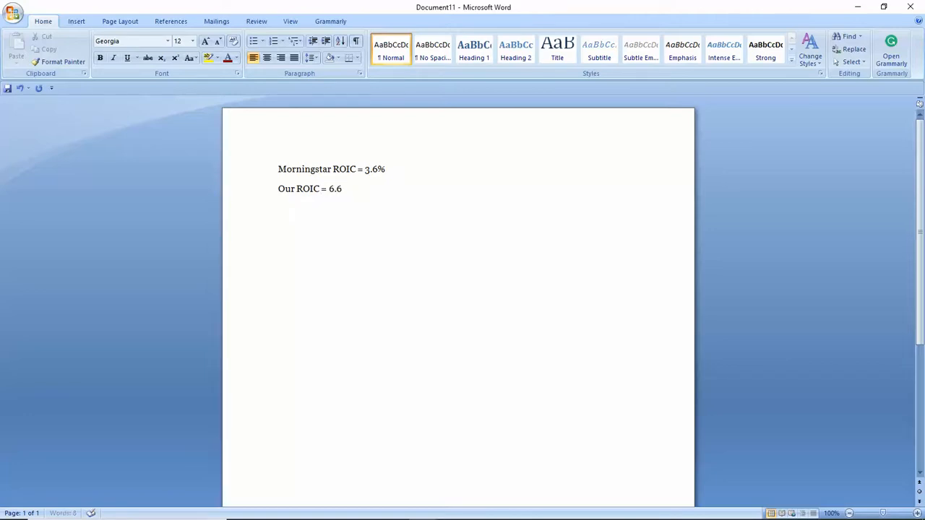
{"action": "type", "text": "/"}
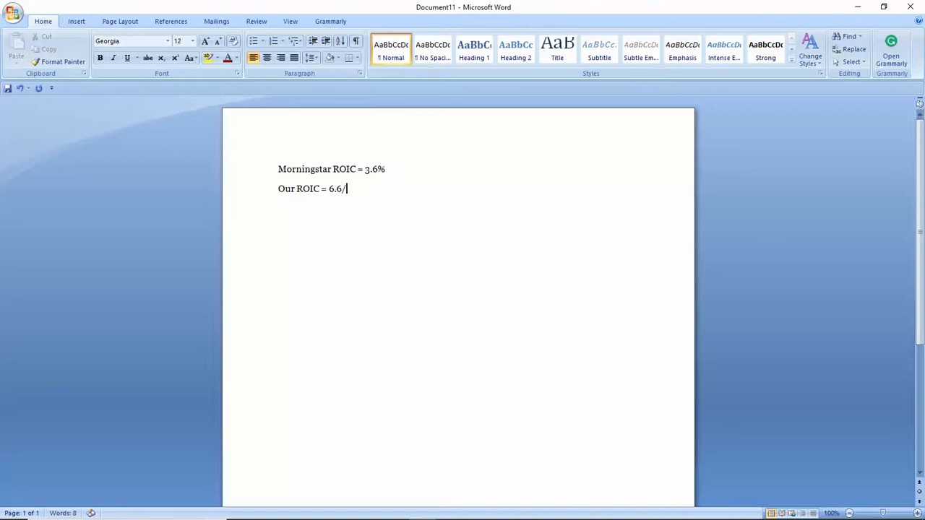
{"action": "type", "text": "("}
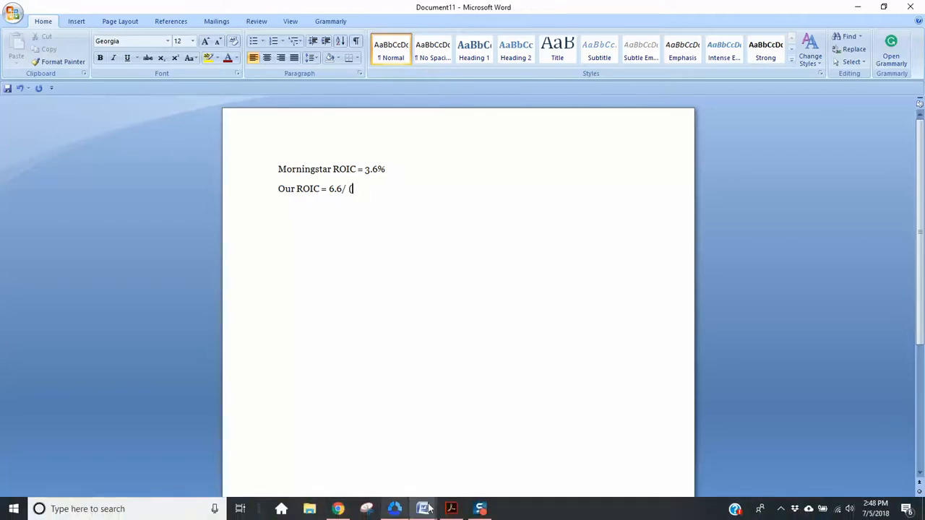
{"action": "left_click", "coordinate": [450, 509]}
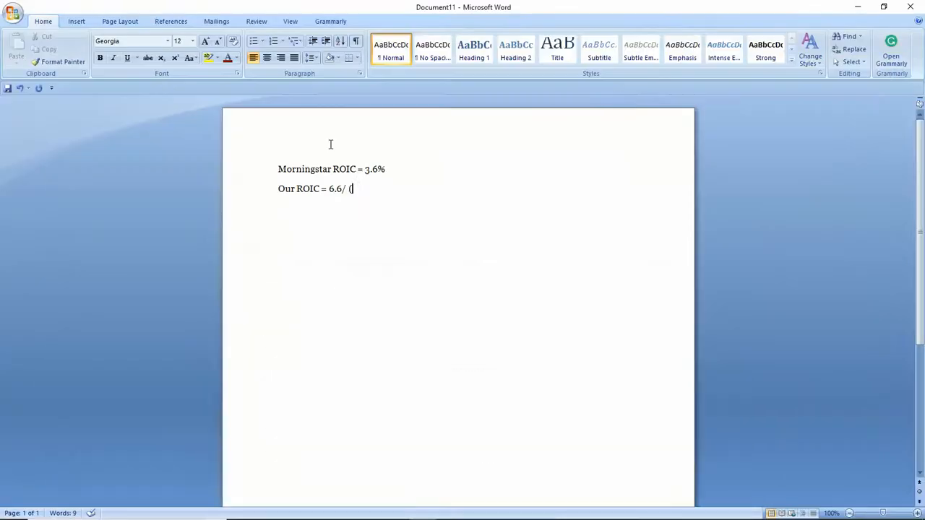
{"action": "left_click", "coordinate": [338, 509]}
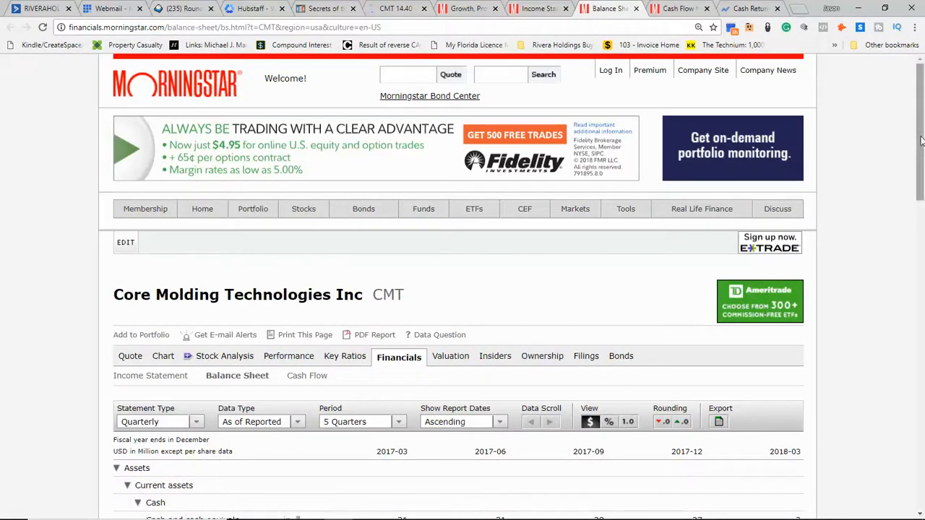
- Switch the balance sheet to thousands and scroll to the liabilities and equity section
{"action": "scroll", "scroll_direction": "down", "scroll_amount": 3}
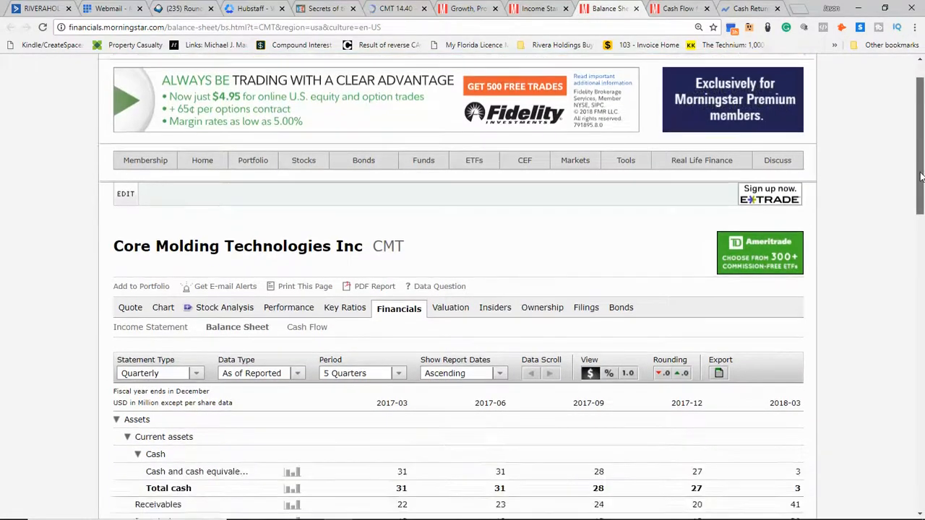
{"action": "scroll", "scroll_direction": "down", "scroll_amount": 3}
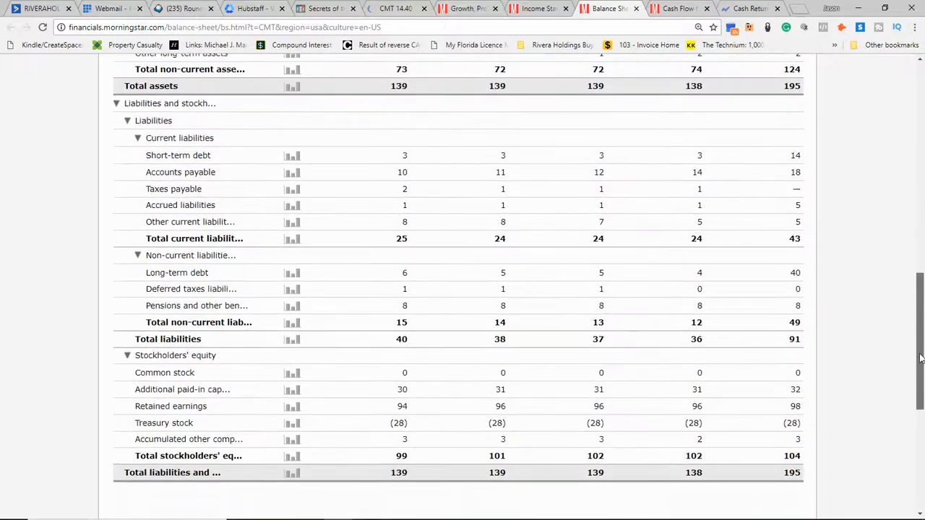
{"action": "scroll", "scroll_direction": "down", "scroll_amount": 3}
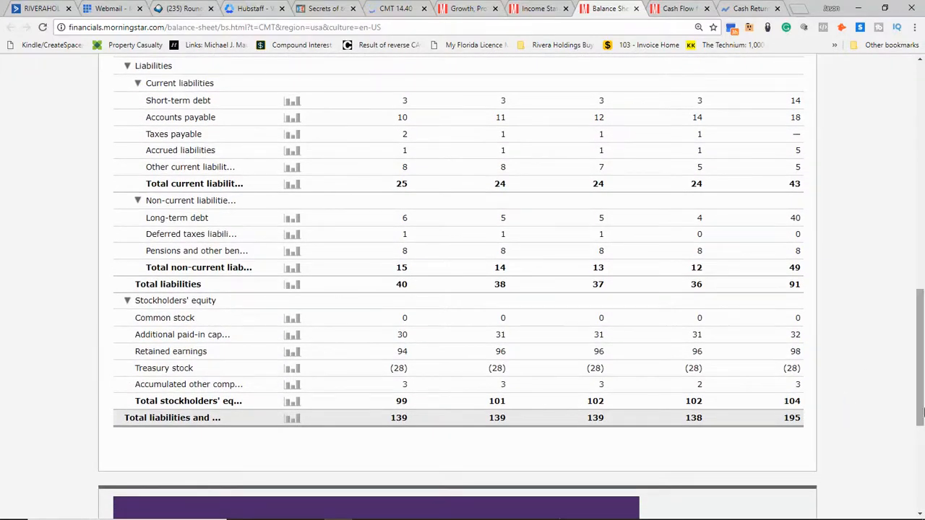
{"action": "scroll", "scroll_direction": "up", "scroll_amount": 3}
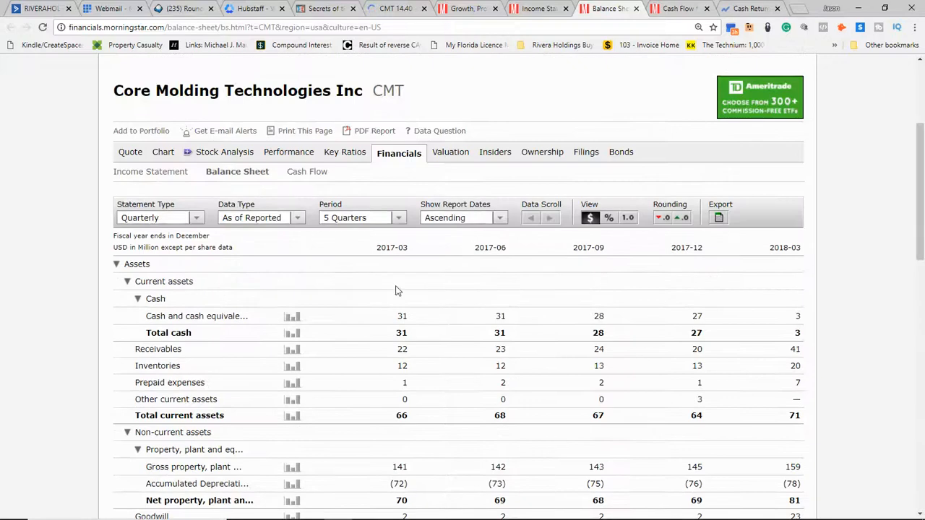
{"action": "left_click", "coordinate": [685, 217]}
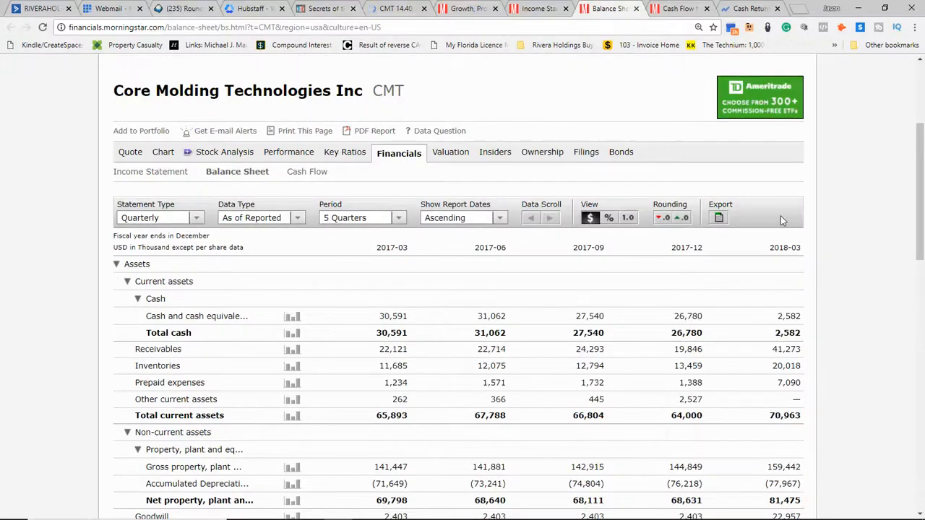
{"action": "scroll", "scroll_direction": "down", "scroll_amount": 3}
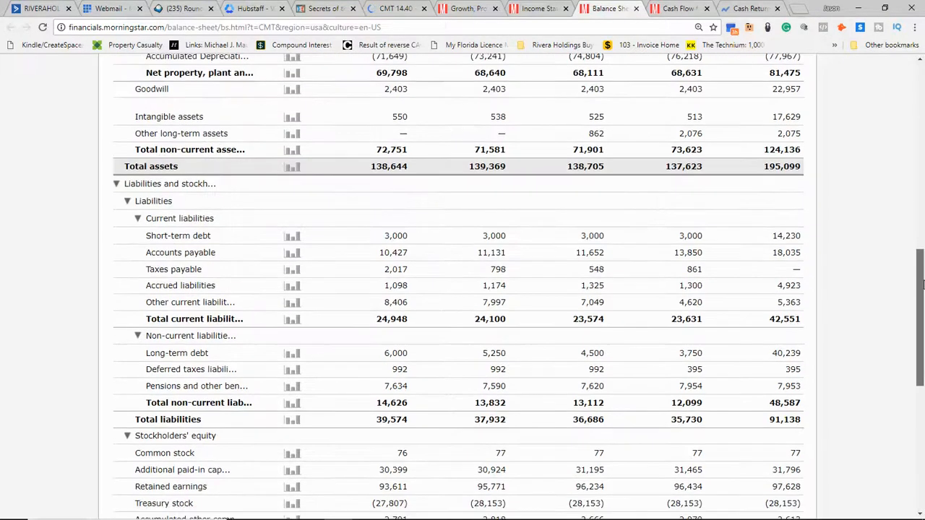
{"action": "scroll", "scroll_direction": "down", "scroll_amount": 3}
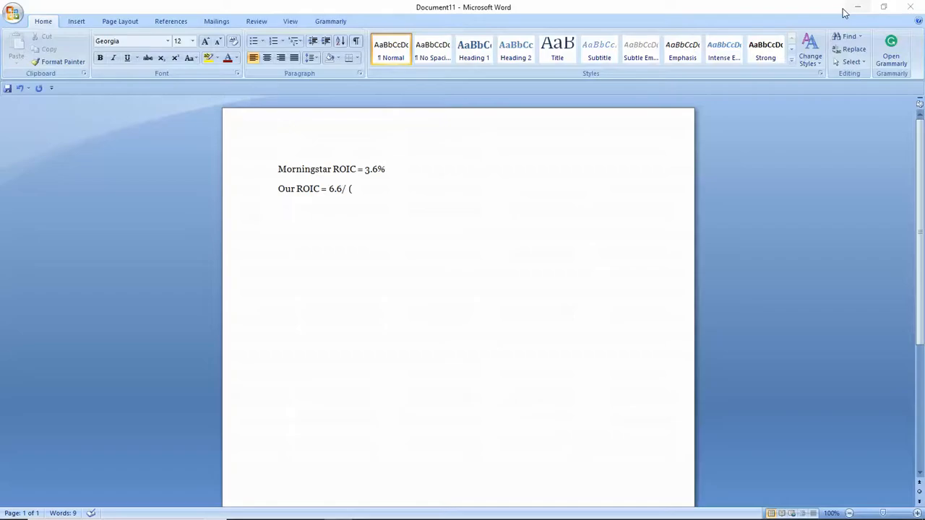
- Extend the Word ROIC formula to '104+54.4' using the balance sheet figures
{"action": "type", "text": "104"}
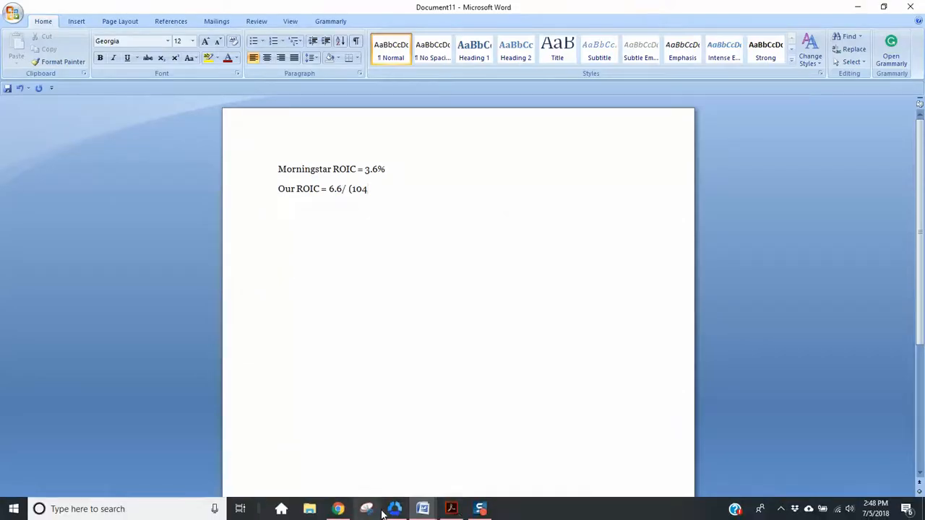
{"action": "left_click", "coordinate": [451, 509]}
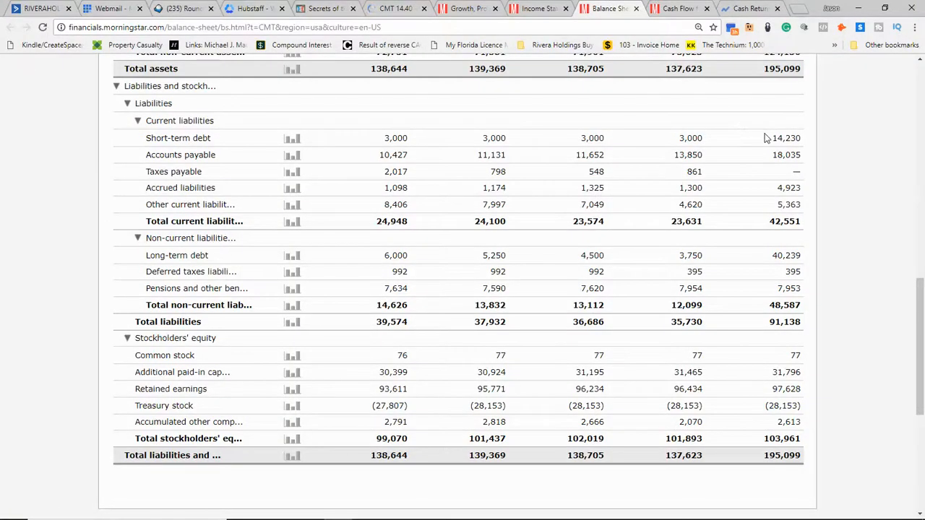
{"action": "mouse_move", "coordinate": [768, 145]}
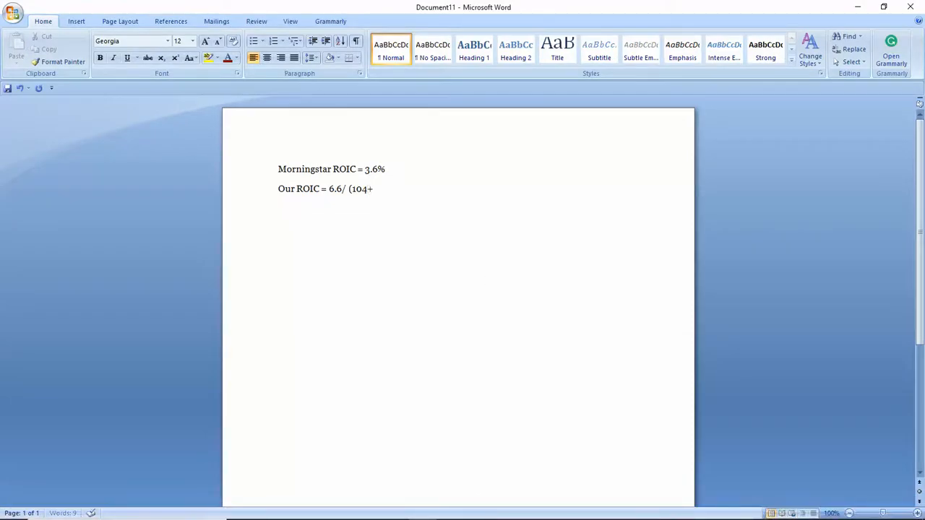
{"action": "type", "text": "54.4"}
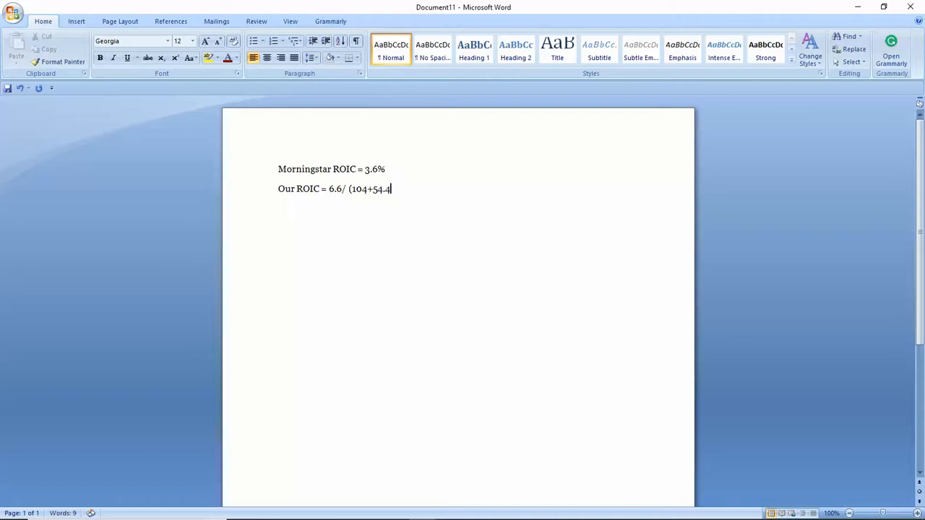
- Bring the Acrobat PDF's Return On Invested Capital formula page back to the front
{"action": "left_click", "coordinate": [337, 508]}
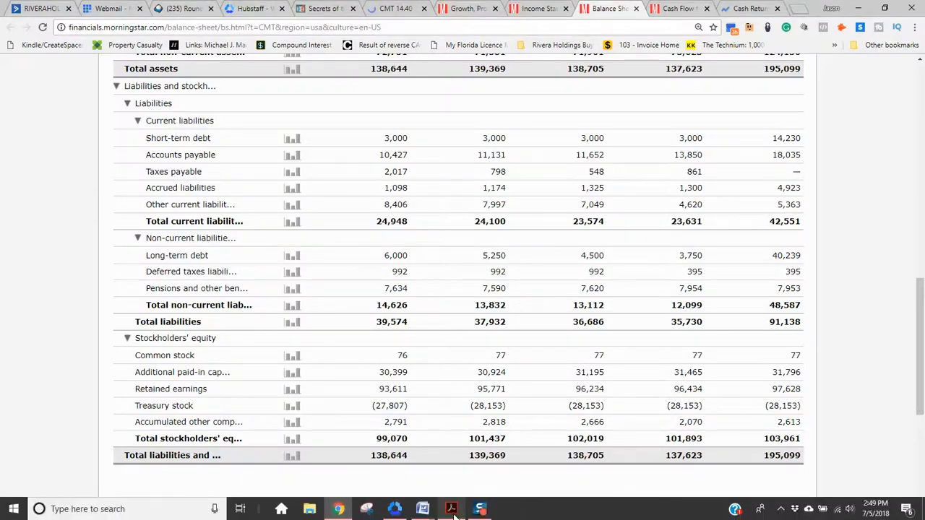
{"action": "left_click", "coordinate": [450, 509]}
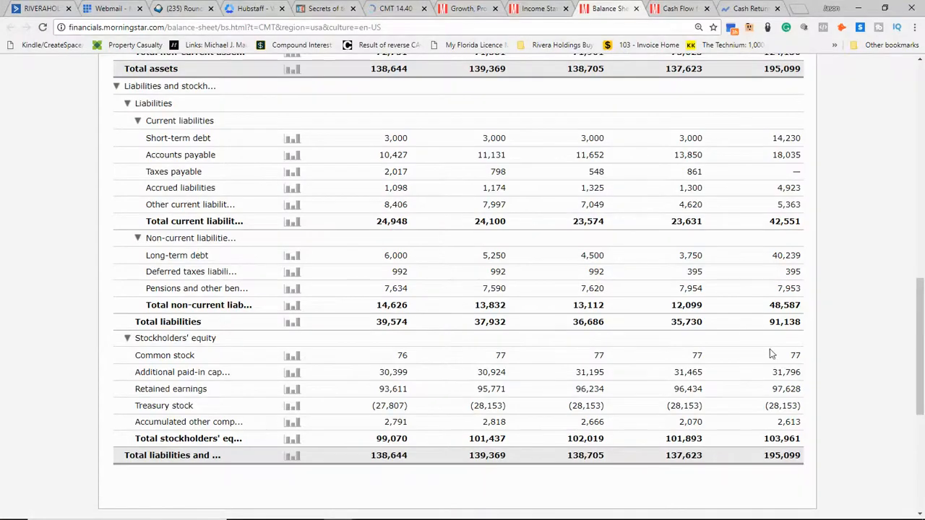
{"action": "scroll", "scroll_direction": "up", "scroll_amount": 3}
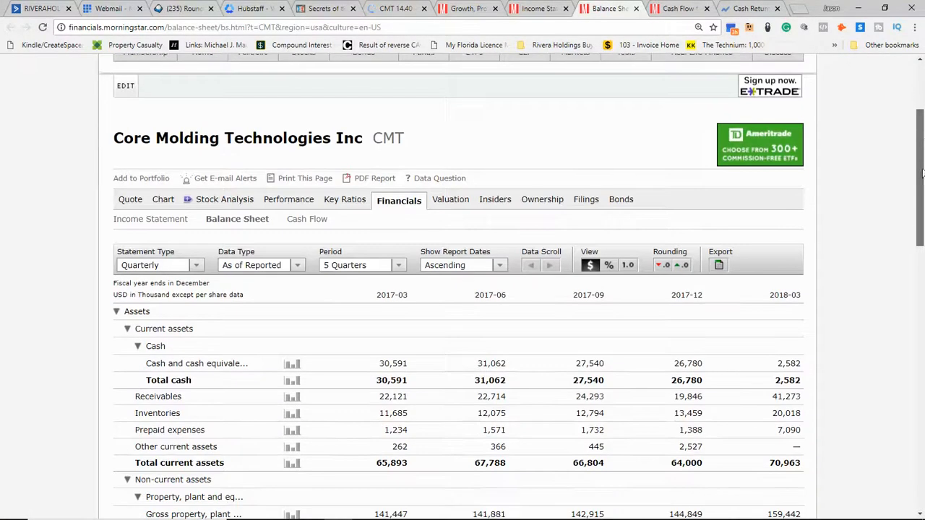
{"action": "scroll", "scroll_direction": "up", "scroll_amount": 3}
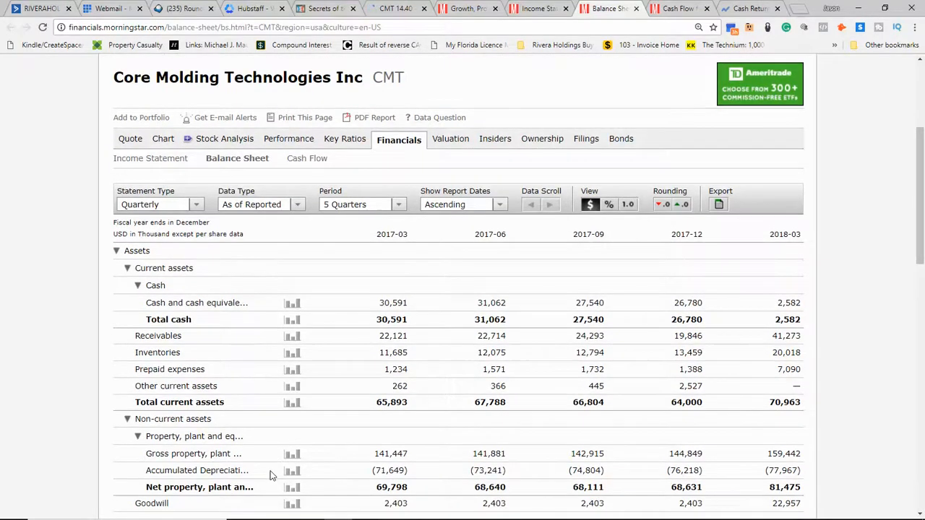
{"action": "left_click", "coordinate": [452, 513]}
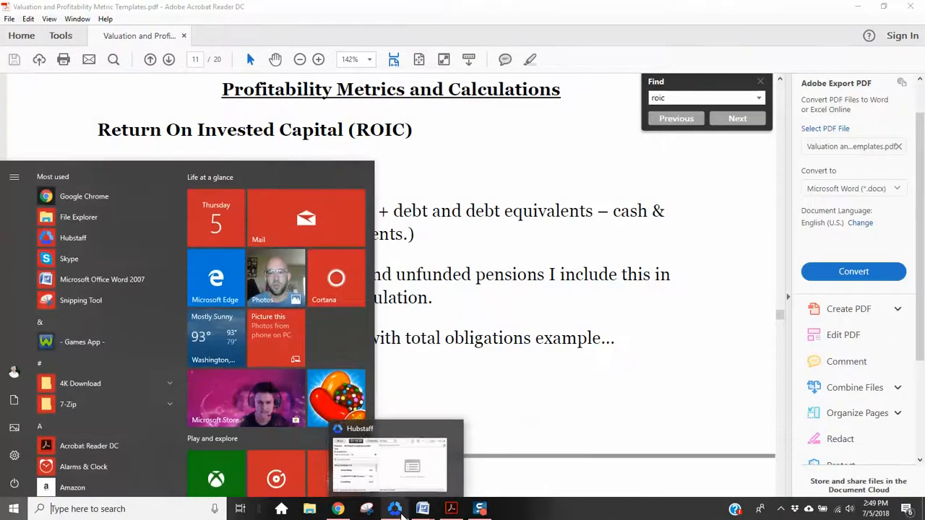
{"action": "mouse_move", "coordinate": [479, 508]}
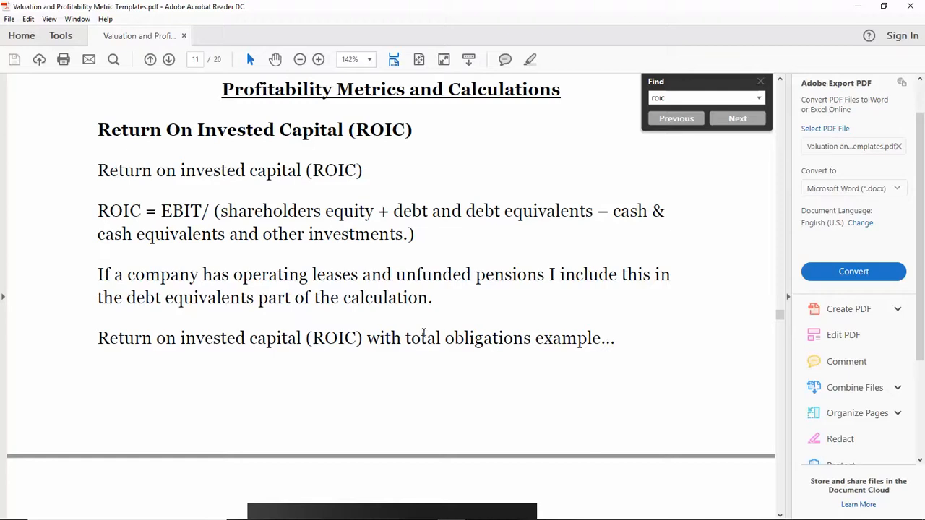
{"action": "mouse_move", "coordinate": [140, 494]}
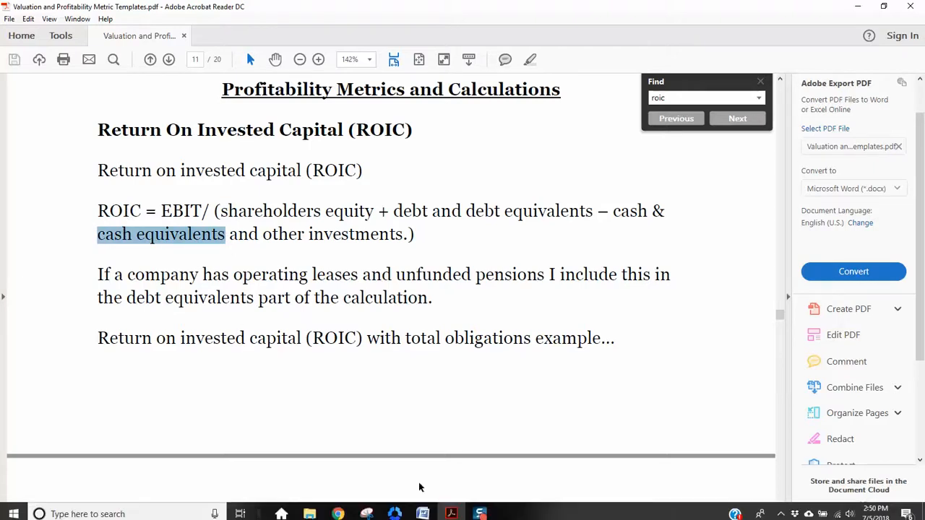
{"action": "mouse_move", "coordinate": [337, 509]}
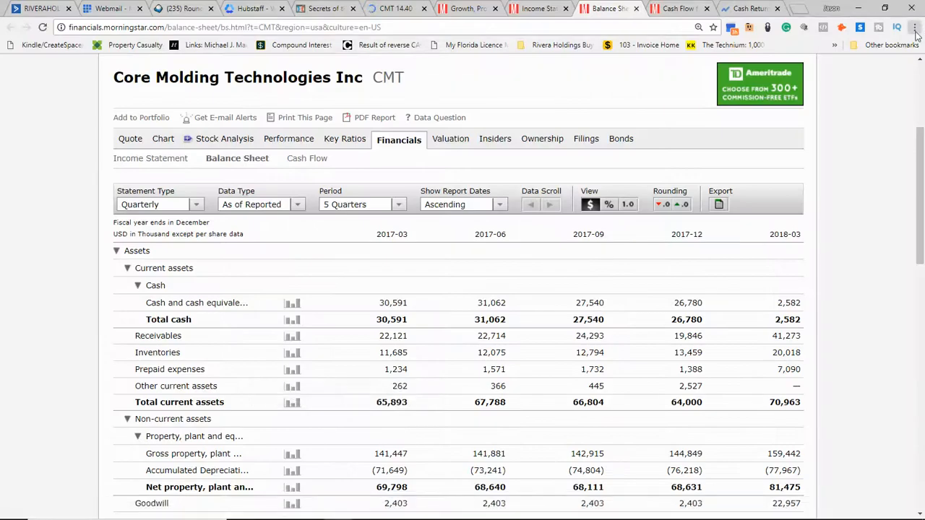
- Scroll Morningstar's balance sheet through liabilities and stockholders' equity
{"action": "scroll", "scroll_direction": "down", "scroll_amount": 3}
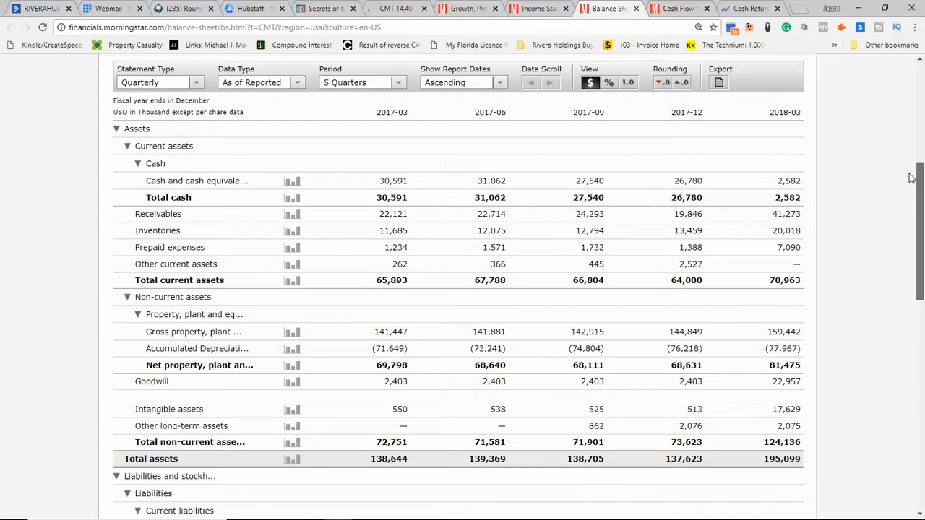
{"action": "scroll", "scroll_direction": "down", "scroll_amount": 3}
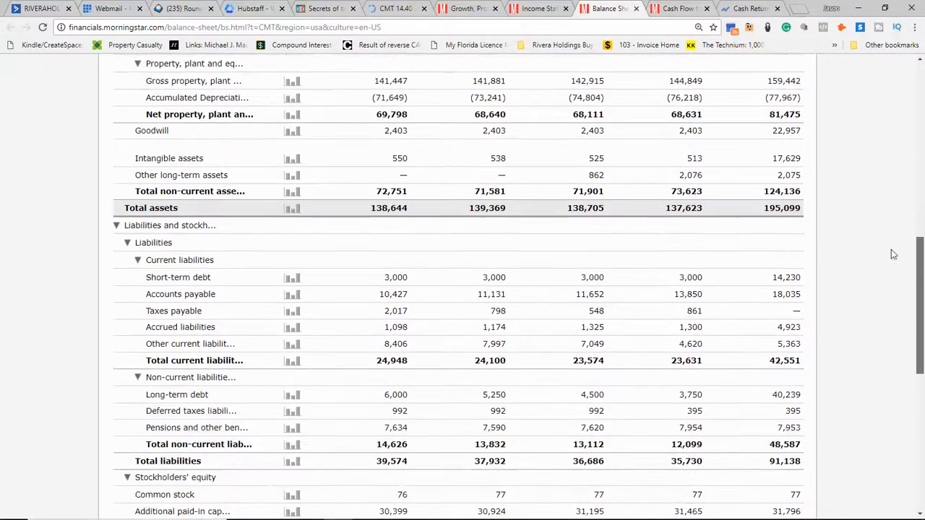
{"action": "scroll", "scroll_direction": "down", "scroll_amount": 3}
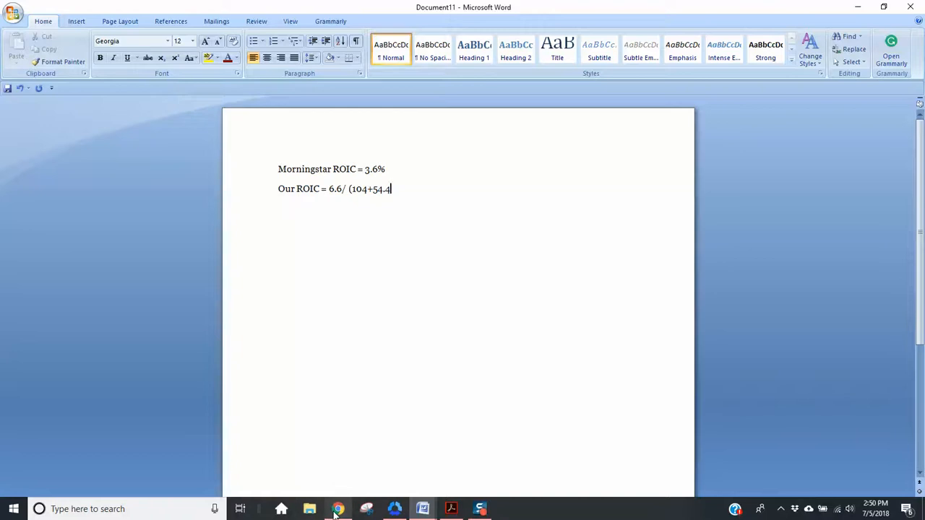
{"action": "left_click", "coordinate": [338, 508]}
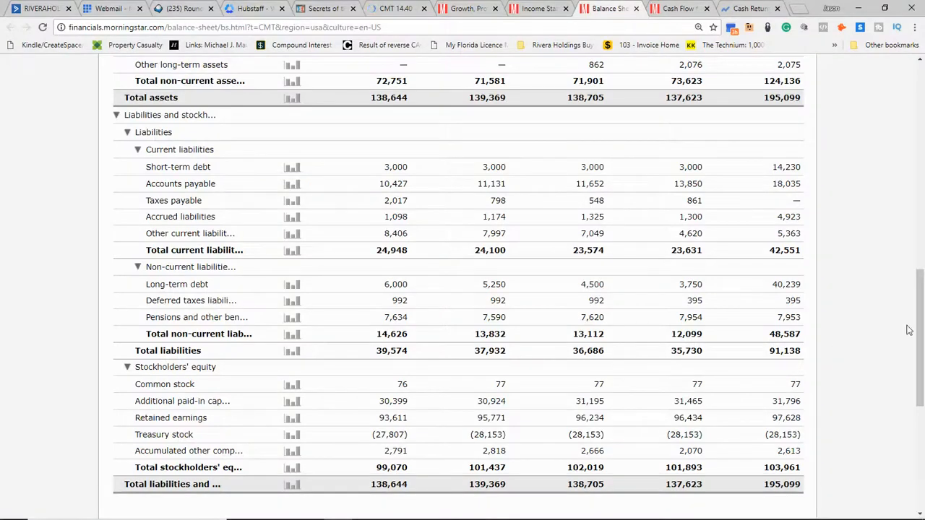
{"action": "scroll", "scroll_direction": "up", "scroll_amount": 3}
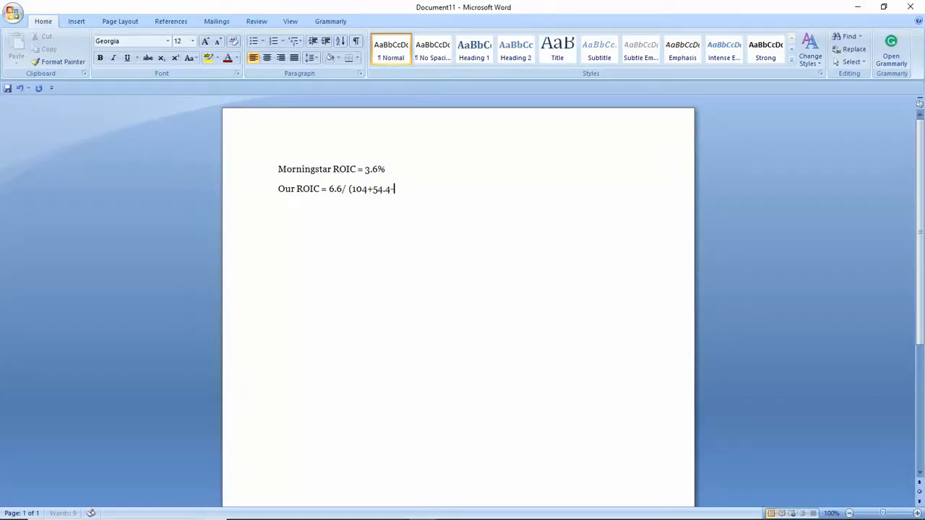
- Finish the formula as 'Our ROIC = 6.6/ (104 + 54.4 – 2.6 + 0)'
{"action": "key", "text": "backspace"}
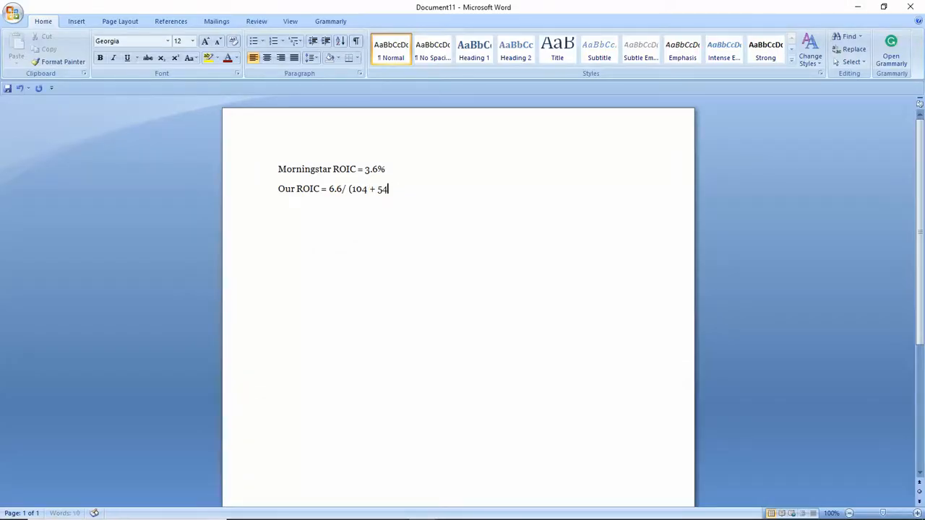
{"action": "type", "text": ".4 -2"}
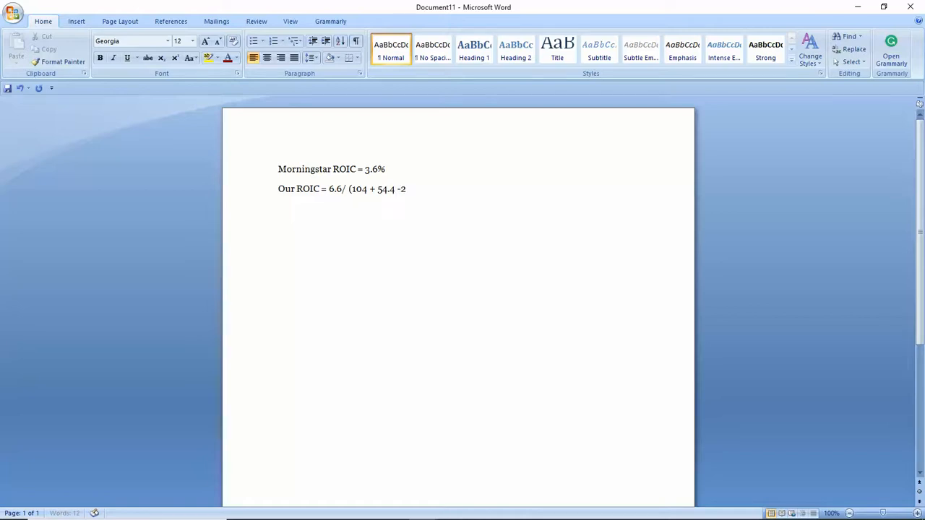
{"action": "type", "text": ".6"}
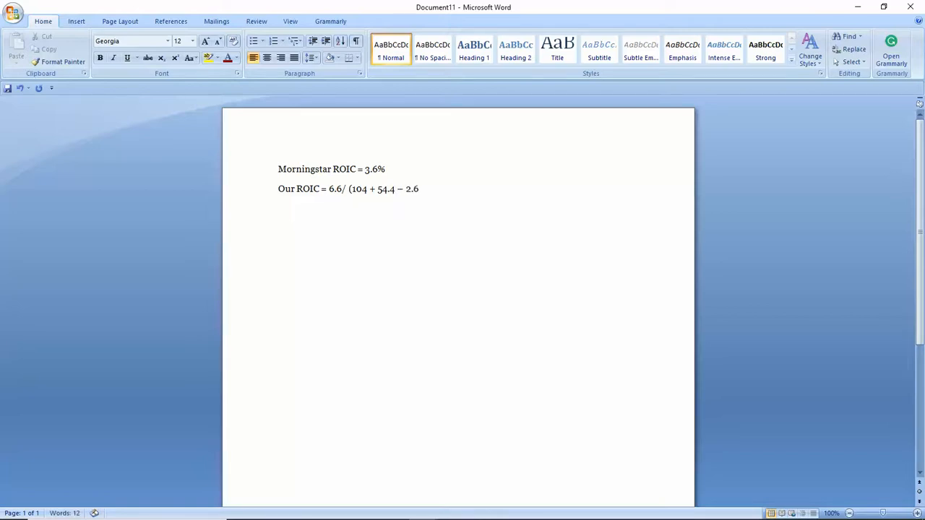
{"action": "type", "text": "+ 0)"}
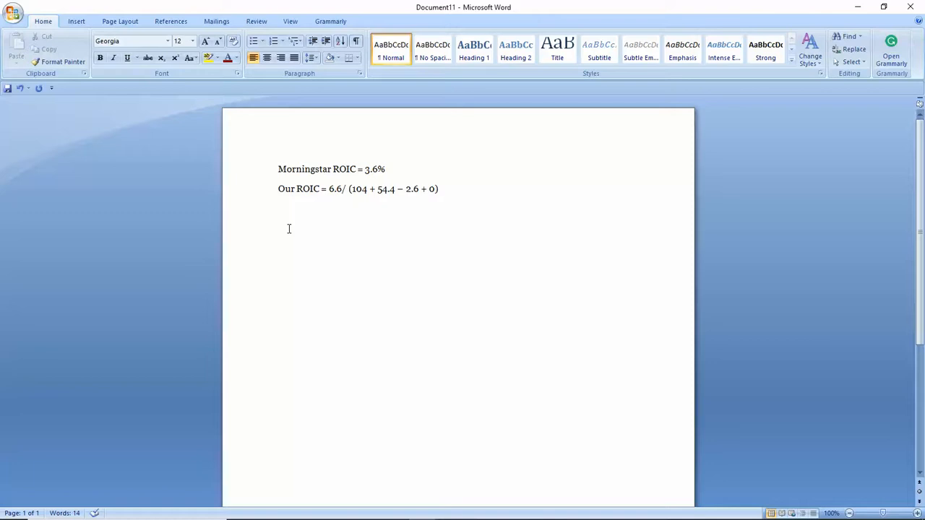
- Add the working line '= 6.6 /155.8' below the formula
{"action": "type", "text": "="}
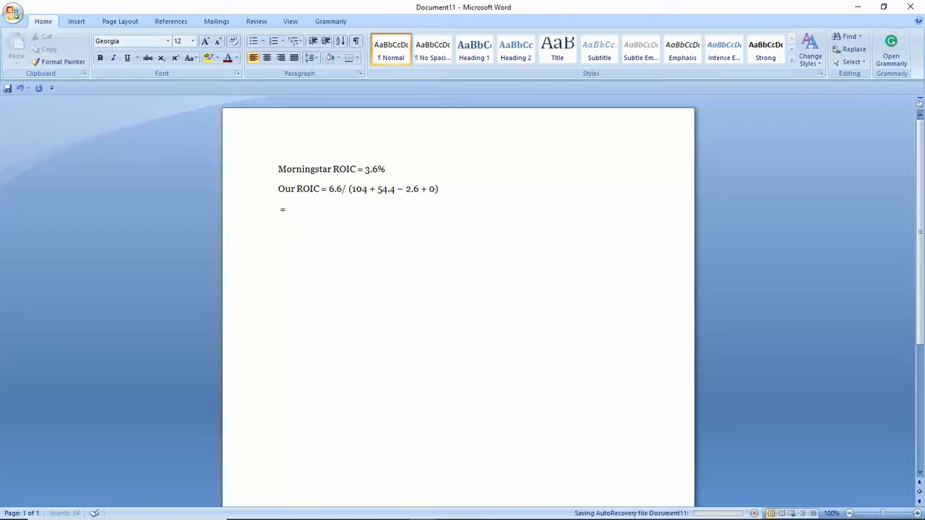
{"action": "type", "text": "6"}
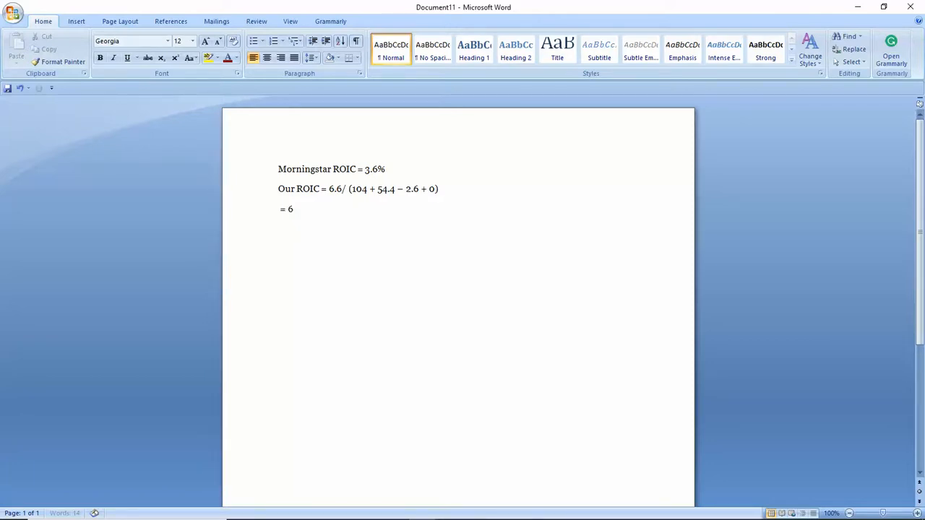
{"action": "type", "text": "6.6 /"}
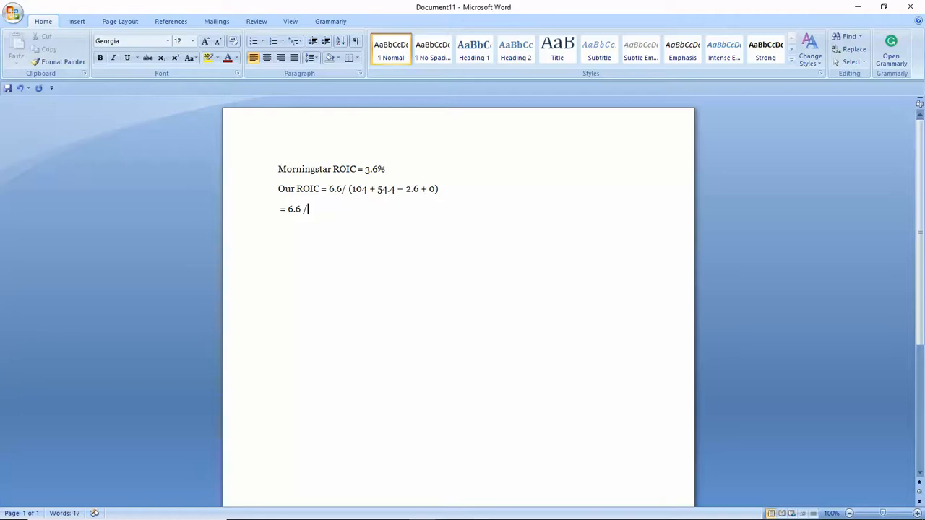
{"action": "type", "text": "("}
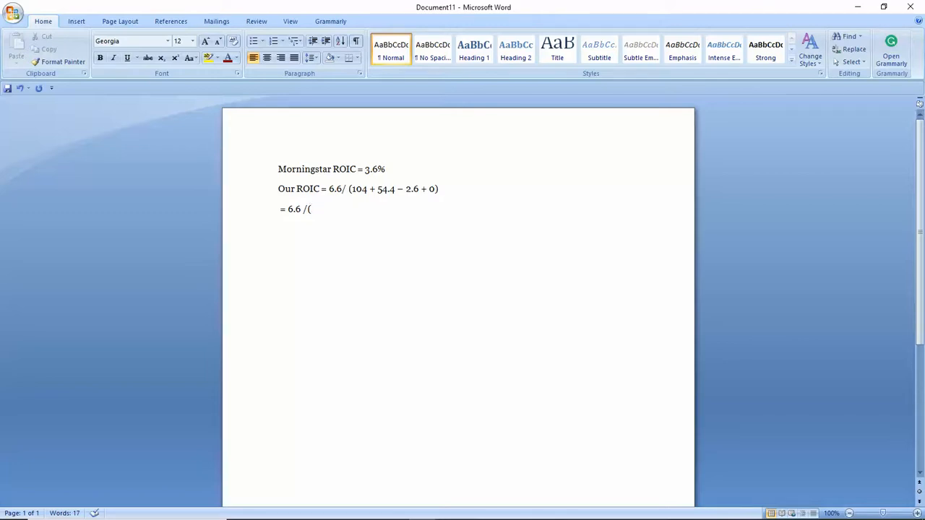
{"action": "type", "text": "15"}
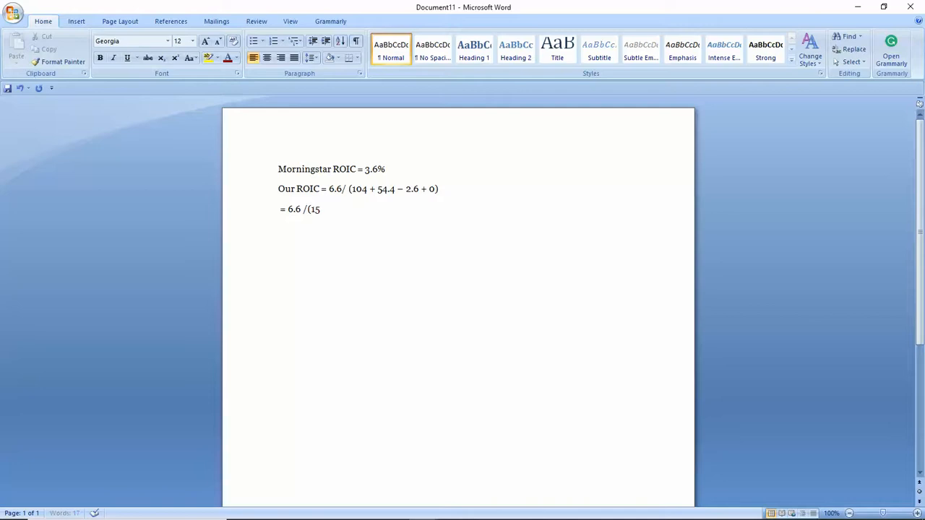
{"action": "type", "text": "5.8"}
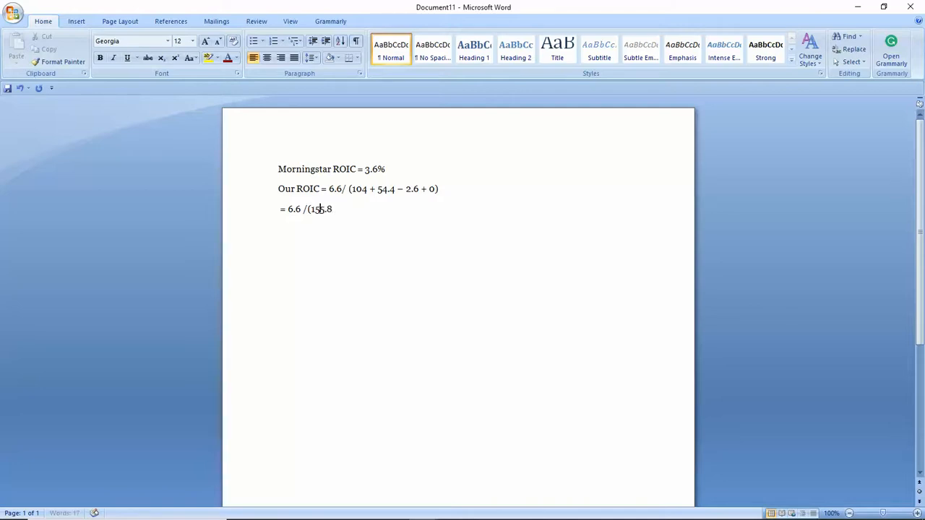
{"action": "type", "text": "5"}
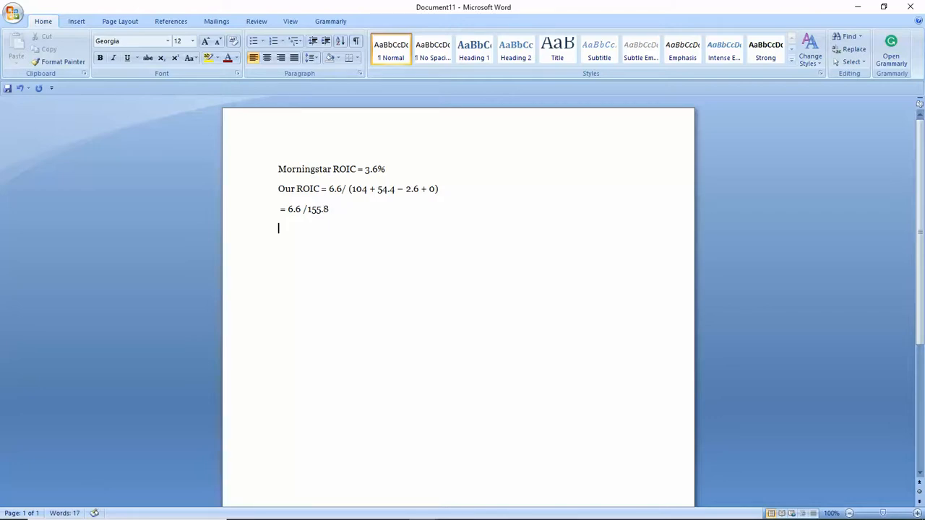
{"action": "type", "text": "+"}
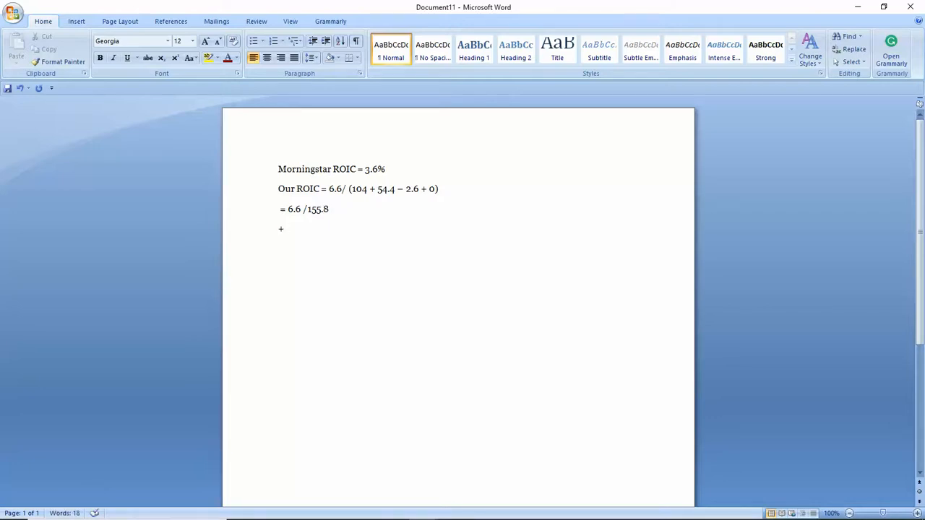
- Add the result line '= 4.2%'
{"action": "left_click", "coordinate": [284, 228]}
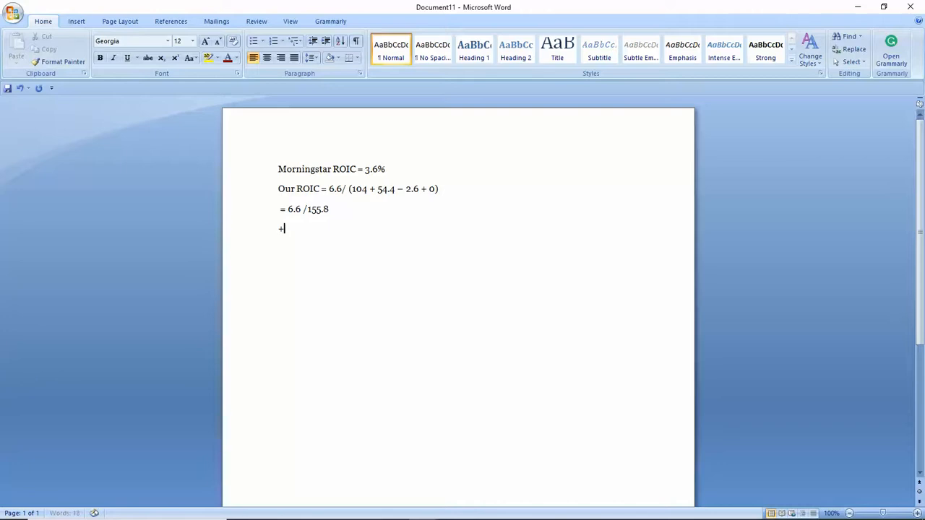
{"action": "type", "text": "="}
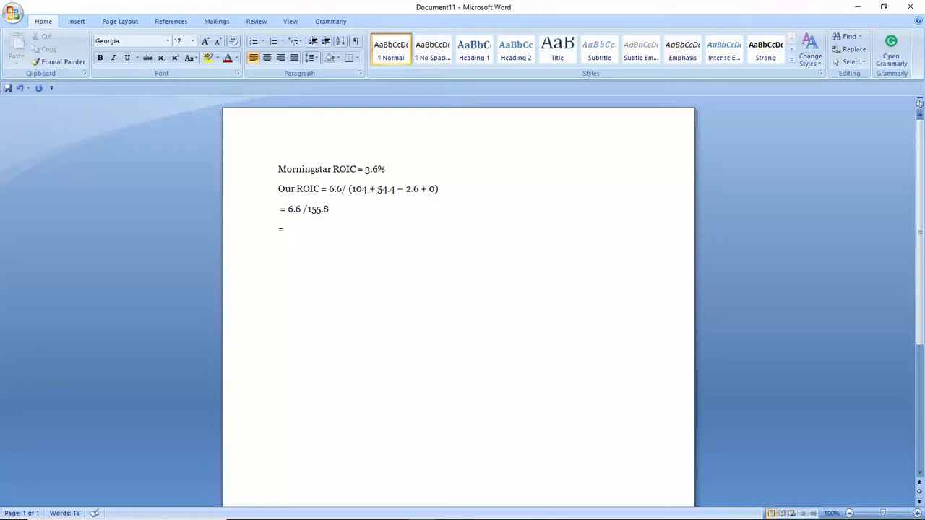
{"action": "left_click", "coordinate": [282, 229]}
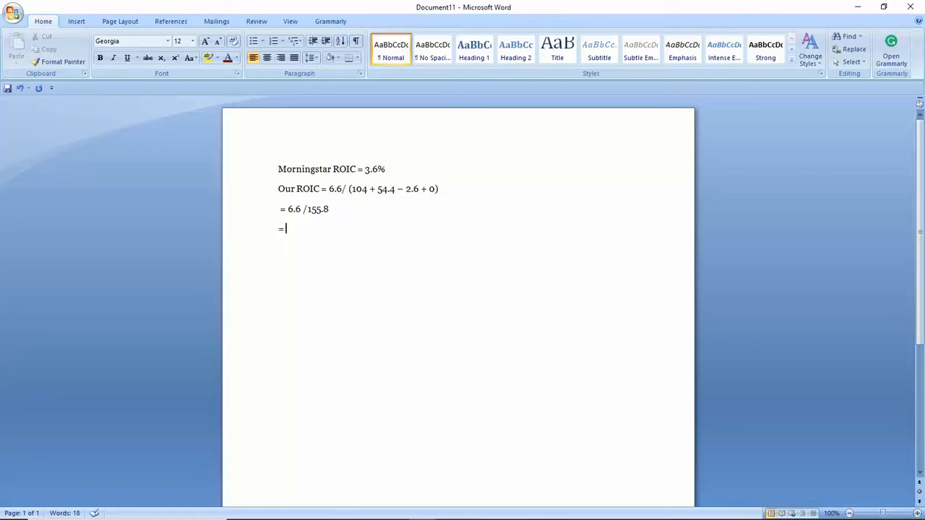
{"action": "type", "text": "4.2"}
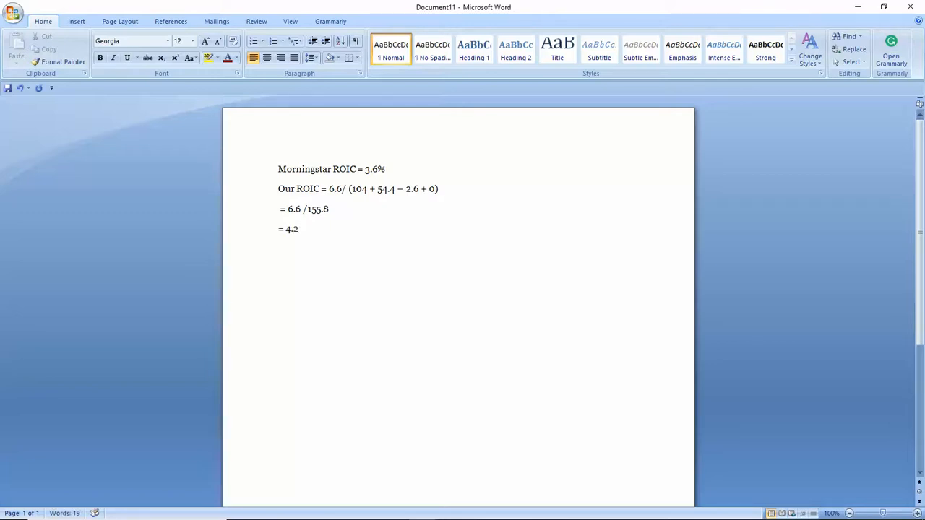
{"action": "type", "text": "%"}
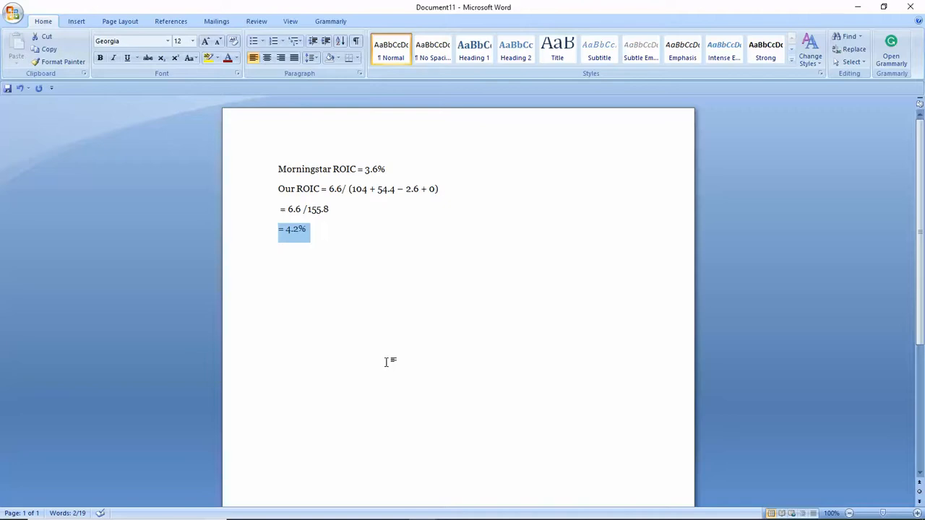
{"action": "mouse_move", "coordinate": [405, 237]}
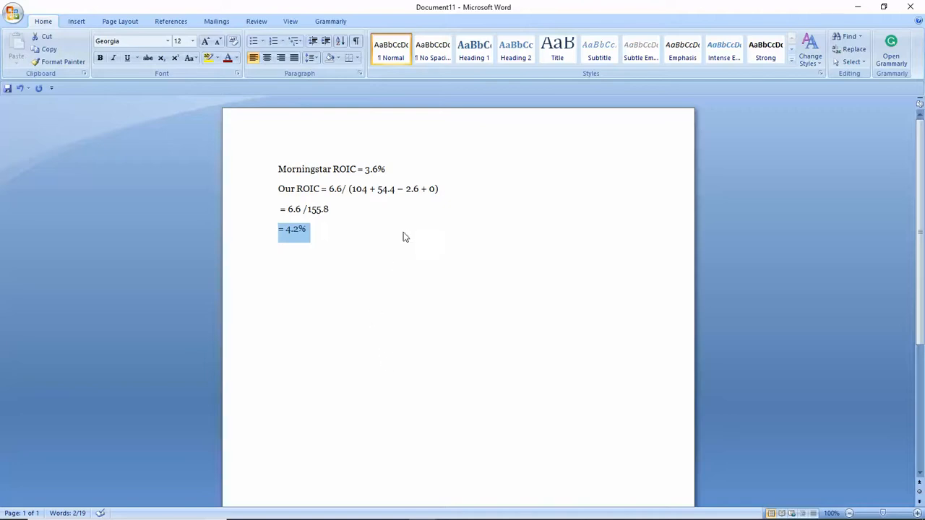
{"action": "mouse_move", "coordinate": [361, 320]}
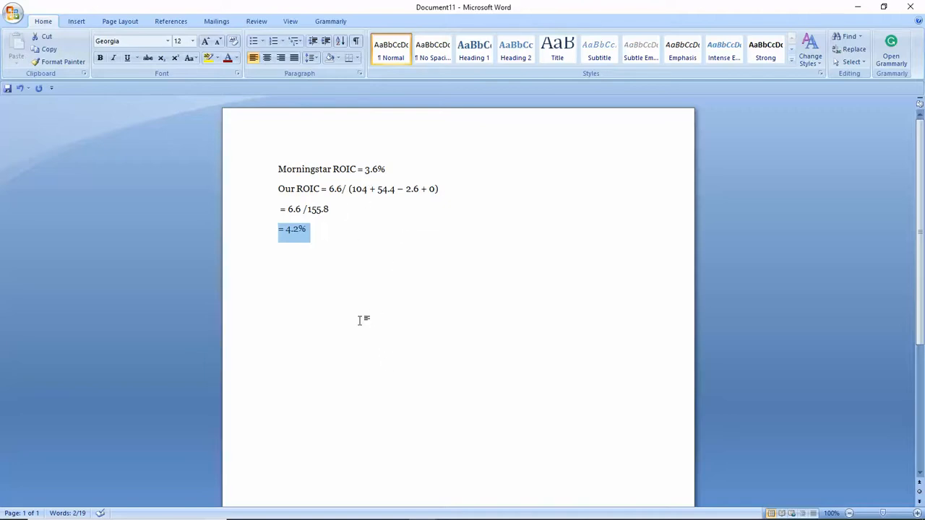
{"action": "mouse_move", "coordinate": [336, 193]}
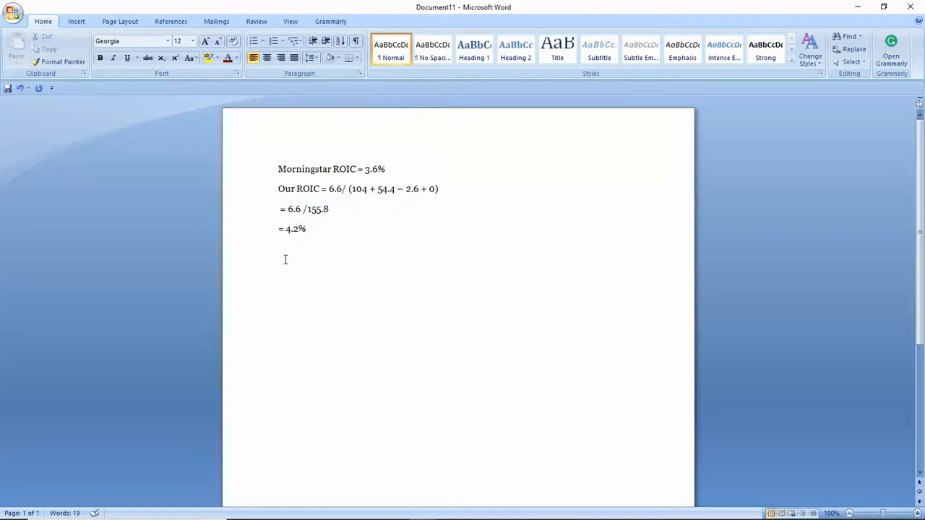
- Write '= 6.6/(104 + 54.4 -', fixing the plus term, then check Morningstar's balance sheet
{"action": "type", "text": "= 6."}
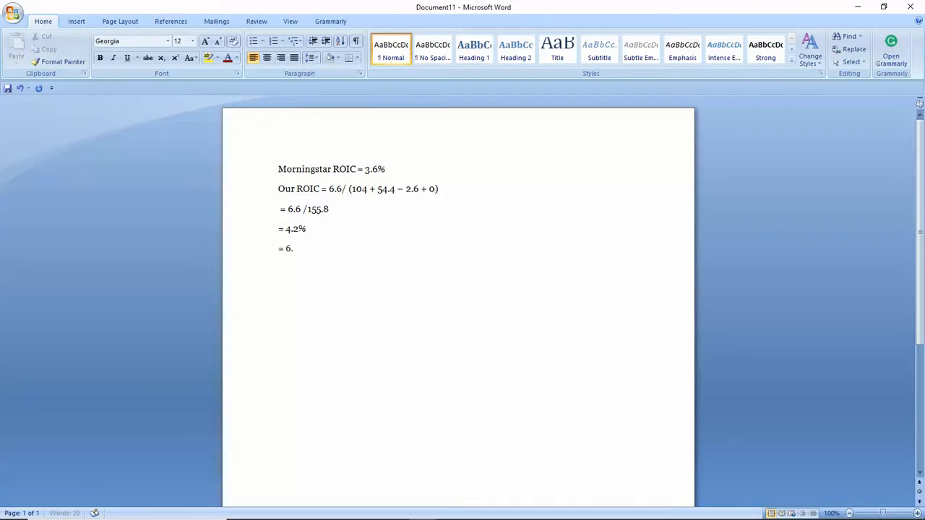
{"action": "type", "text": ".6/("}
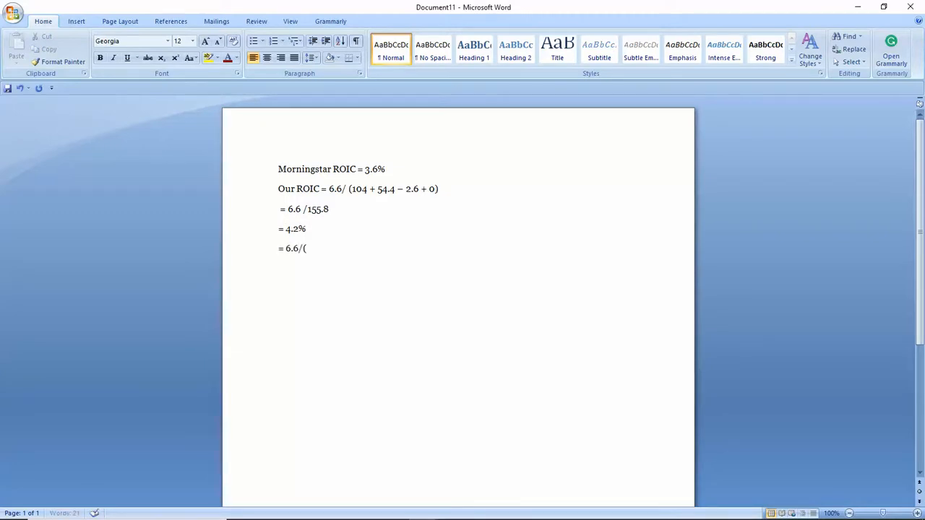
{"action": "type", "text": "104"}
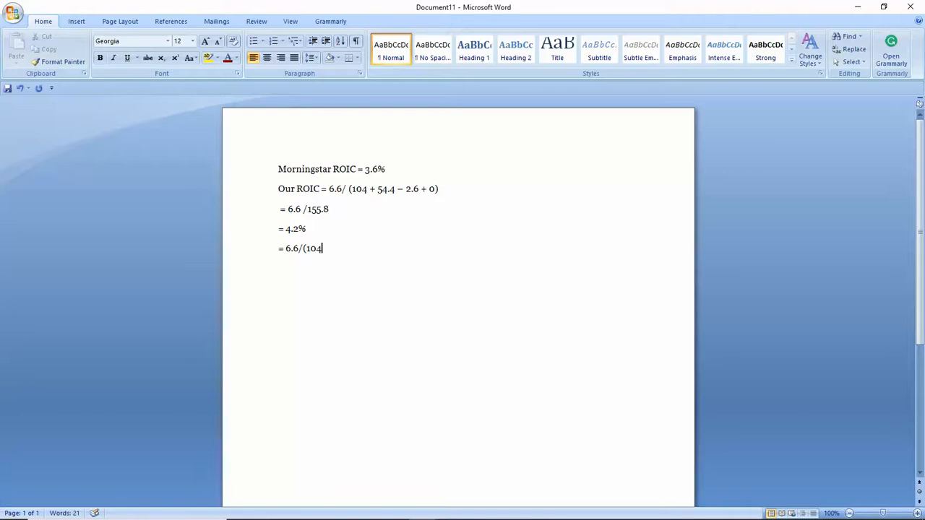
{"action": "type", "text": "+54"}
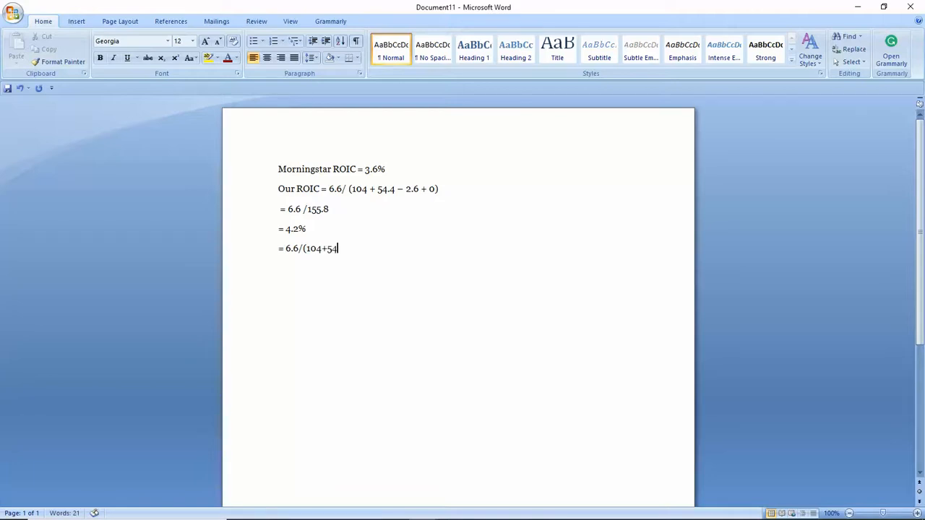
{"action": "key", "text": "Backspace"}
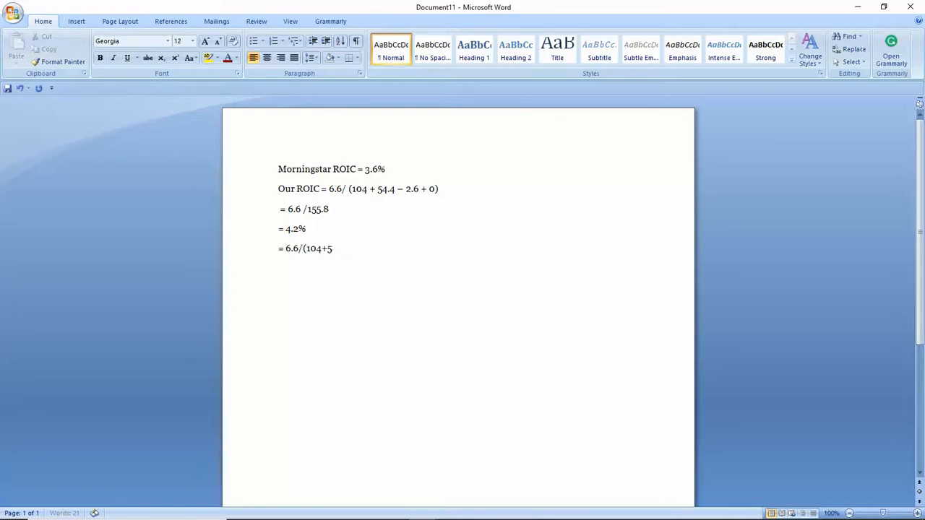
{"action": "key", "text": "Backspace"}
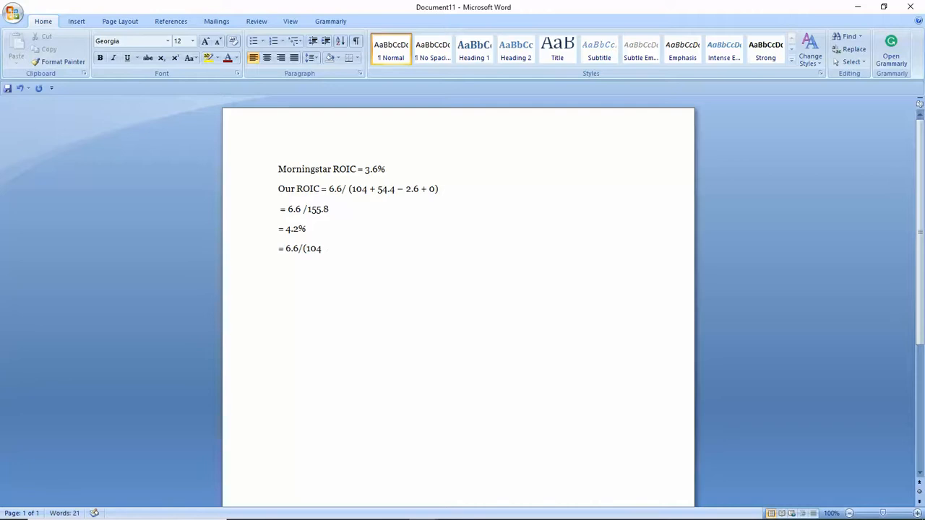
{"action": "type", "text": "+ 544"}
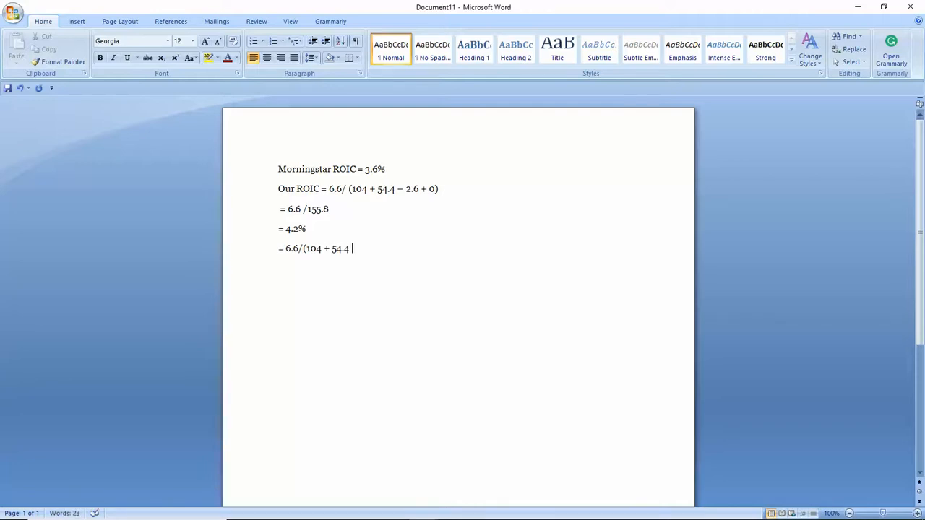
{"action": "type", "text": "-"}
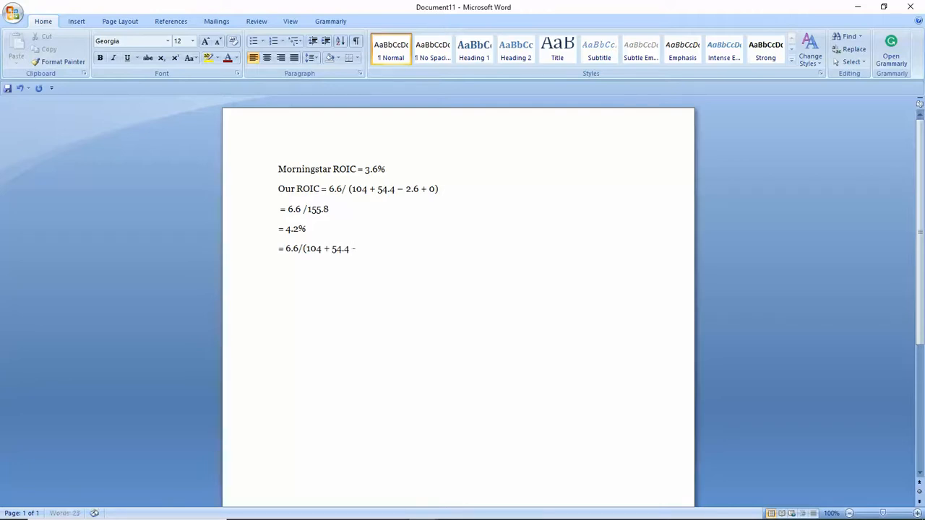
{"action": "left_click", "coordinate": [338, 509]}
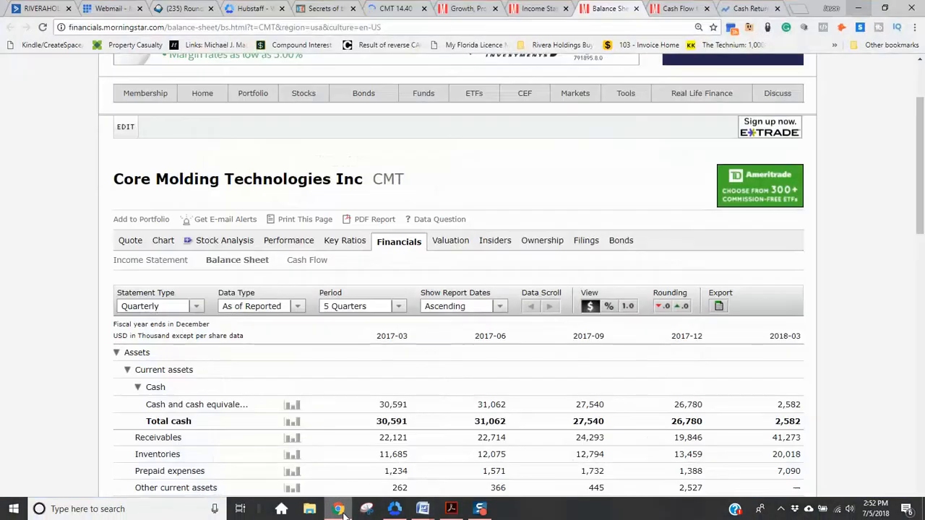
{"action": "scroll", "scroll_direction": "down", "scroll_amount": 3}
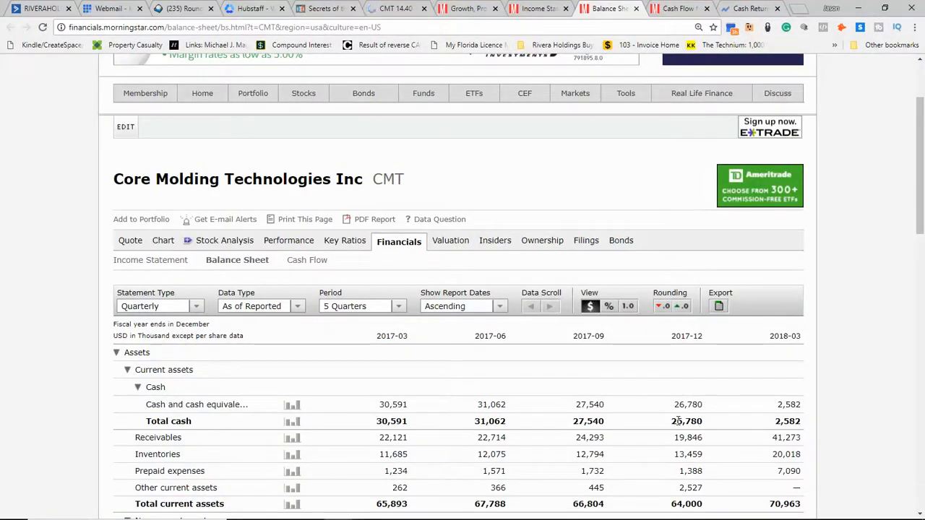
{"action": "mouse_move", "coordinate": [673, 415]}
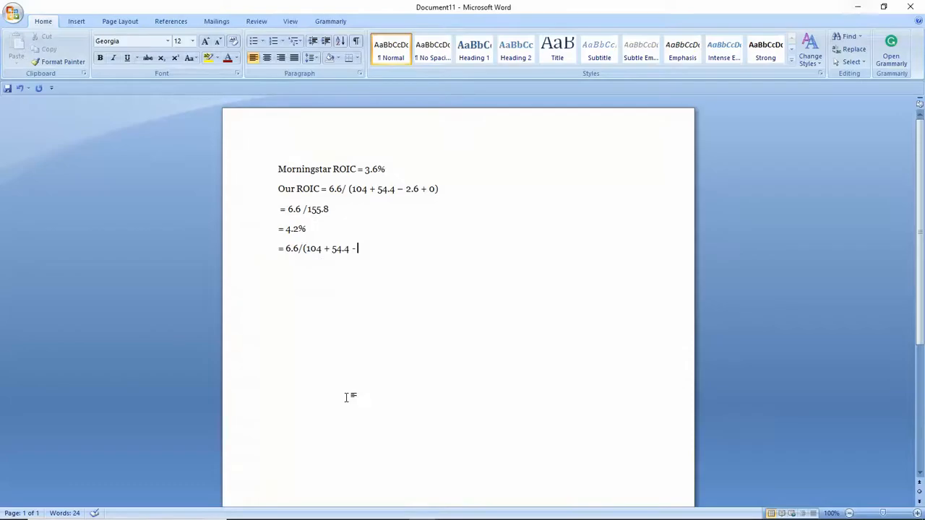
- Finish the formula with '26.8 + 0)', then add '= 6.6/131.6' and '= 5%'
{"action": "type", "text": "26.8"}
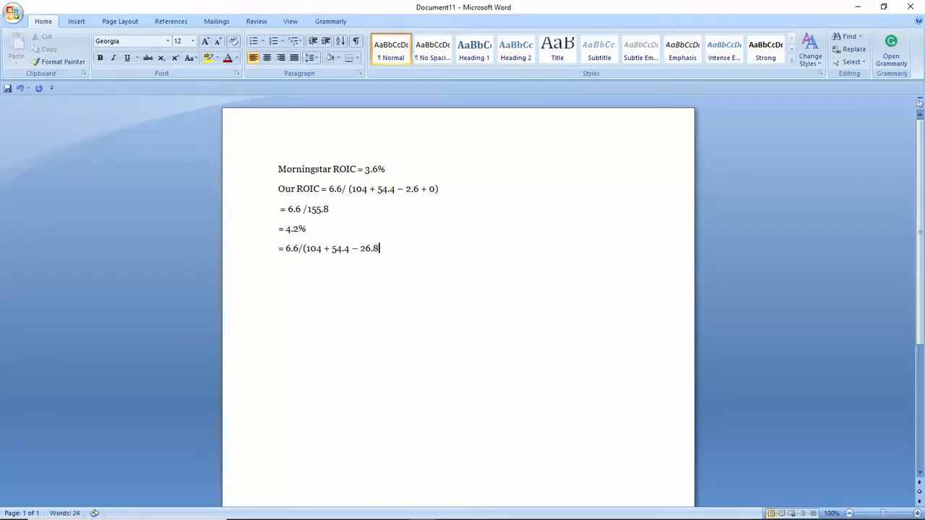
{"action": "type", "text": "="}
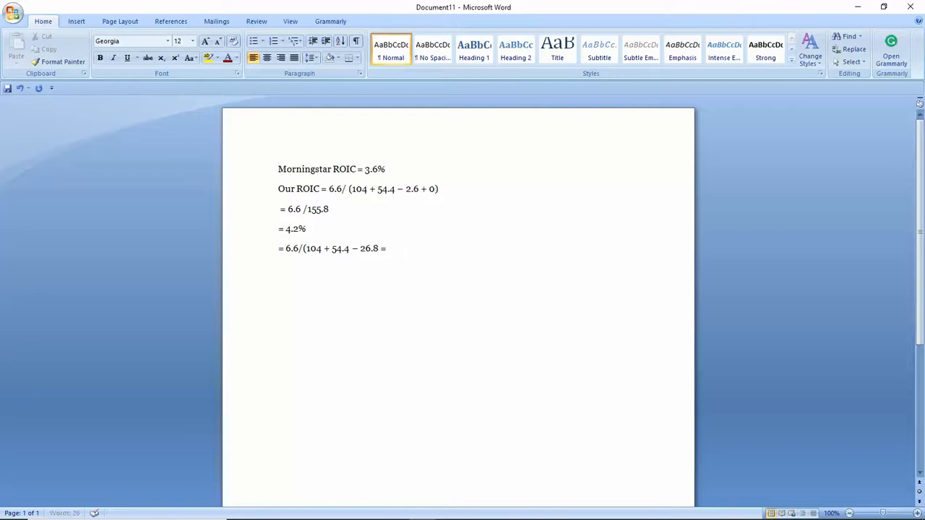
{"action": "key", "text": "Backspace"}
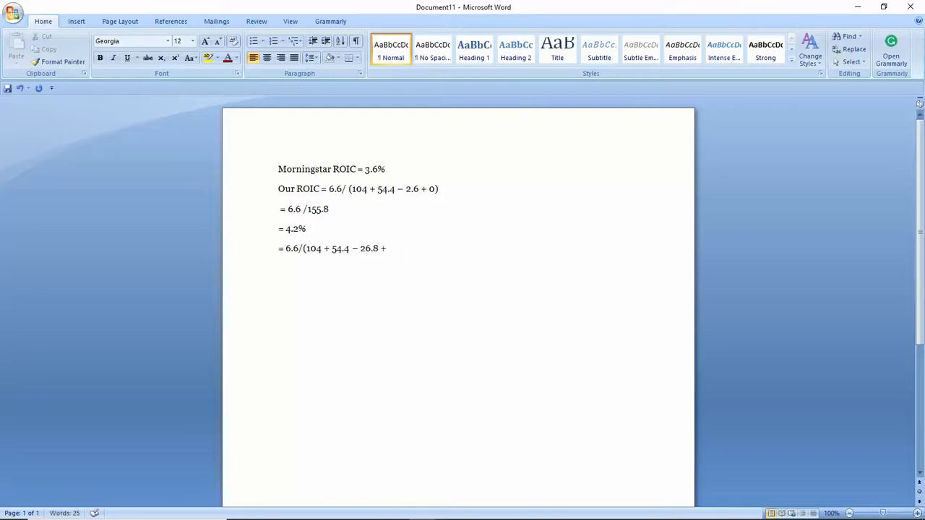
{"action": "type", "text": "0)"}
{"action": "type", "text": "="}
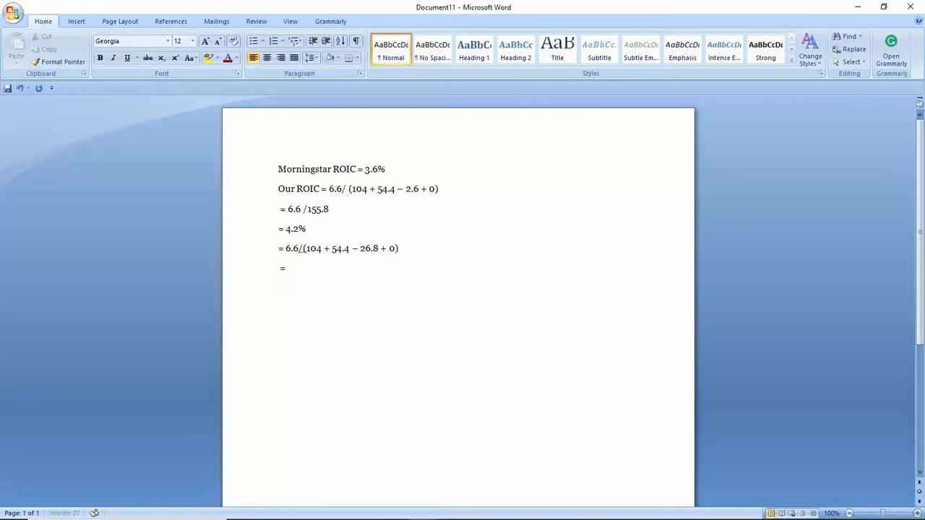
{"action": "type", "text": "6.6"}
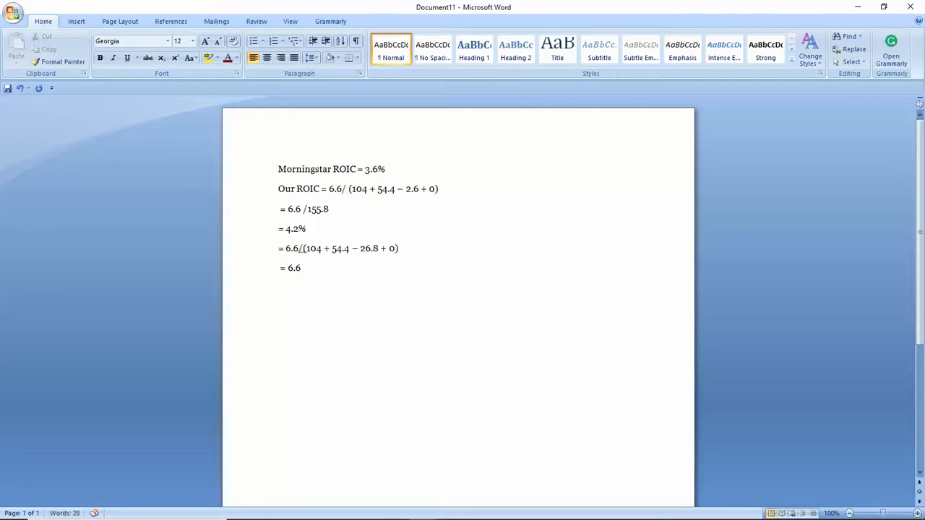
{"action": "type", "text": "/"}
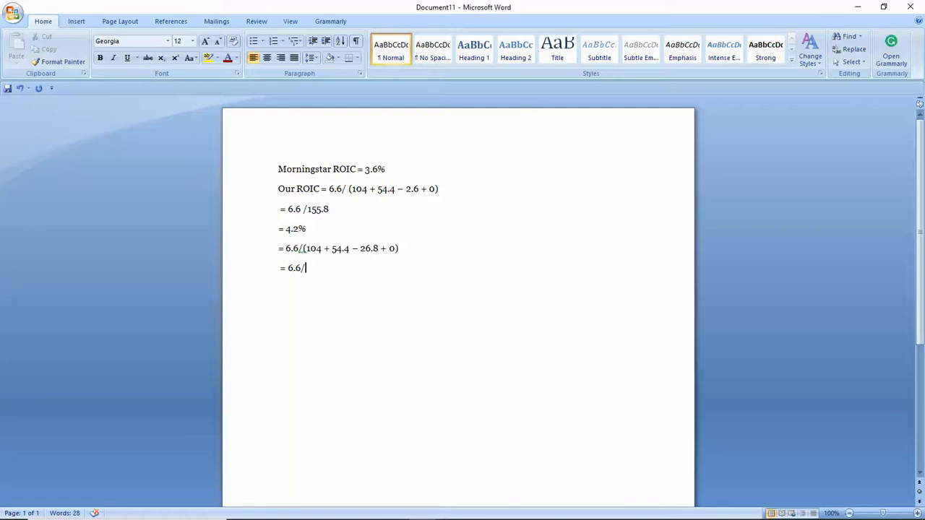
{"action": "type", "text": "131.6"}
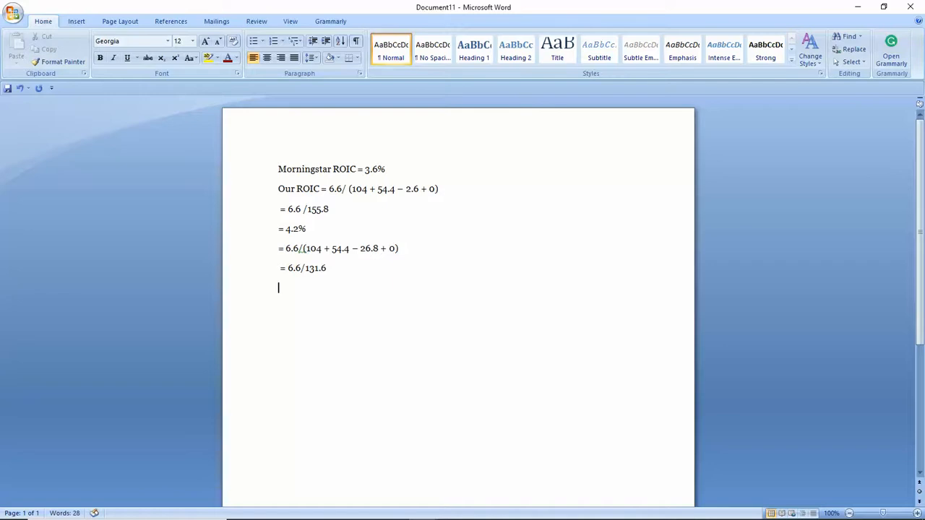
{"action": "type", "text": "="}
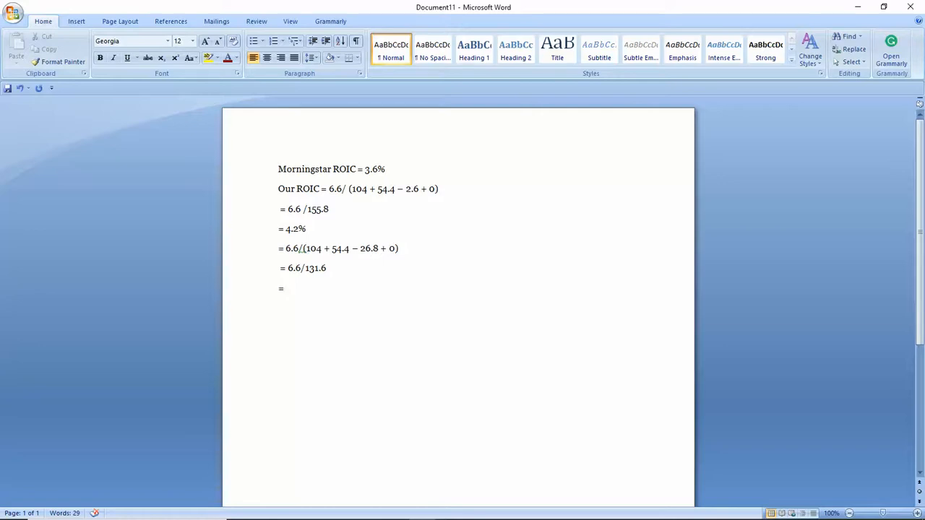
{"action": "type", "text": "5"}
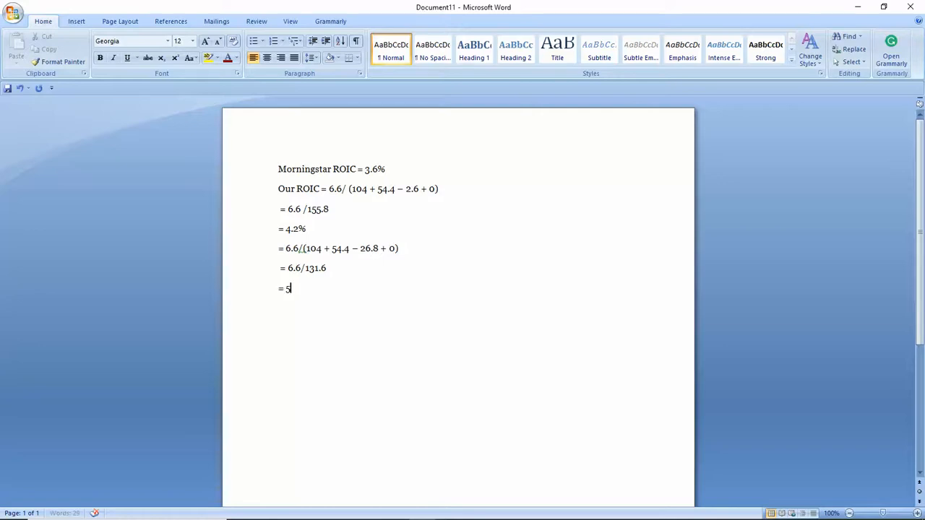
{"action": "type", "text": "%"}
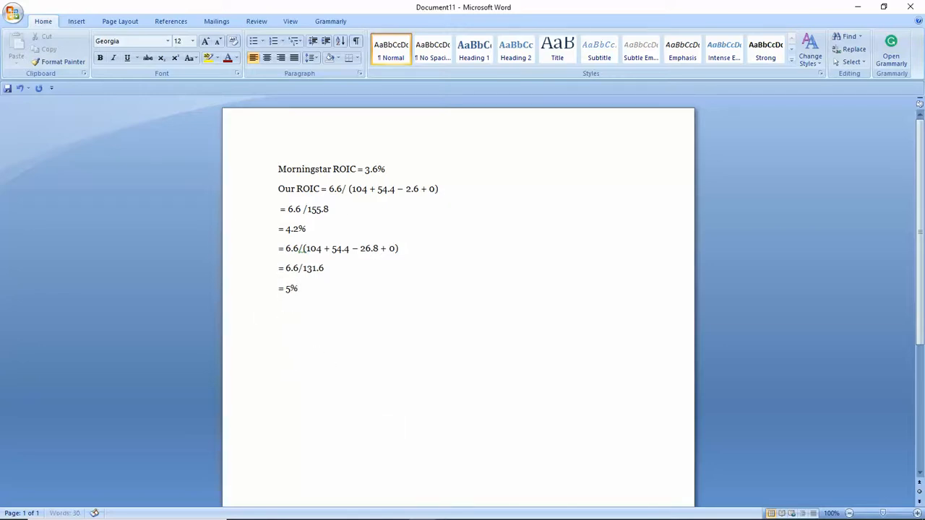
- Scroll Morningstar's quarterly balance sheet and select the 2018-03 goodwill figure 22,957
{"action": "left_click", "coordinate": [338, 508]}
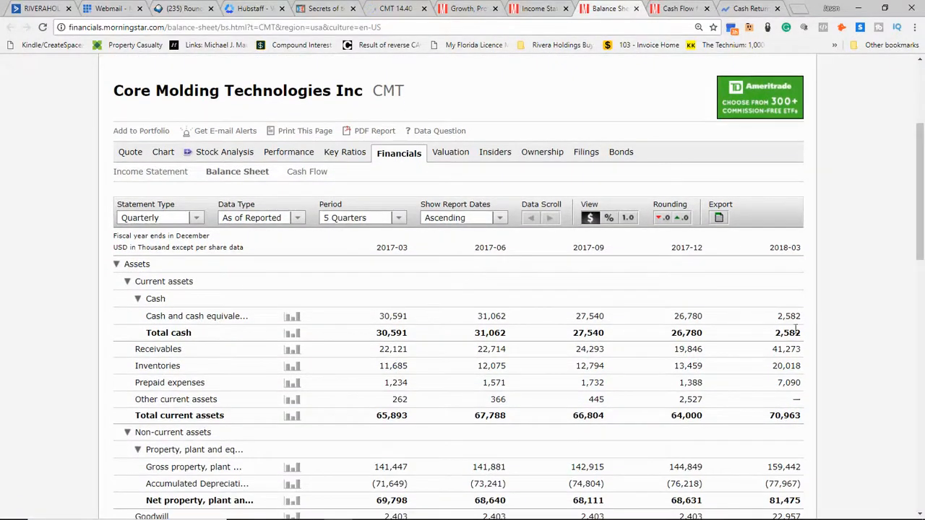
{"action": "mouse_move", "coordinate": [735, 340]}
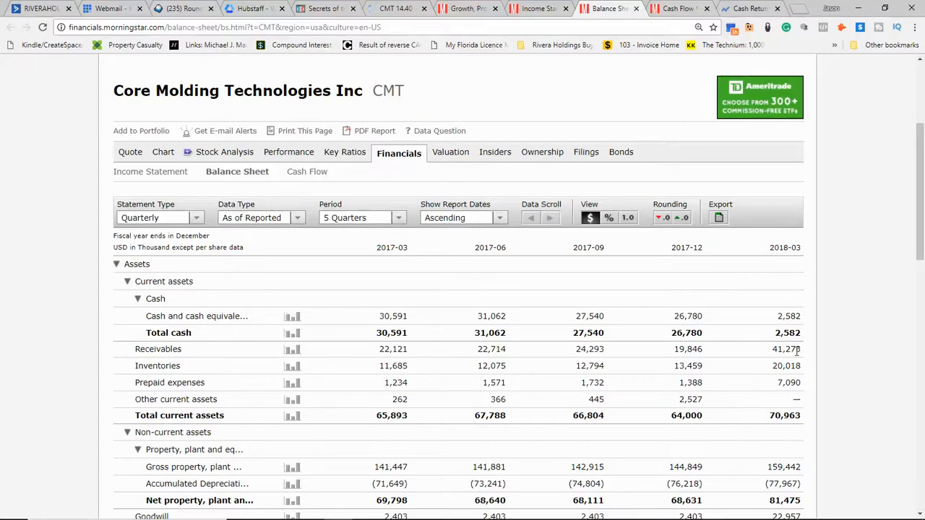
{"action": "mouse_move", "coordinate": [831, 352]}
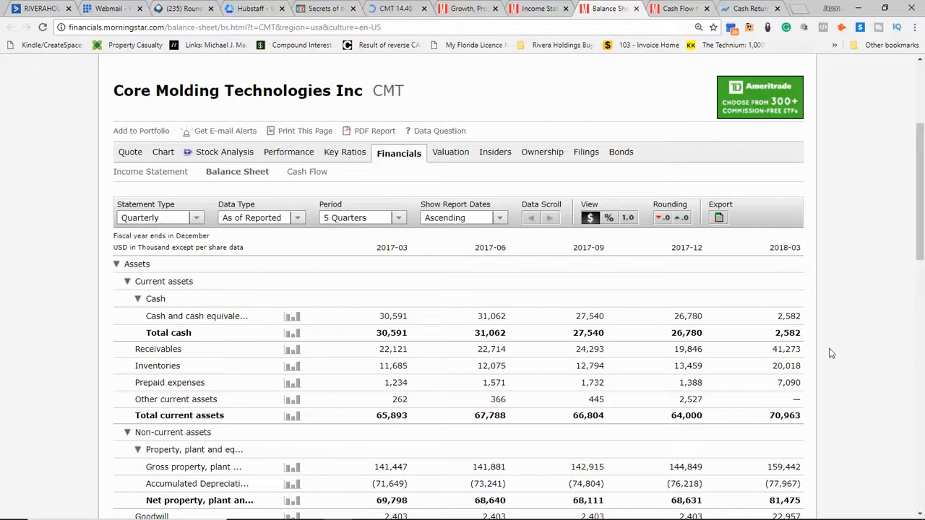
{"action": "scroll", "scroll_direction": "down", "scroll_amount": 3}
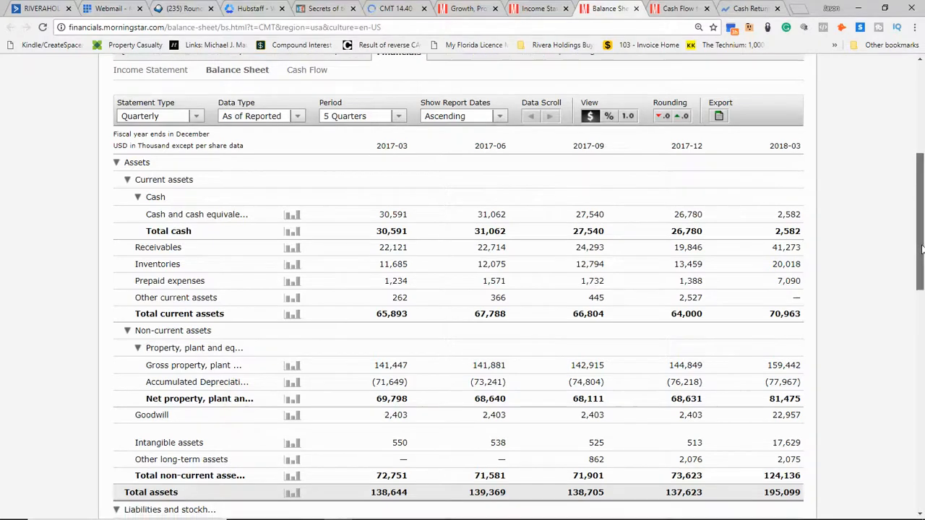
{"action": "scroll", "scroll_direction": "down", "scroll_amount": 3}
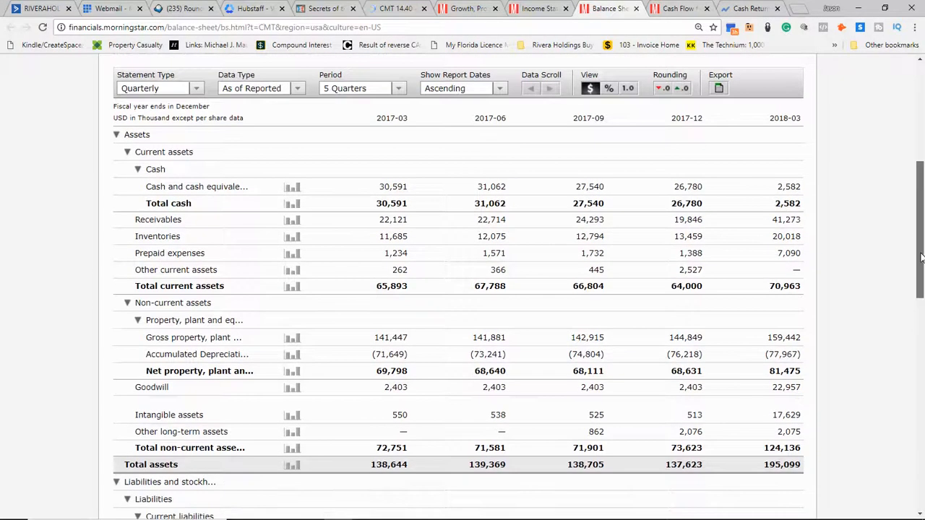
{"action": "scroll", "scroll_direction": "down", "scroll_amount": 3}
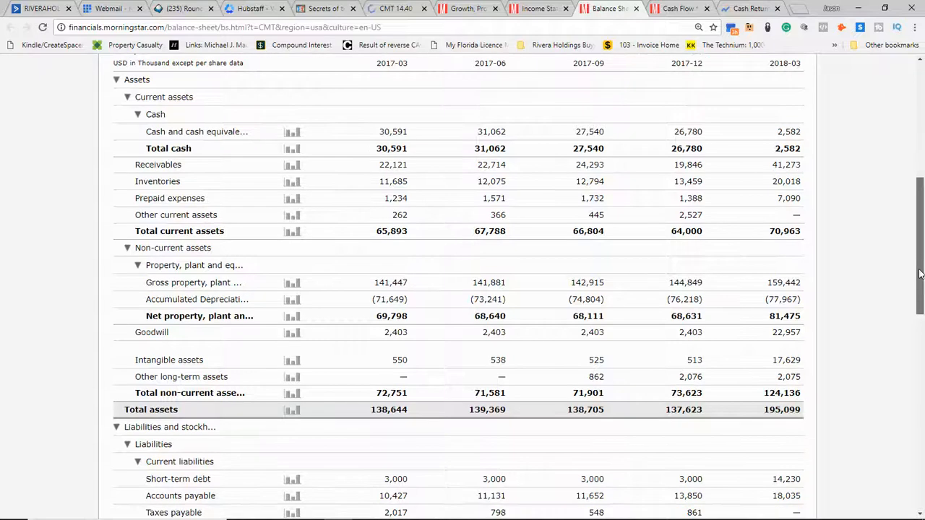
{"action": "mouse_move", "coordinate": [773, 340]}
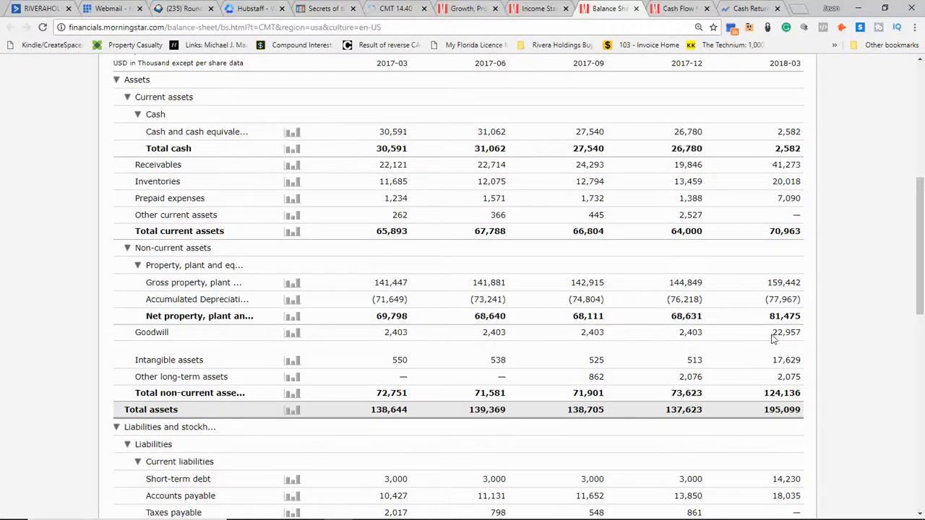
{"action": "double_click", "coordinate": [786, 332]}
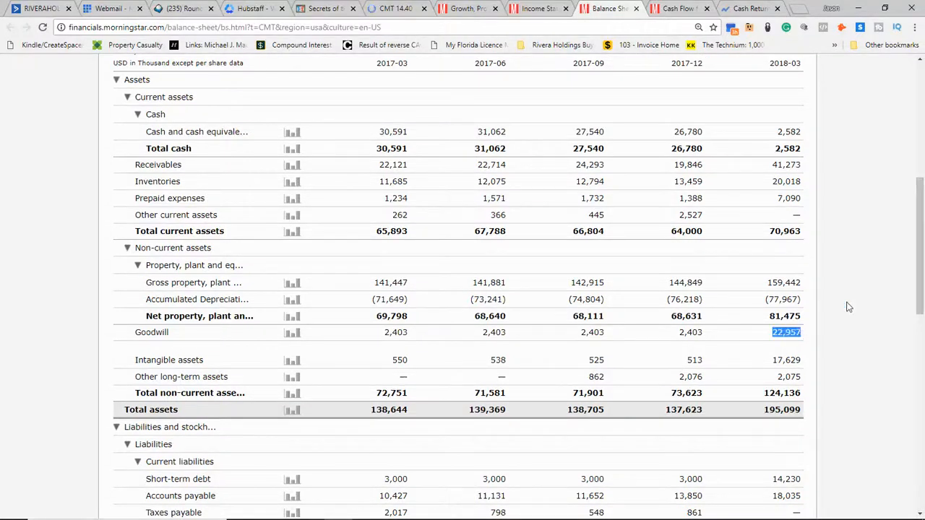
- Highlight 2018-03 total liabilities 91,138 and long-term debt 40,239 on the balance sheet
{"action": "scroll", "scroll_direction": "up", "scroll_amount": 3}
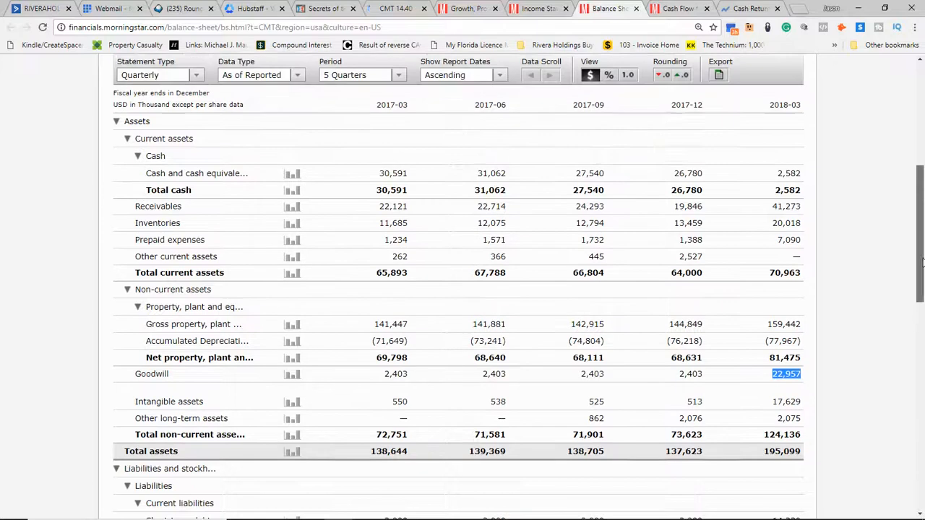
{"action": "scroll", "scroll_direction": "up", "scroll_amount": 3}
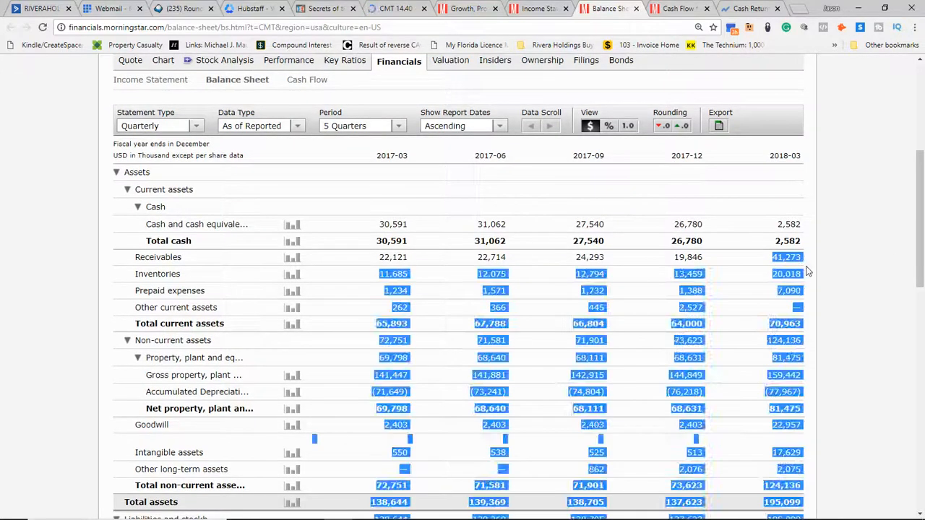
{"action": "scroll", "scroll_direction": "down", "scroll_amount": 3}
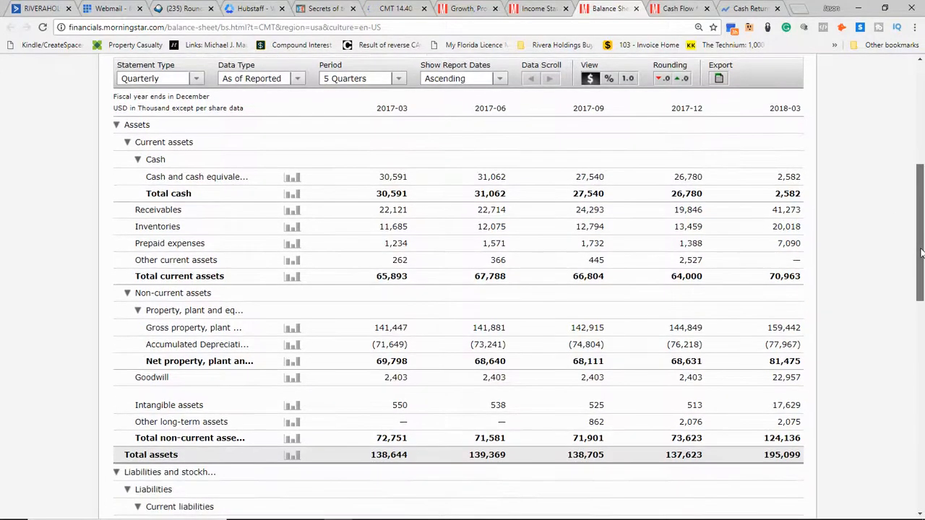
{"action": "scroll", "scroll_direction": "down", "scroll_amount": 3}
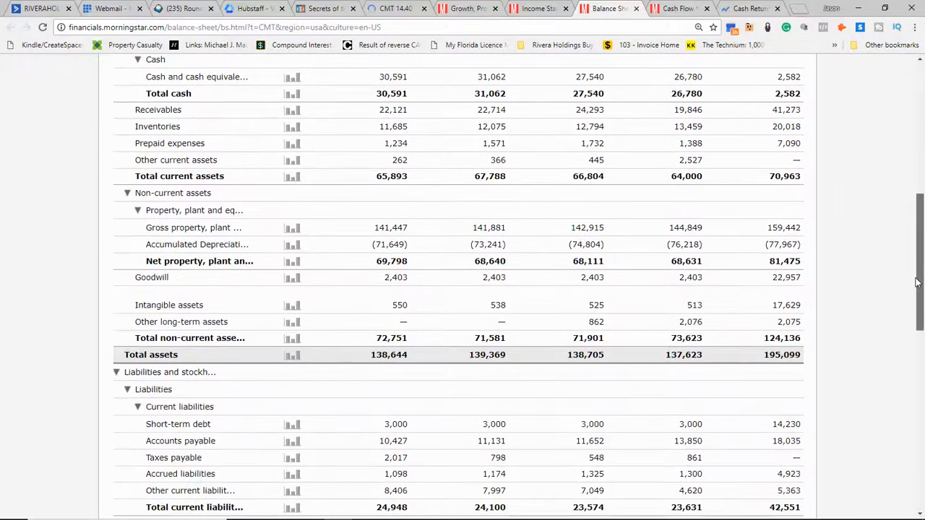
{"action": "scroll", "scroll_direction": "down", "scroll_amount": 3}
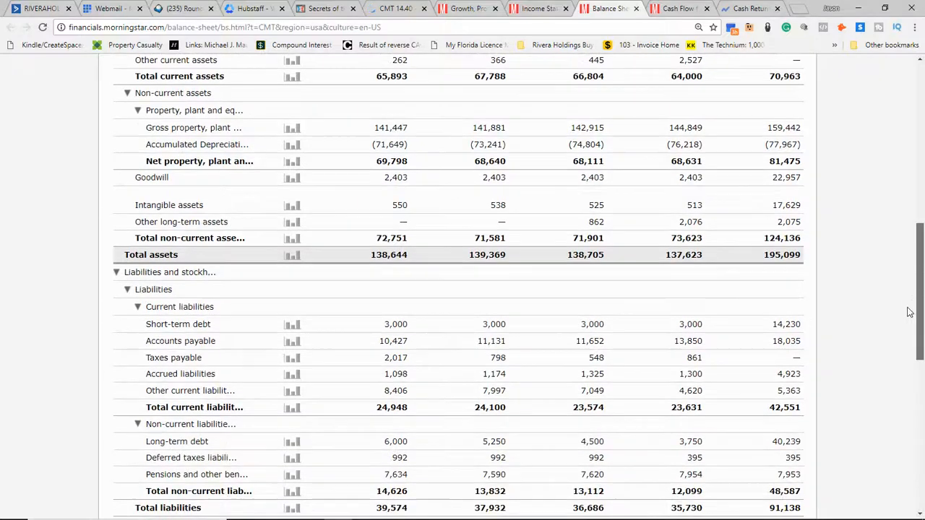
{"action": "mouse_move", "coordinate": [726, 409]}
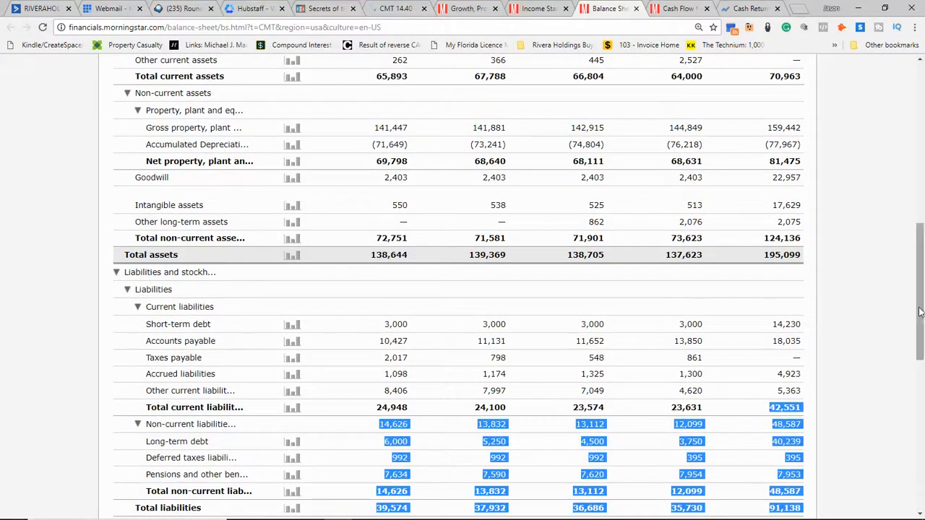
{"action": "scroll", "scroll_direction": "down", "scroll_amount": 3}
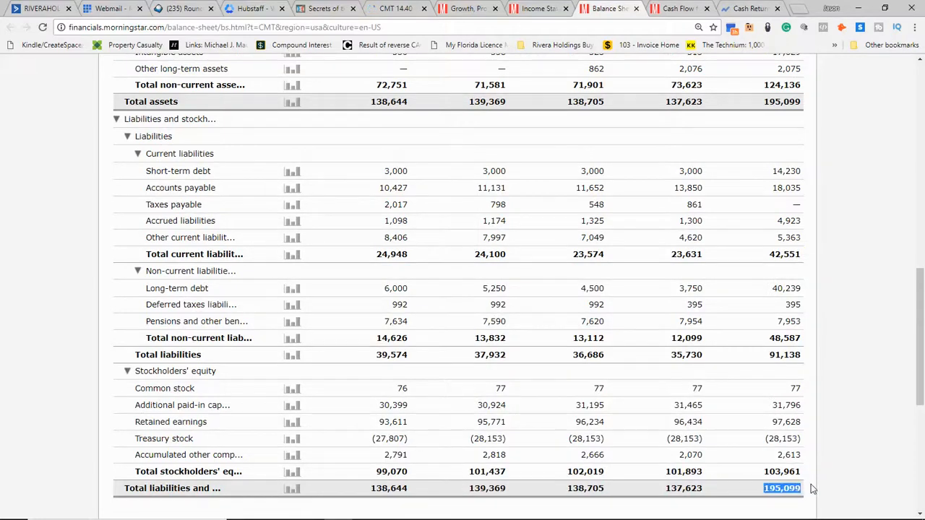
{"action": "mouse_move", "coordinate": [853, 433]}
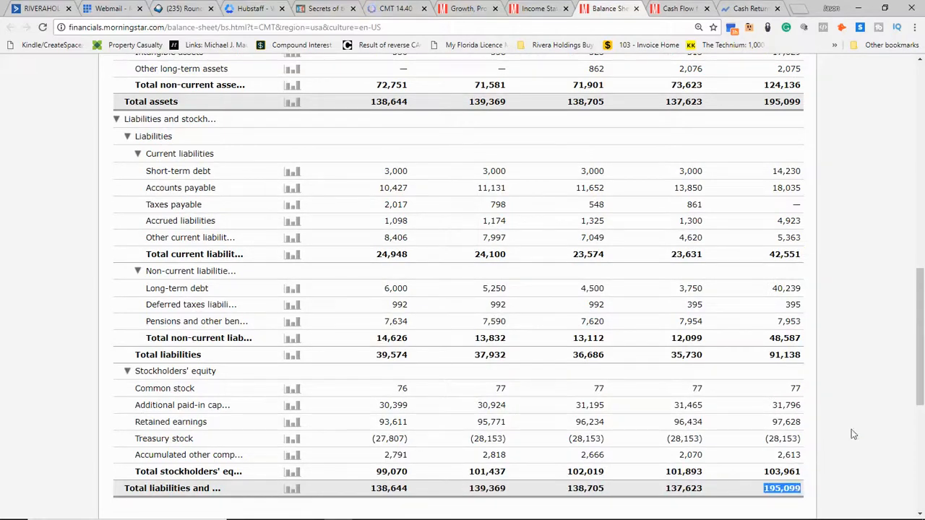
{"action": "left_click", "coordinate": [685, 354]}
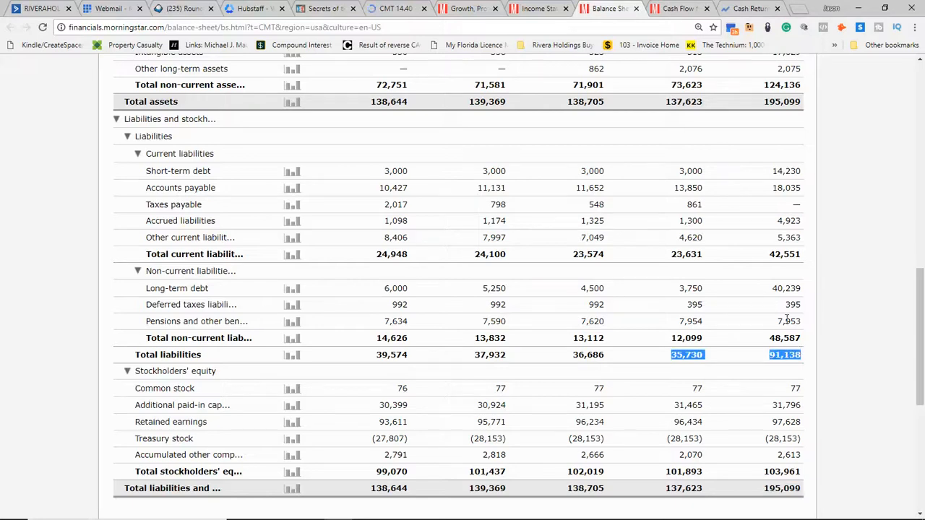
{"action": "left_click", "coordinate": [786, 287]}
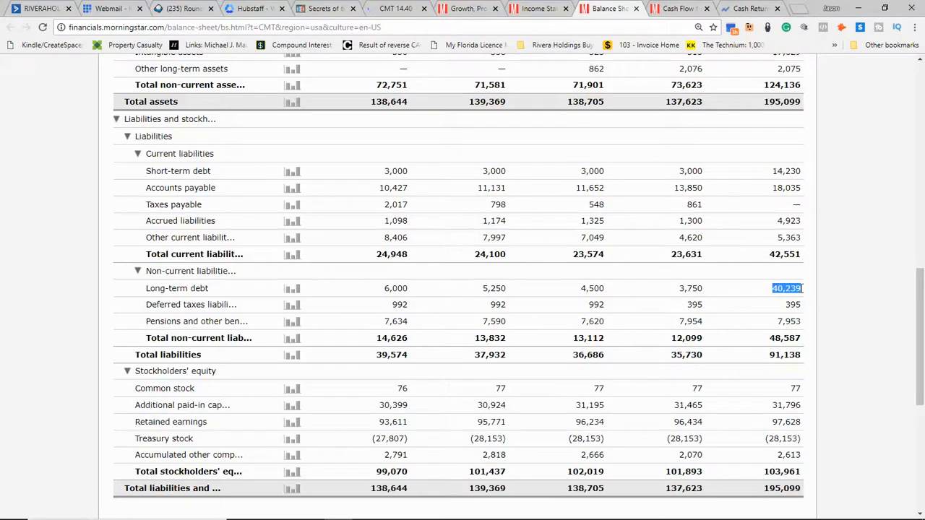
{"action": "scroll", "scroll_direction": "up", "scroll_amount": 3}
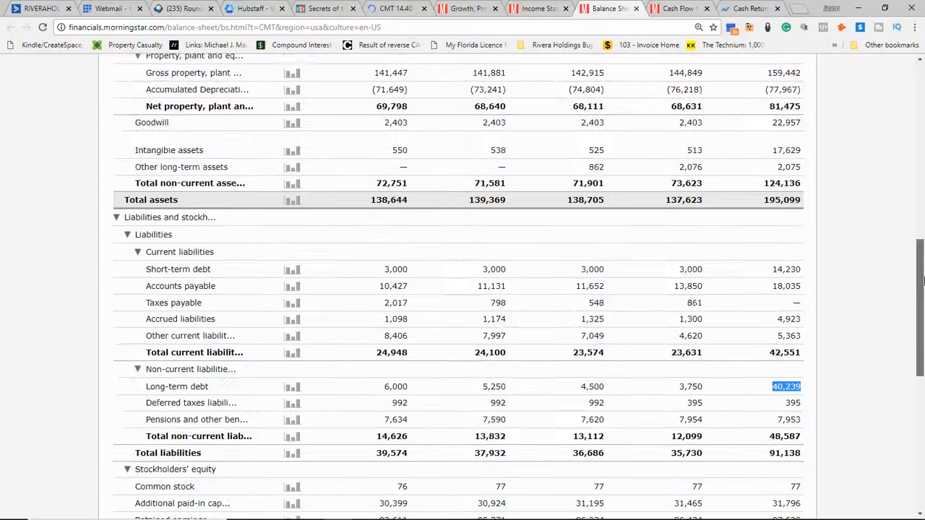
{"action": "scroll", "scroll_direction": "down", "scroll_amount": 3}
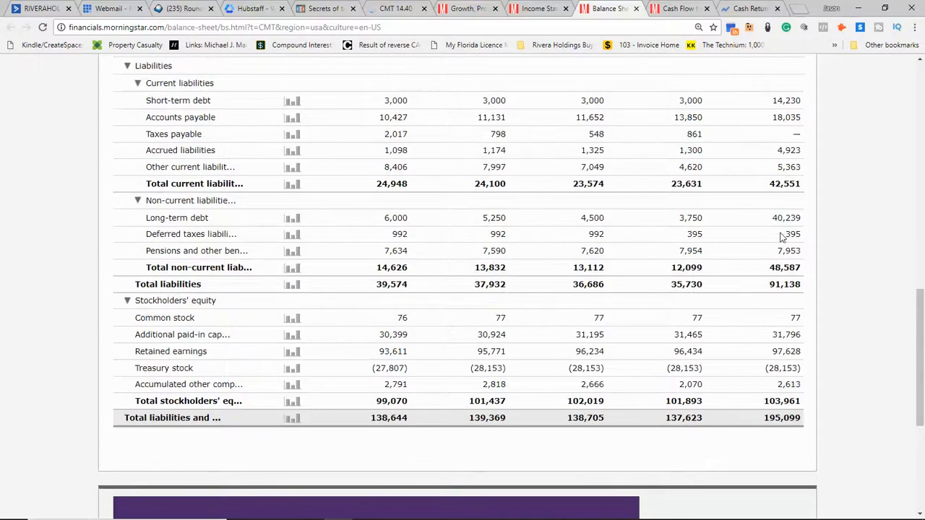
{"action": "scroll", "scroll_direction": "up", "scroll_amount": 3}
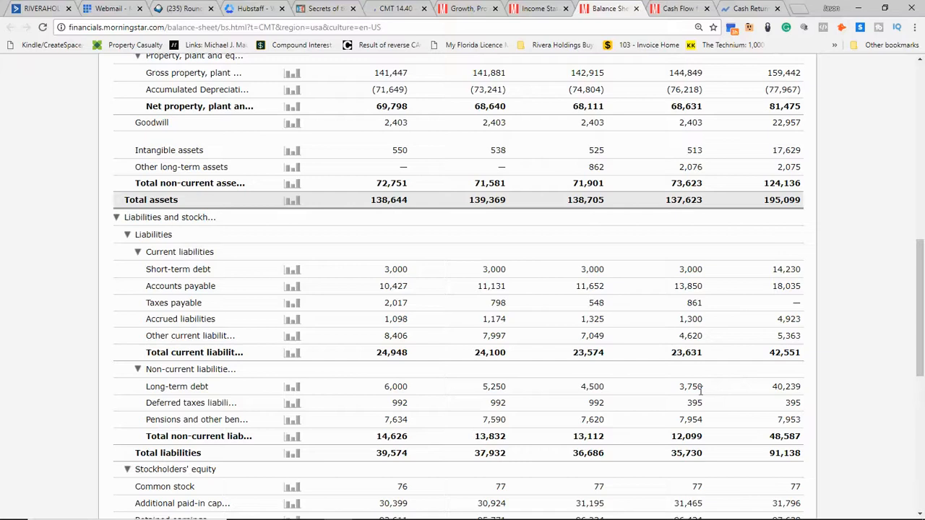
{"action": "mouse_move", "coordinate": [728, 392]}
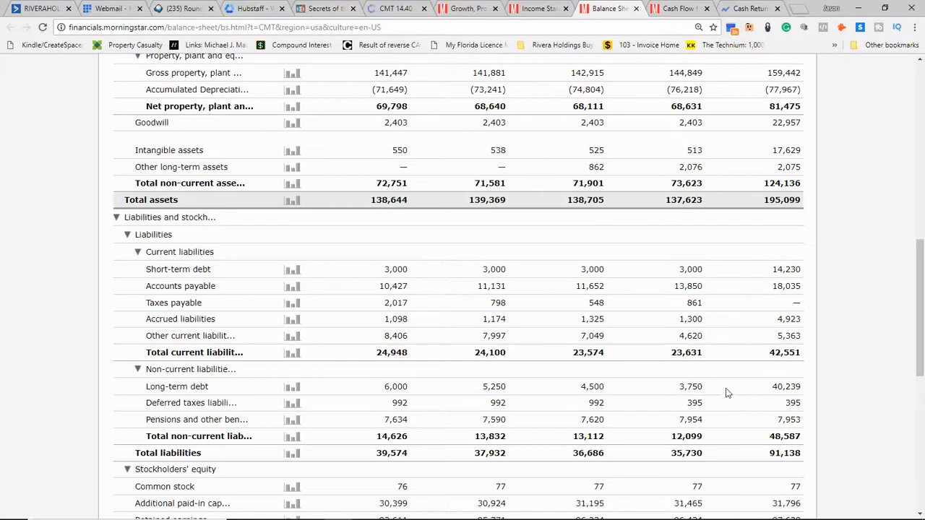
{"action": "mouse_move", "coordinate": [692, 302]}
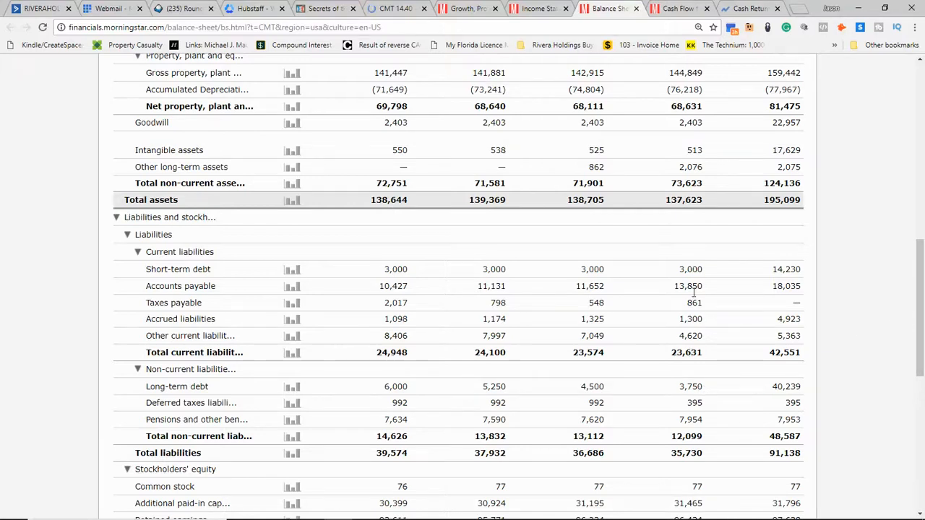
{"action": "scroll", "scroll_direction": "up", "scroll_amount": 3}
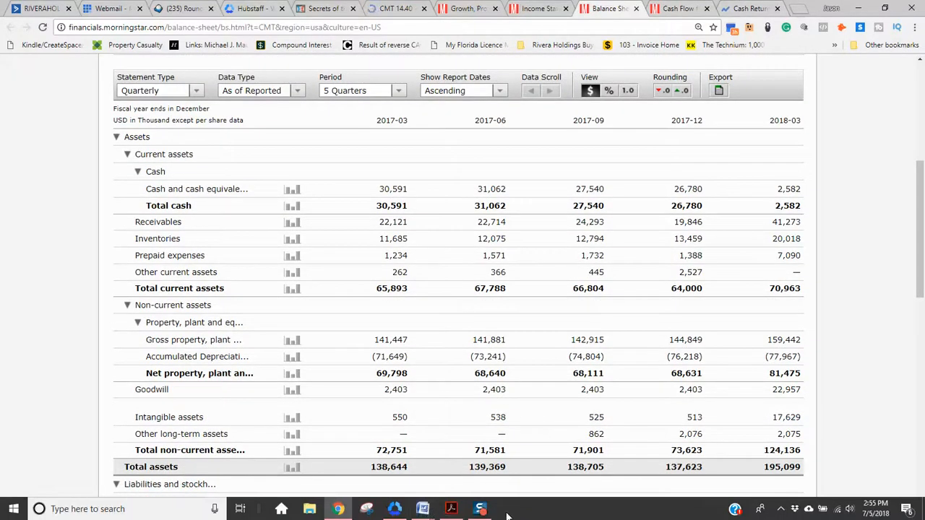
{"action": "mouse_move", "coordinate": [422, 509]}
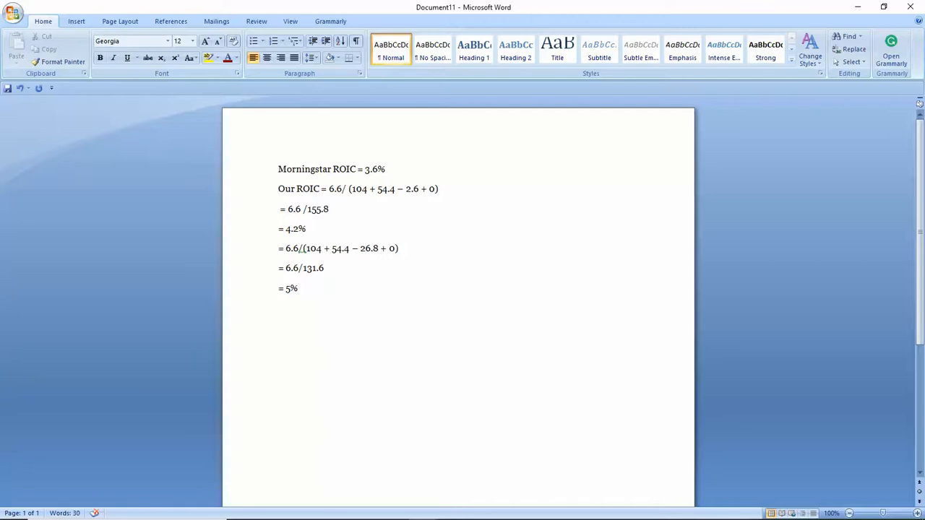
- Highlight quarterly operating income 2,566, 3,185, 1,406 and 833 on Core Molding's income statement
{"action": "left_click", "coordinate": [338, 508]}
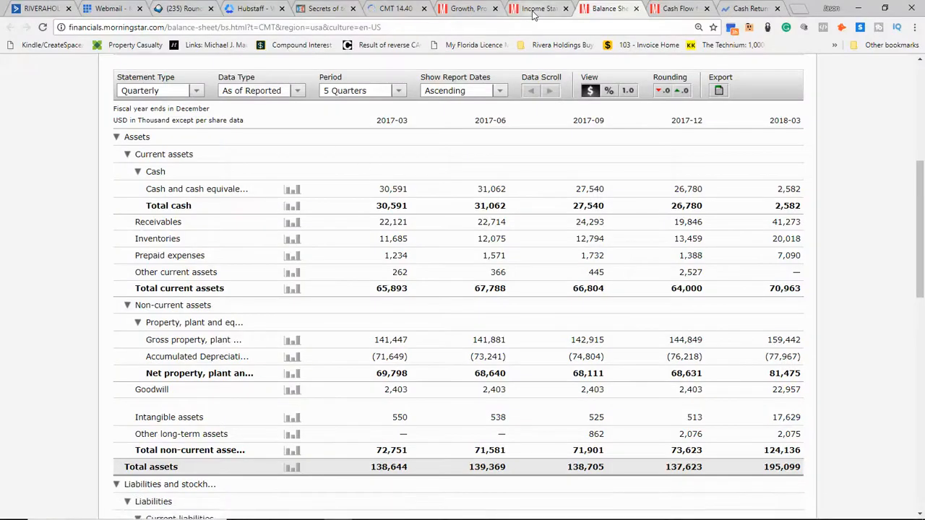
{"action": "left_click", "coordinate": [536, 8]}
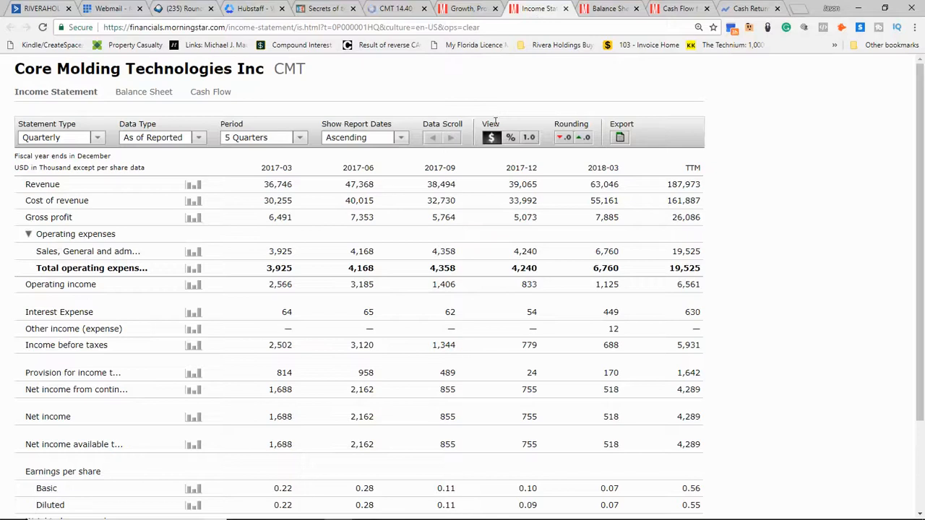
{"action": "mouse_move", "coordinate": [276, 284]}
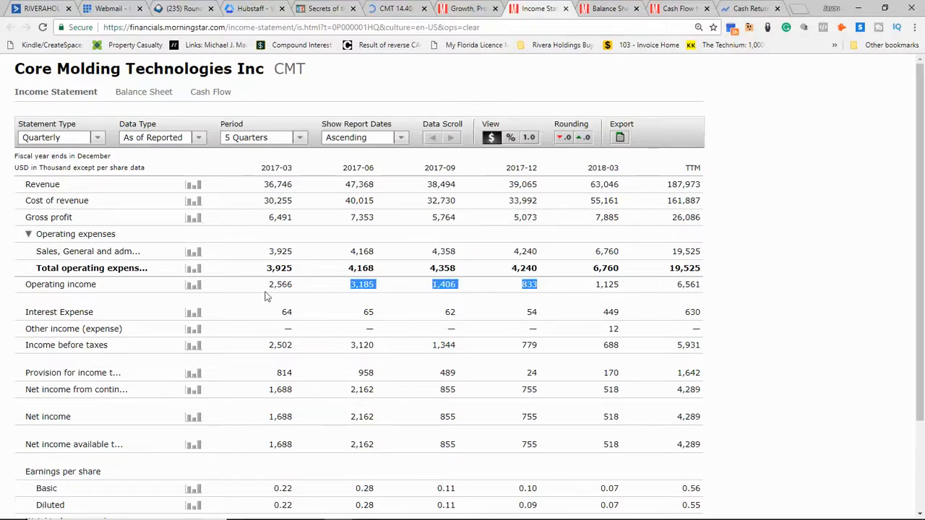
{"action": "left_click", "coordinate": [281, 284]}
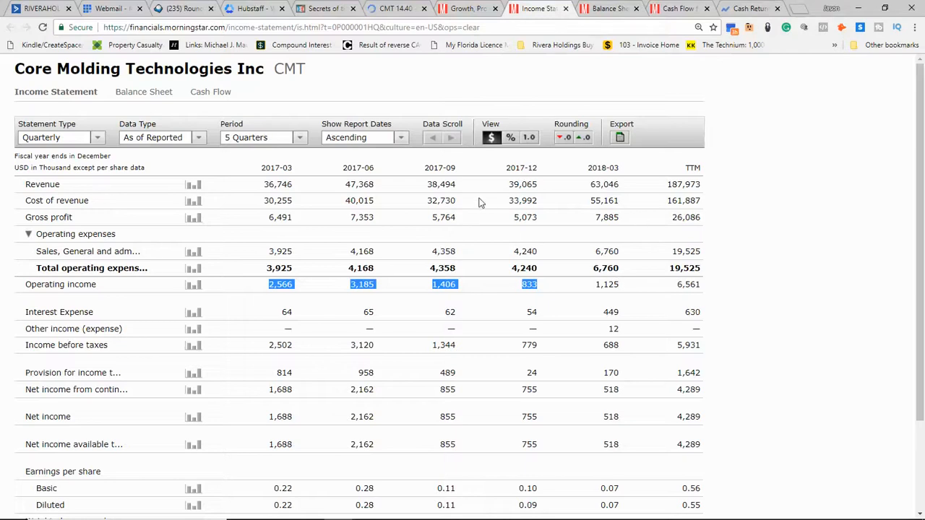
{"action": "mouse_move", "coordinate": [576, 178]}
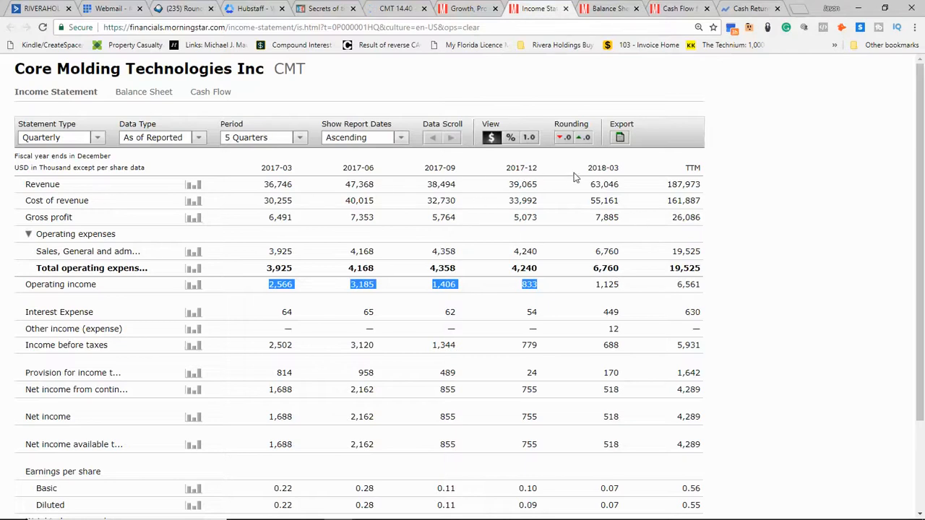
{"action": "mouse_move", "coordinate": [395, 513]}
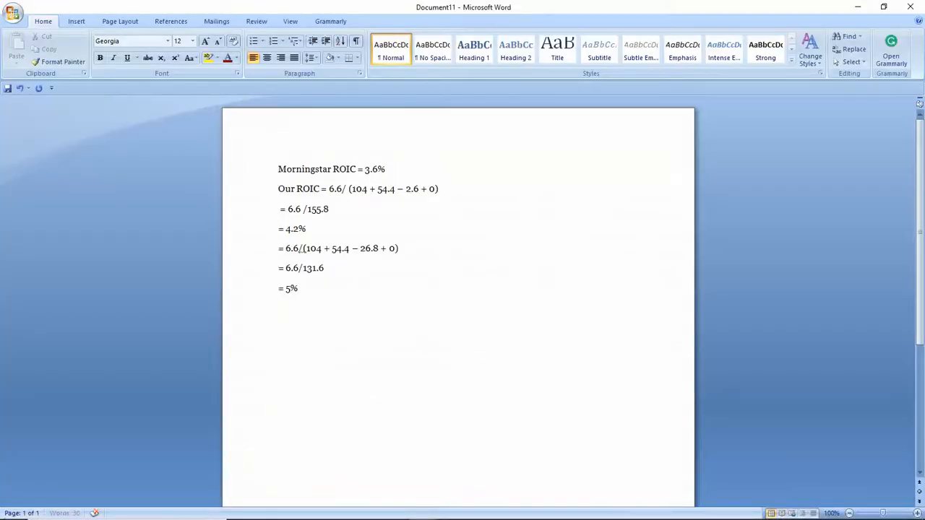
- Type the new line 'Our ROIC = 8 / (101.9 +' in Word
{"action": "type", "text": "Our RO"}
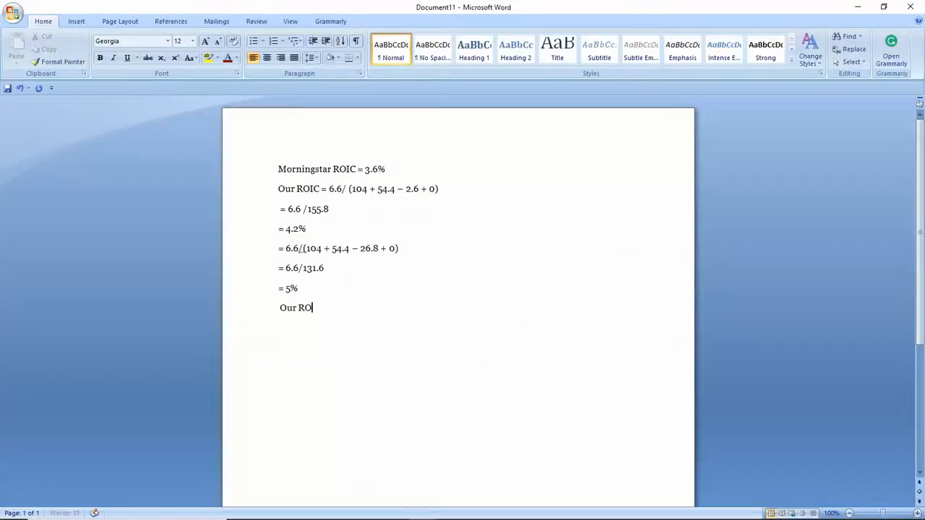
{"action": "type", "text": "IC ="}
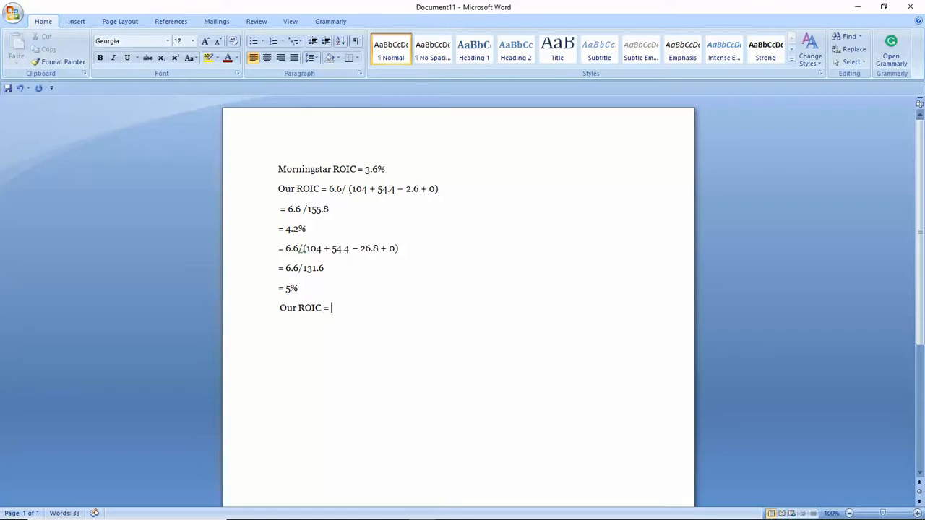
{"action": "type", "text": "8 /"}
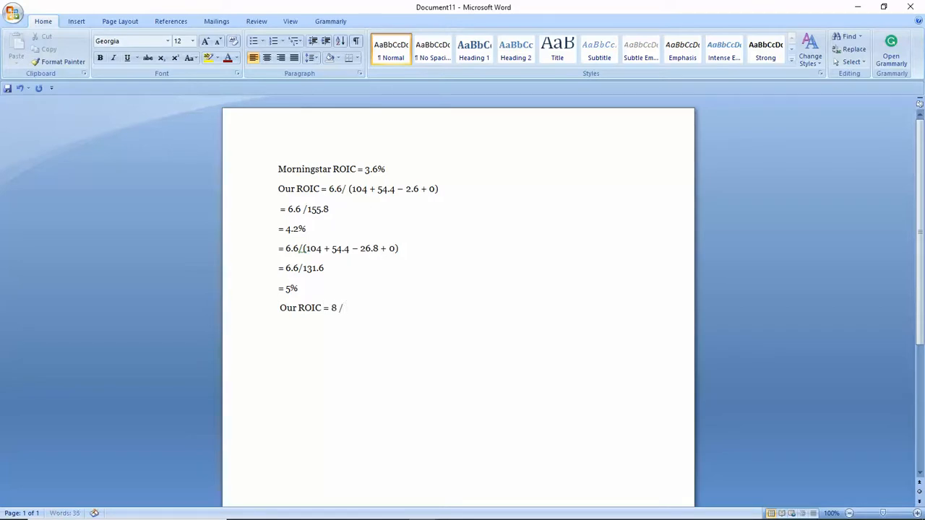
{"action": "type", "text": "("}
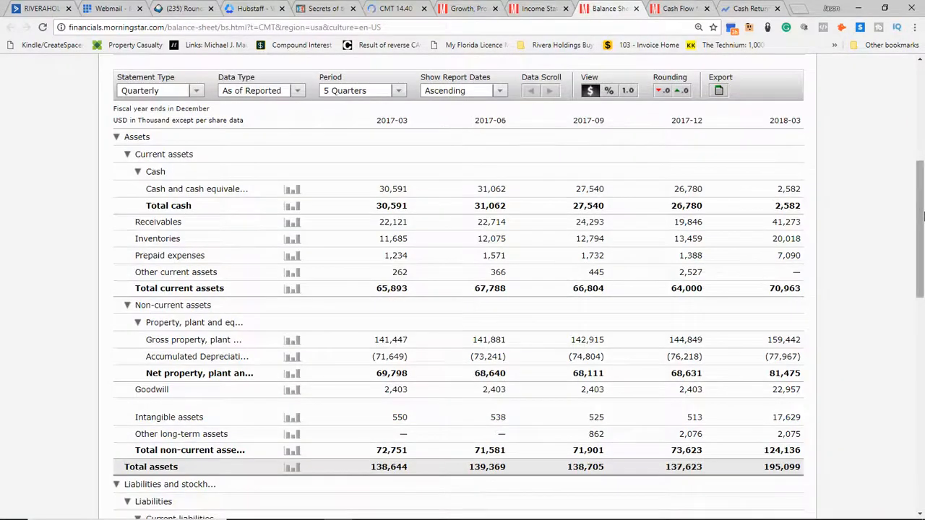
{"action": "scroll", "scroll_direction": "down", "scroll_amount": 3}
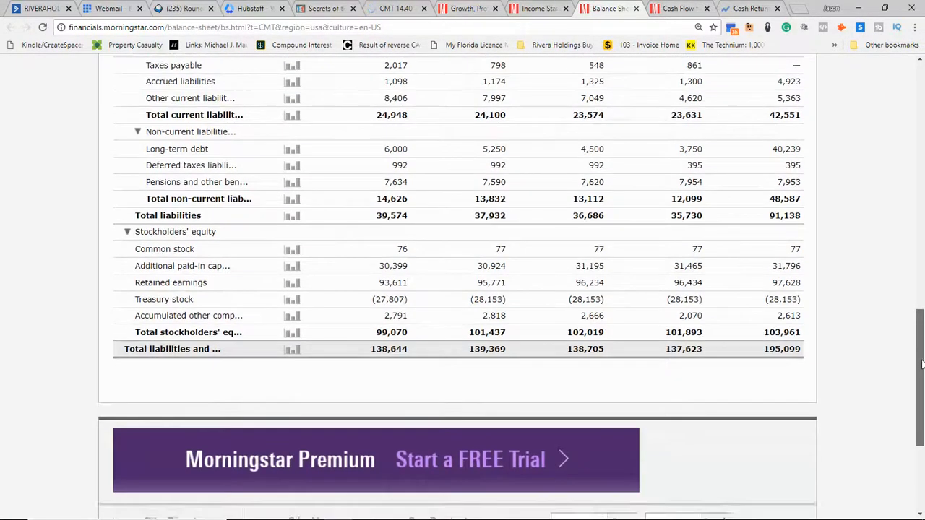
{"action": "scroll", "scroll_direction": "up", "scroll_amount": 3}
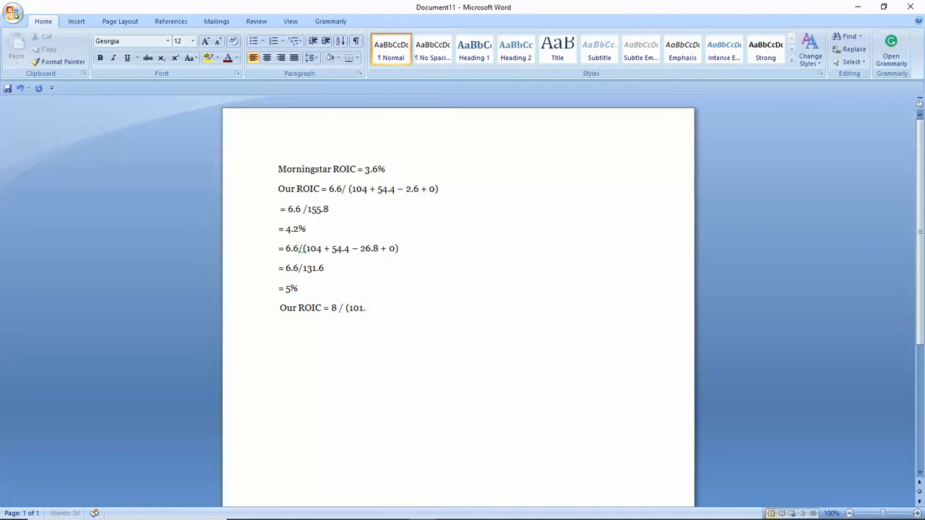
{"action": "type", "text": "9 +"}
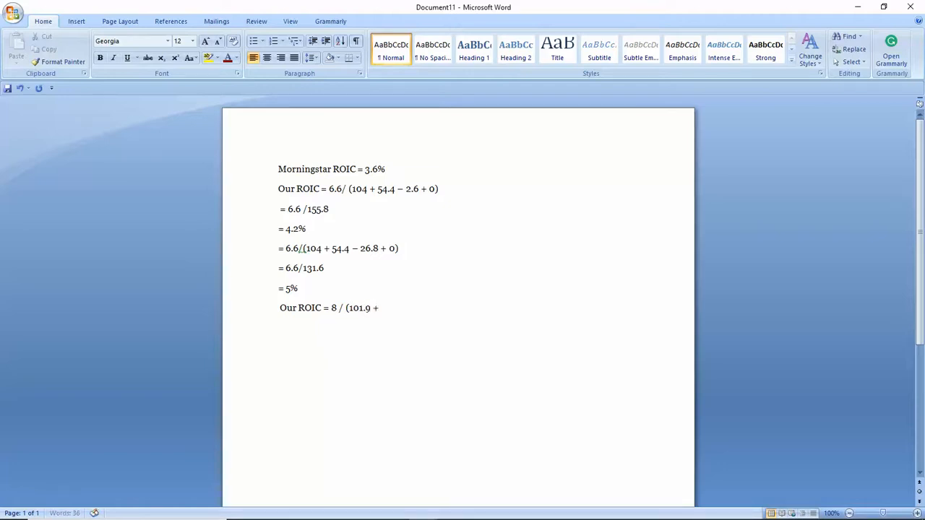
{"action": "mouse_move", "coordinate": [338, 509]}
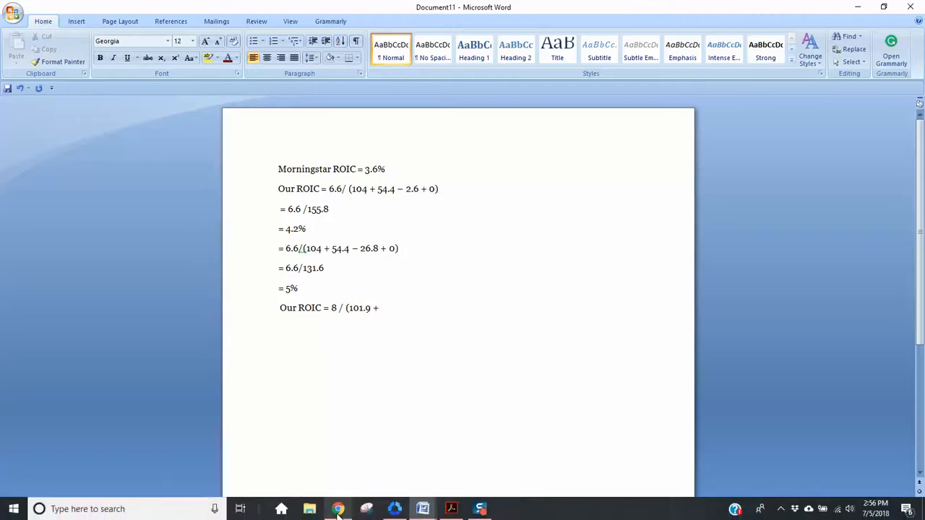
- Recheck the Morningstar balance sheet, then return to the ROIC notes document
{"action": "left_click", "coordinate": [337, 509]}
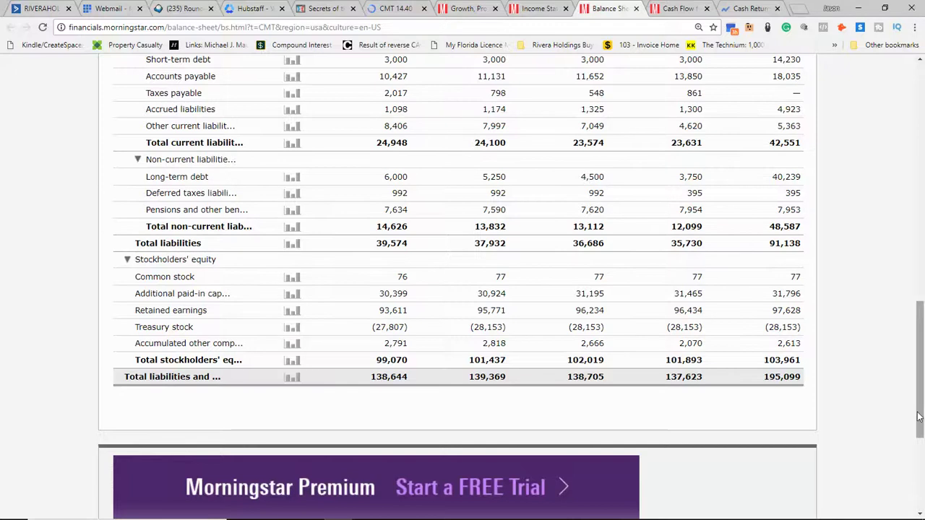
{"action": "scroll", "scroll_direction": "up", "scroll_amount": 3}
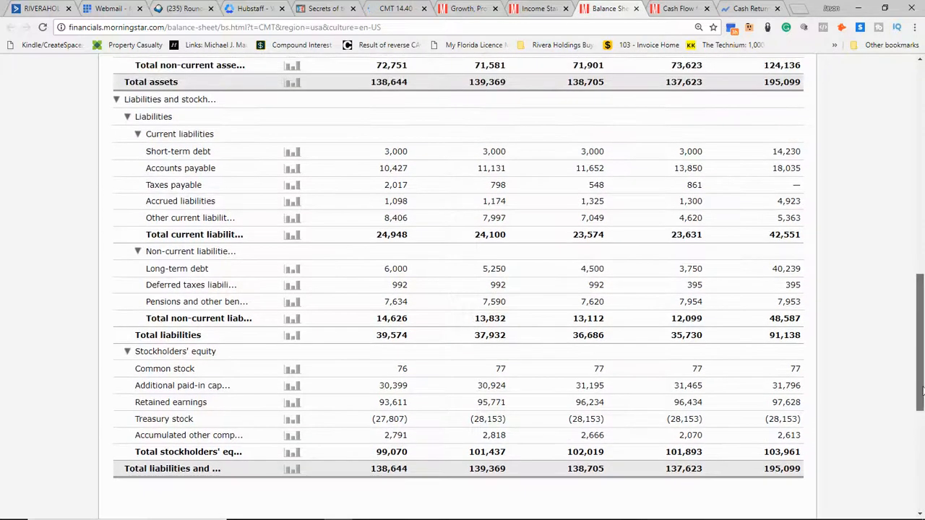
{"action": "scroll", "scroll_direction": "up", "scroll_amount": 3}
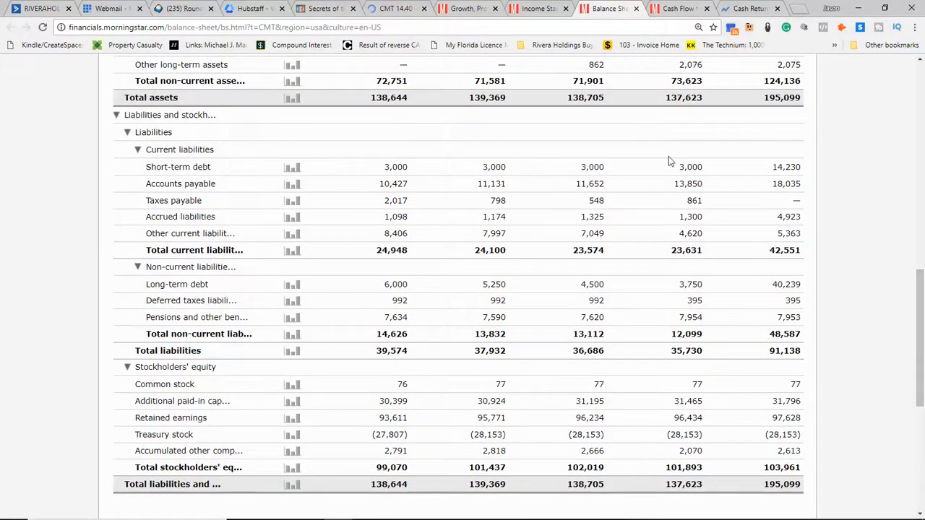
{"action": "mouse_move", "coordinate": [677, 169]}
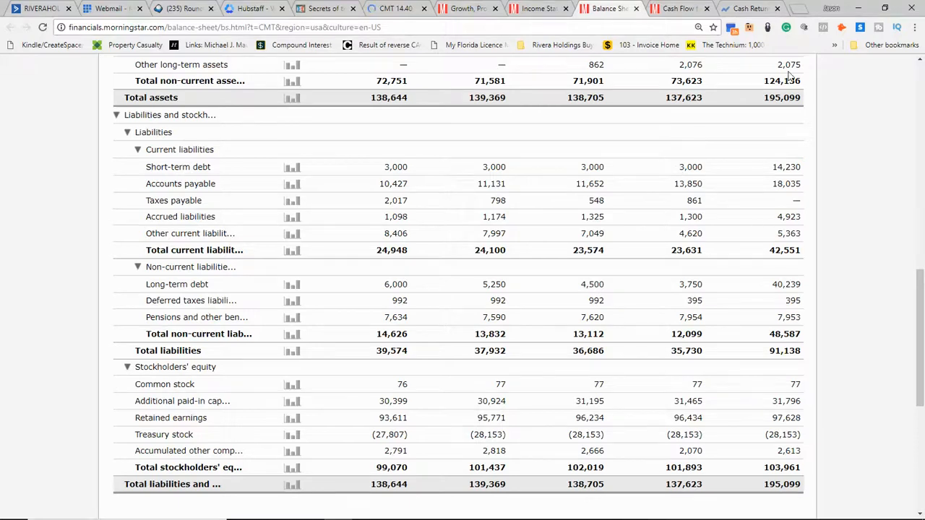
{"action": "left_click", "coordinate": [422, 514]}
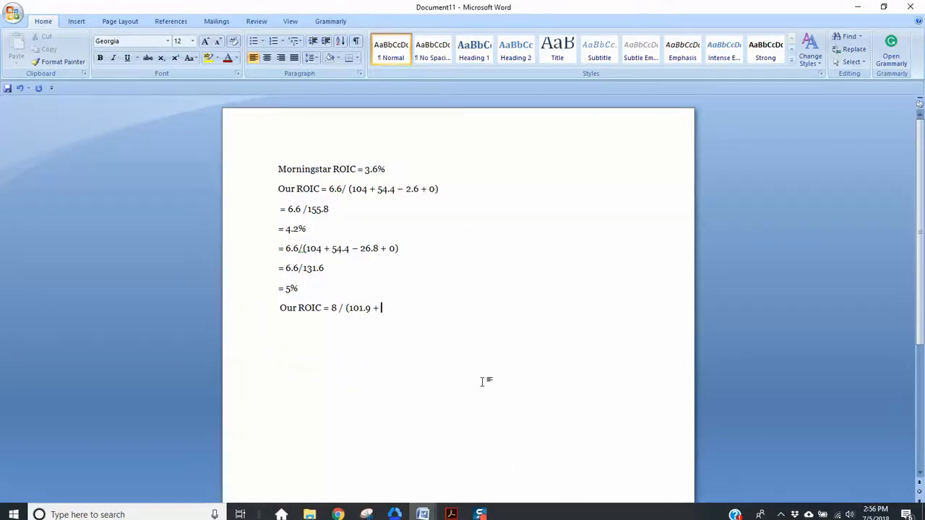
- Add '6.8 -' to the new formula after comparing 54.4 and rechecking the balance sheet
{"action": "type", "text": "6.8"}
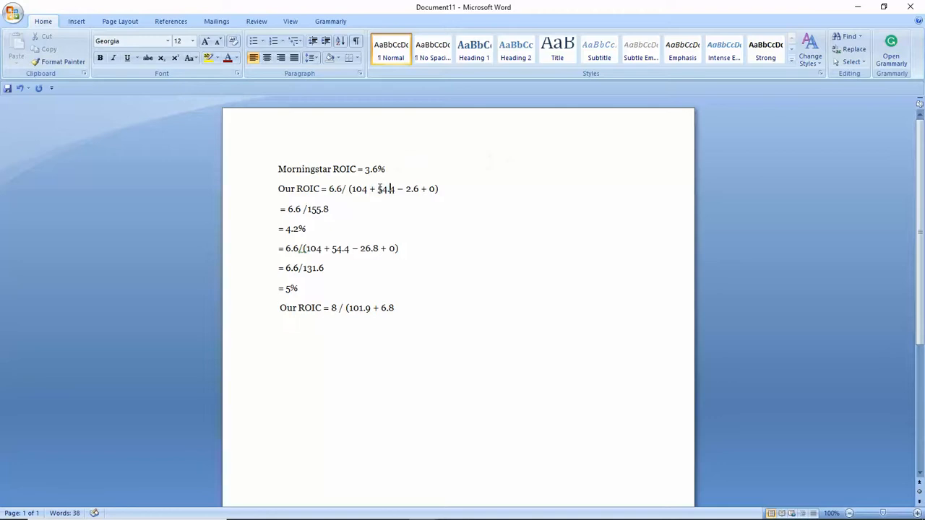
{"action": "double_click", "coordinate": [385, 189]}
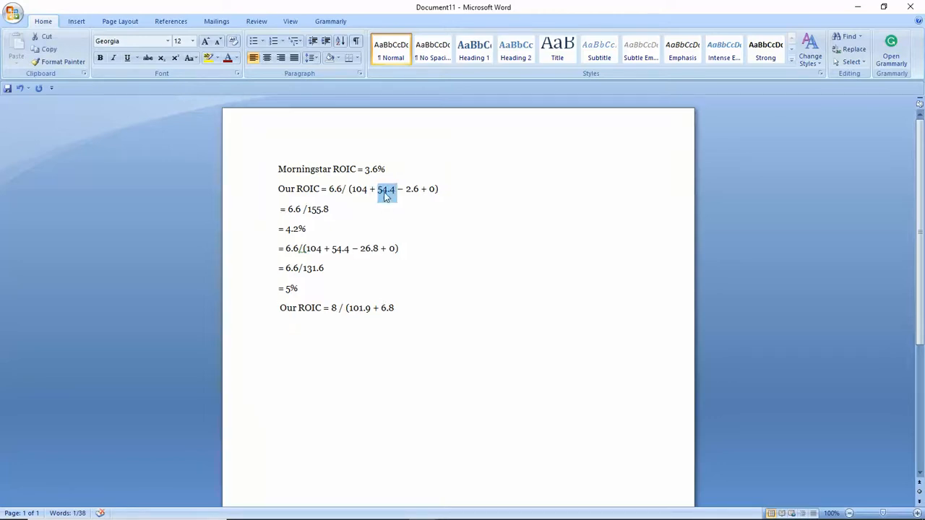
{"action": "double_click", "coordinate": [386, 308]}
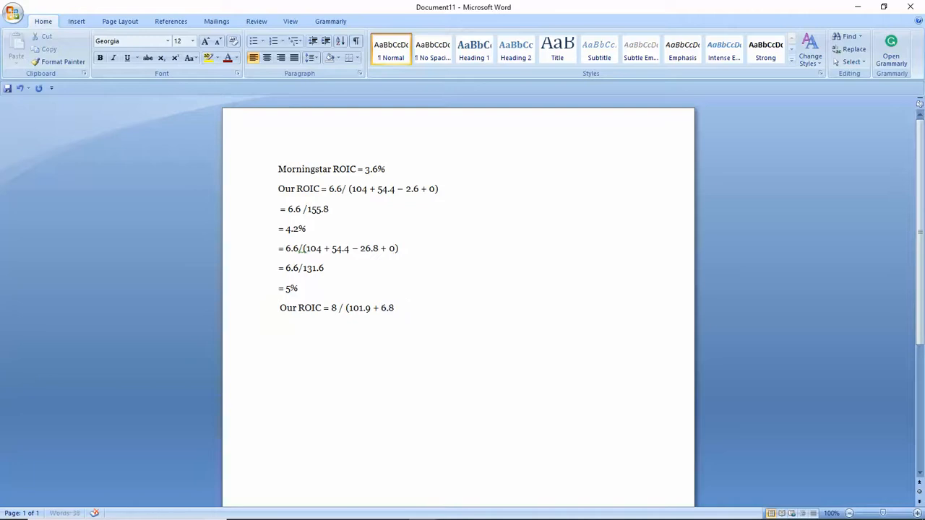
{"action": "type", "text": "-"}
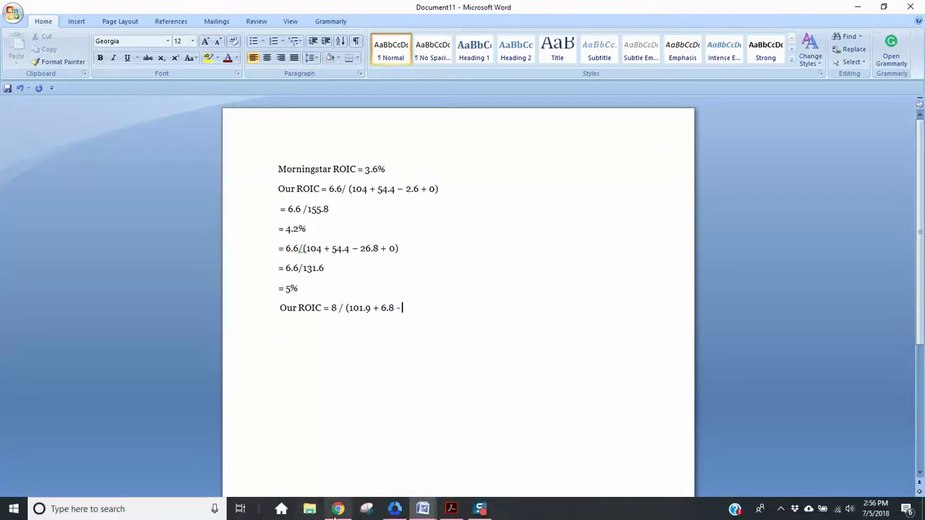
{"action": "left_click", "coordinate": [337, 509]}
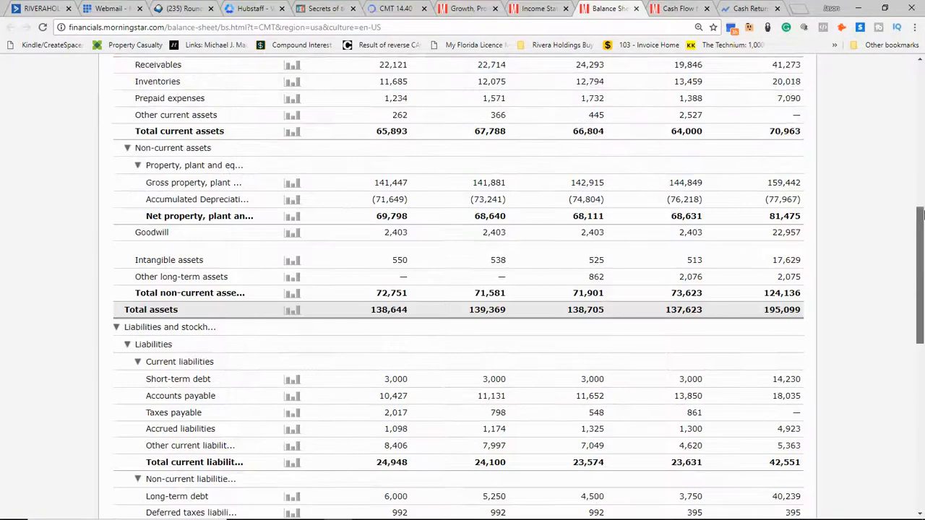
{"action": "scroll", "scroll_direction": "up", "scroll_amount": 3}
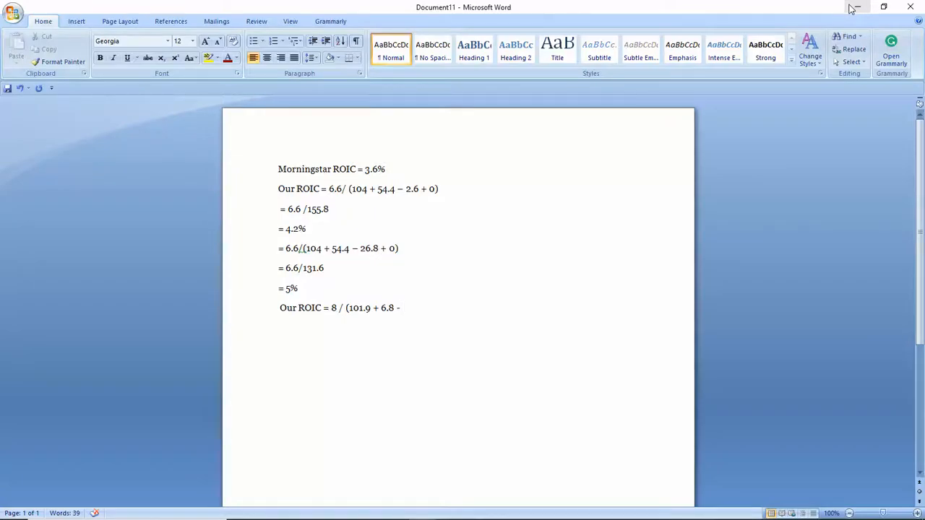
- Close the formula with '26.8)' and label the ROIC lines after and before acquisition
{"action": "type", "text": "26"}
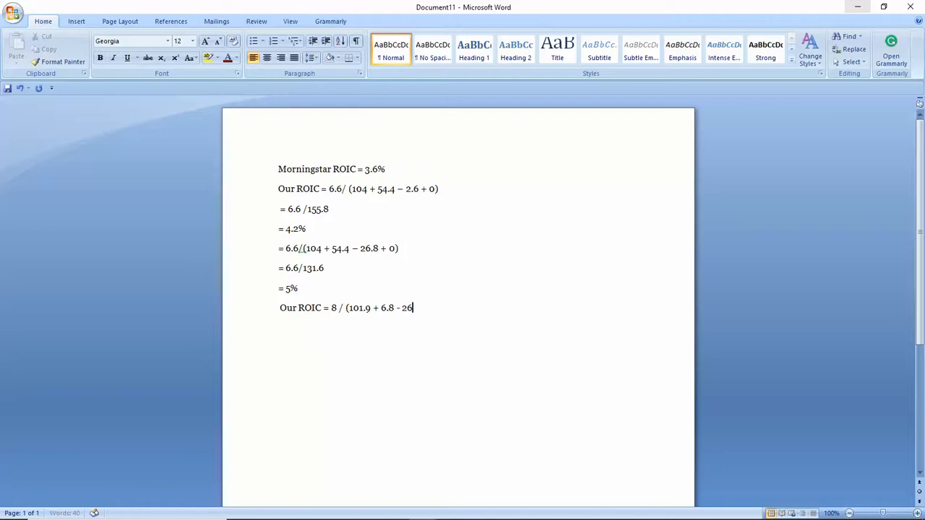
{"action": "type", "text": ".8"}
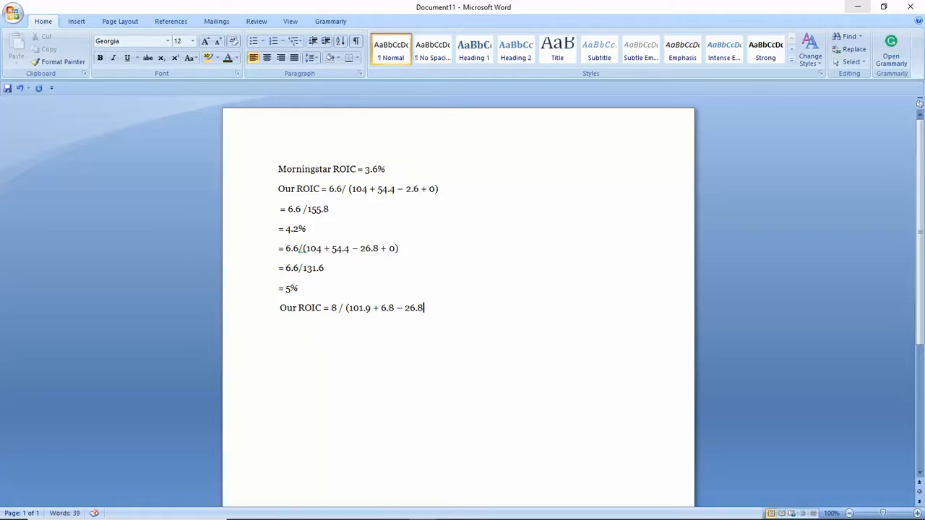
{"action": "type", "text": ")"}
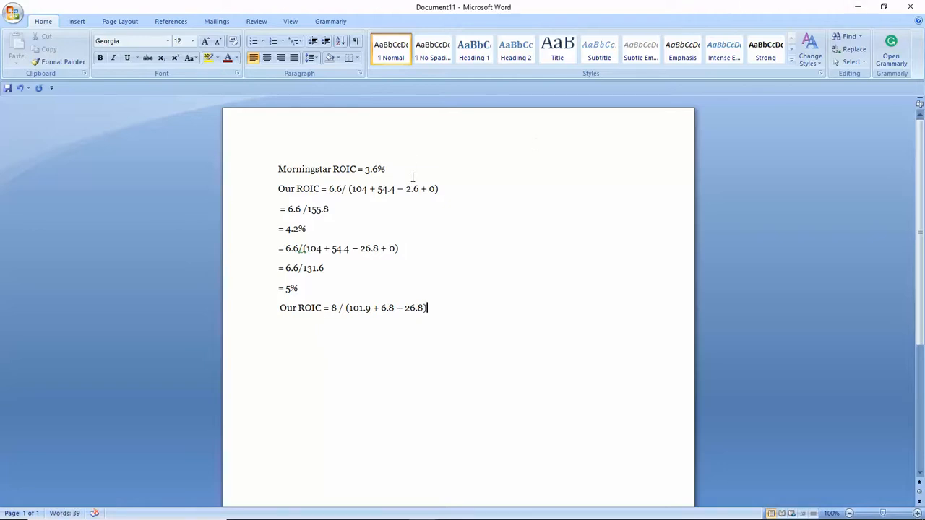
{"action": "double_click", "coordinate": [413, 189]}
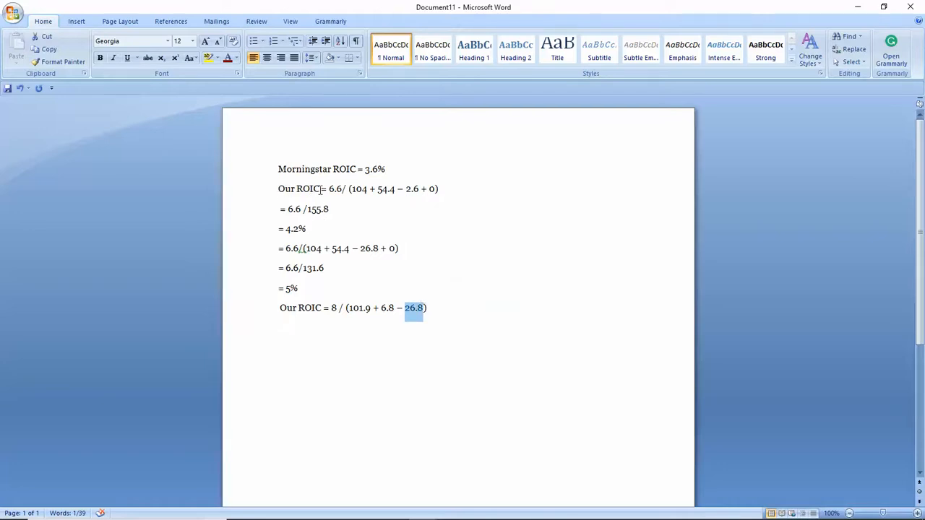
{"action": "type", "text": "after acquisiti"}
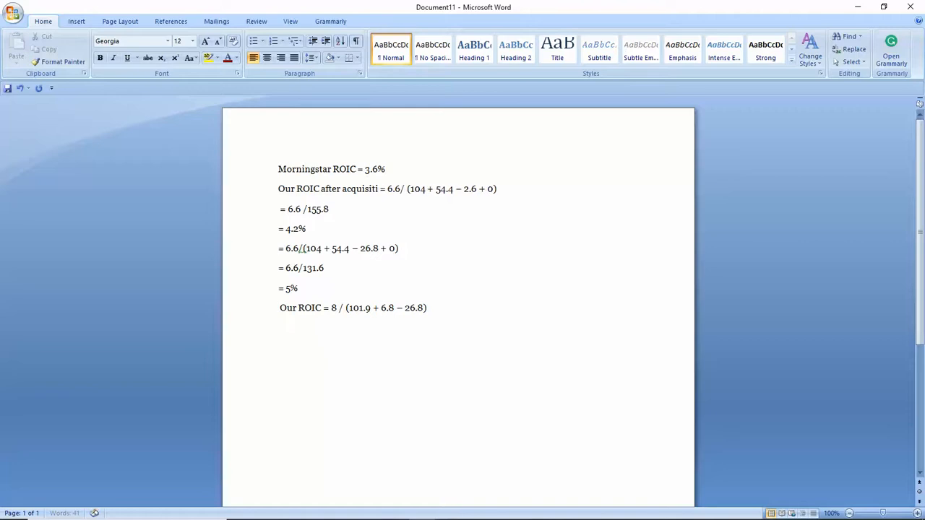
{"action": "type", "text": "on"}
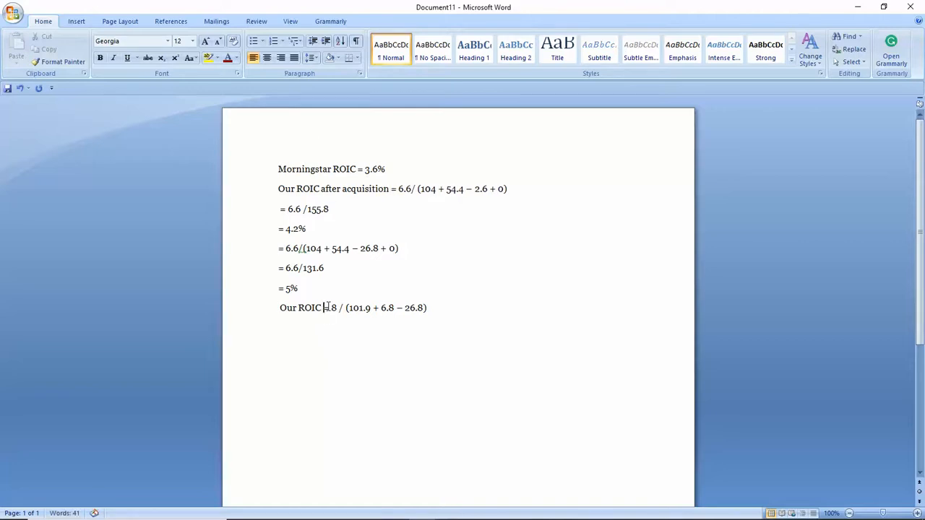
{"action": "type", "text": "after="}
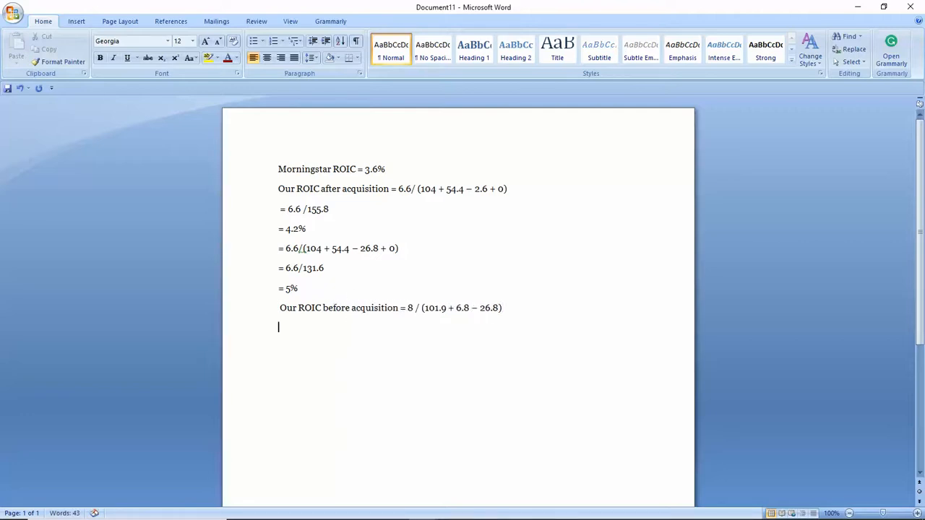
- Add the before-acquisition result lines 'ROIC = 8/81.9' and '= 9.8%'
{"action": "type", "text": "RO"}
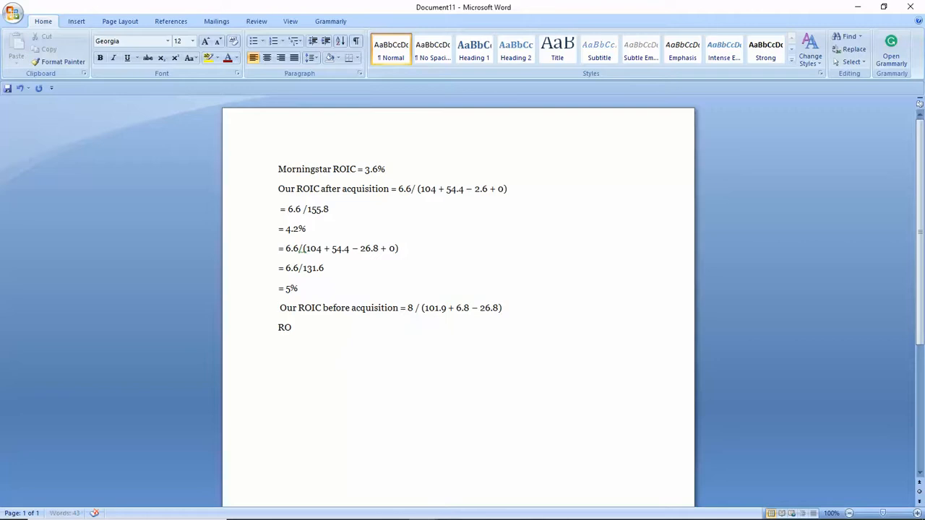
{"action": "type", "text": "IC ="}
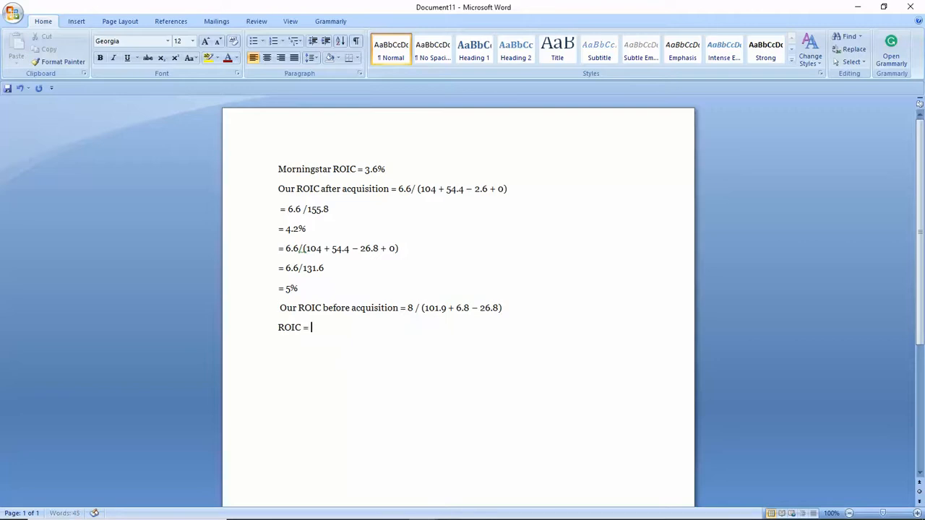
{"action": "type", "text": "8/"}
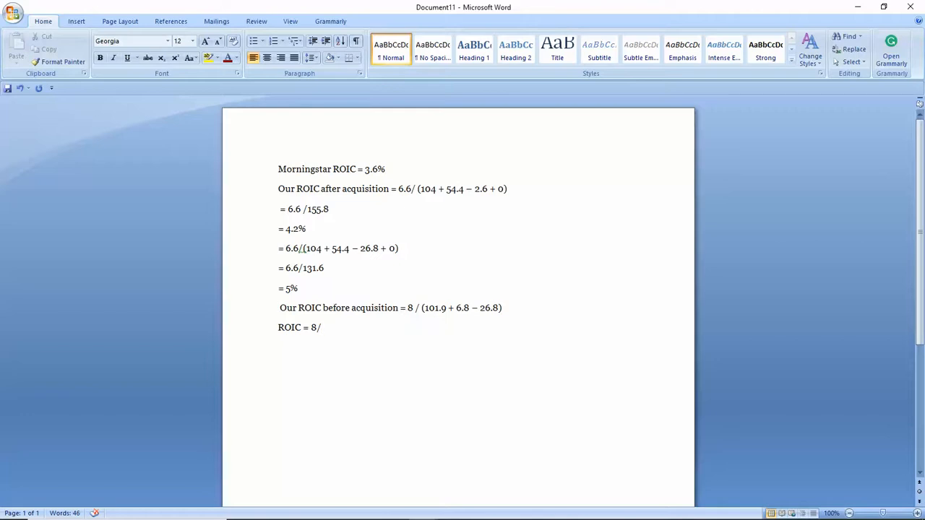
{"action": "type", "text": "81.9"}
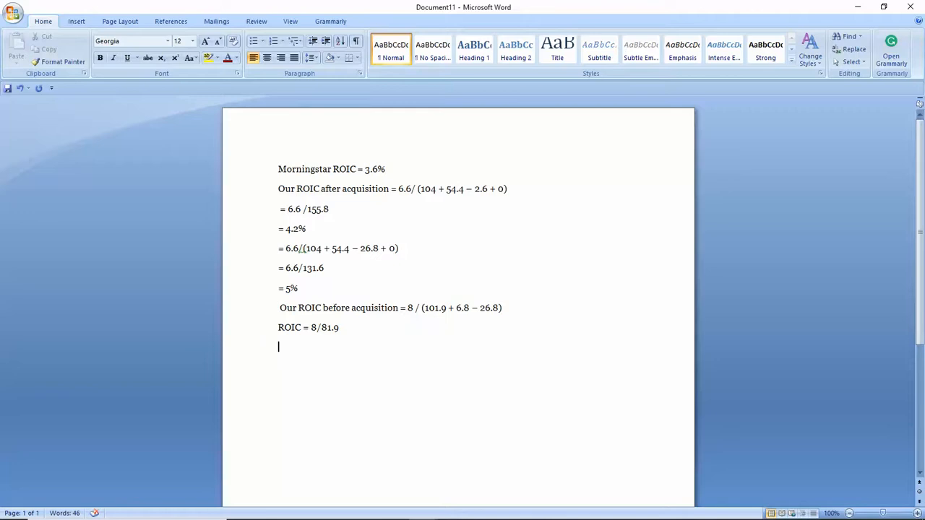
{"action": "type", "text": "="}
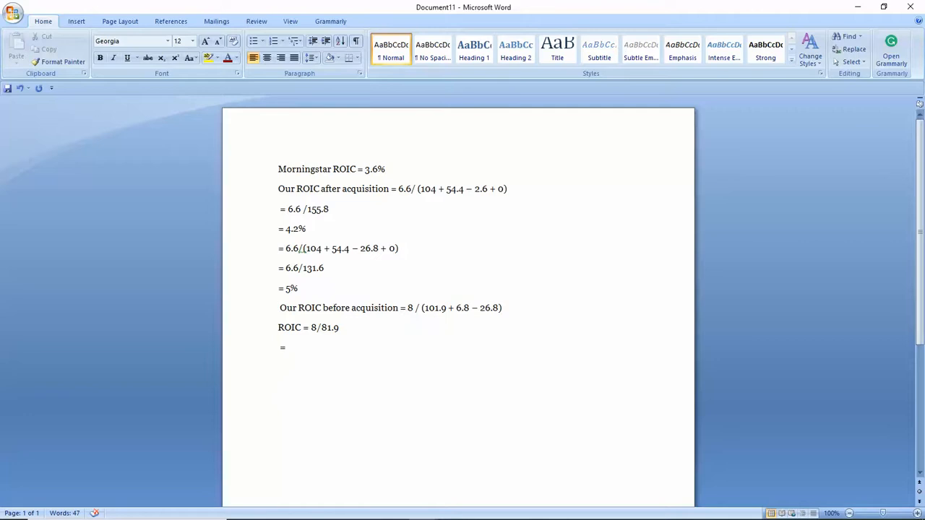
{"action": "type", "text": "9.8%"}
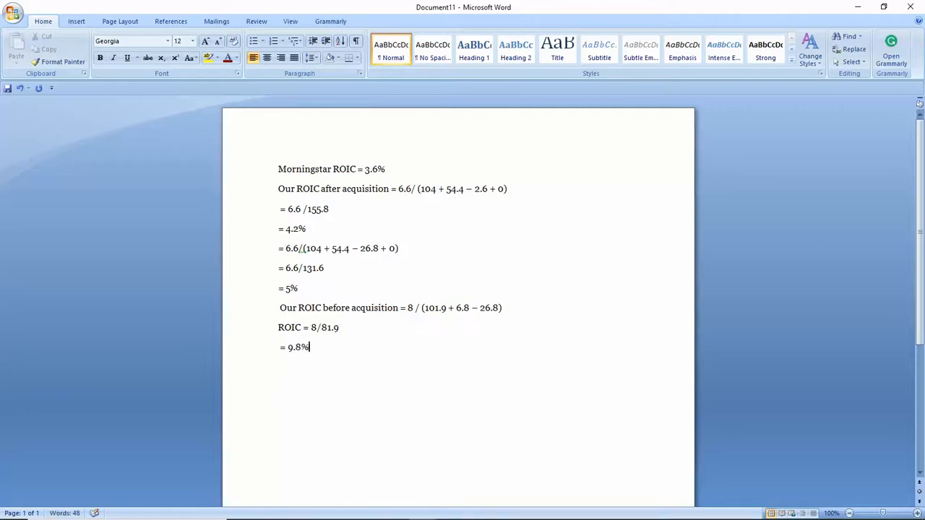
{"action": "mouse_move", "coordinate": [546, 284]}
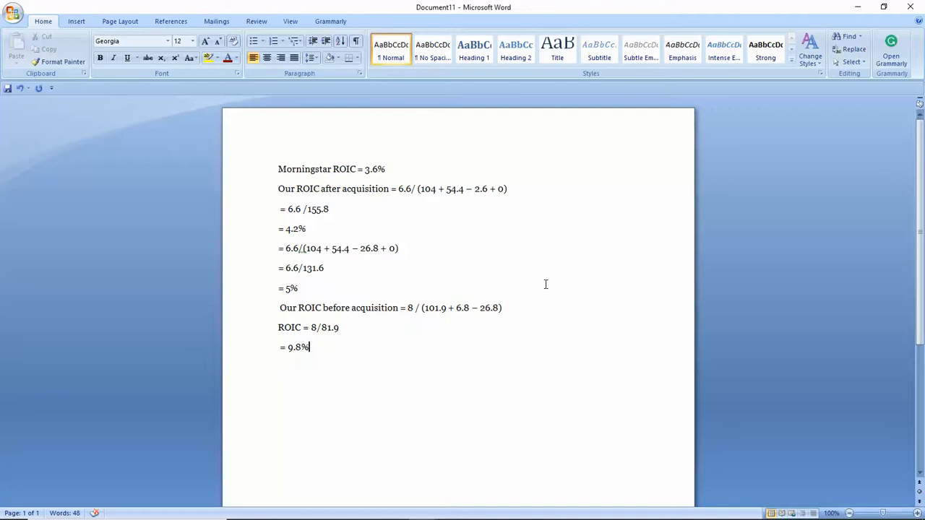
{"action": "mouse_move", "coordinate": [301, 358]}
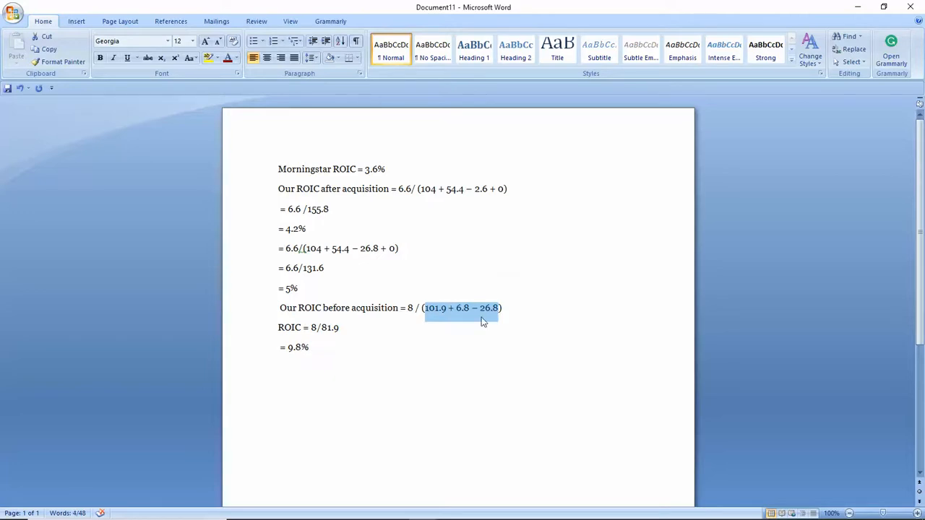
{"action": "mouse_move", "coordinate": [448, 206]}
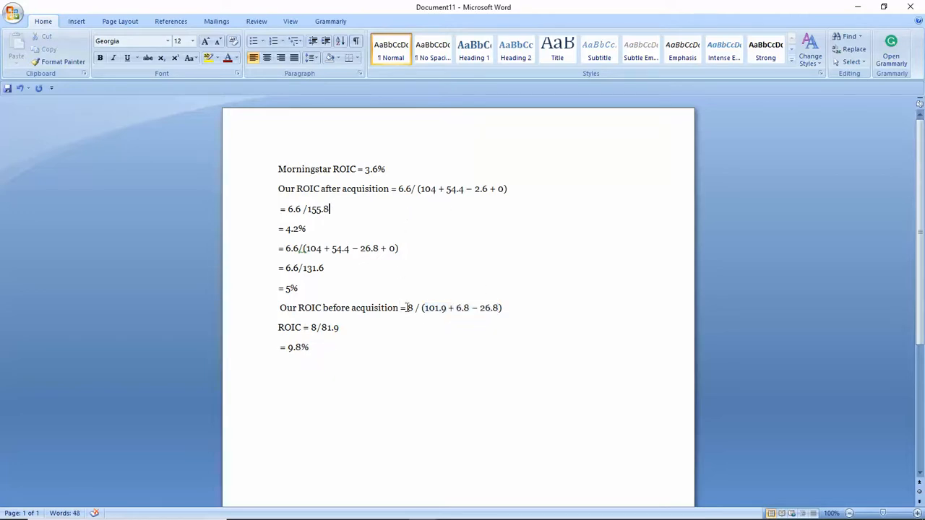
{"action": "double_click", "coordinate": [409, 307]}
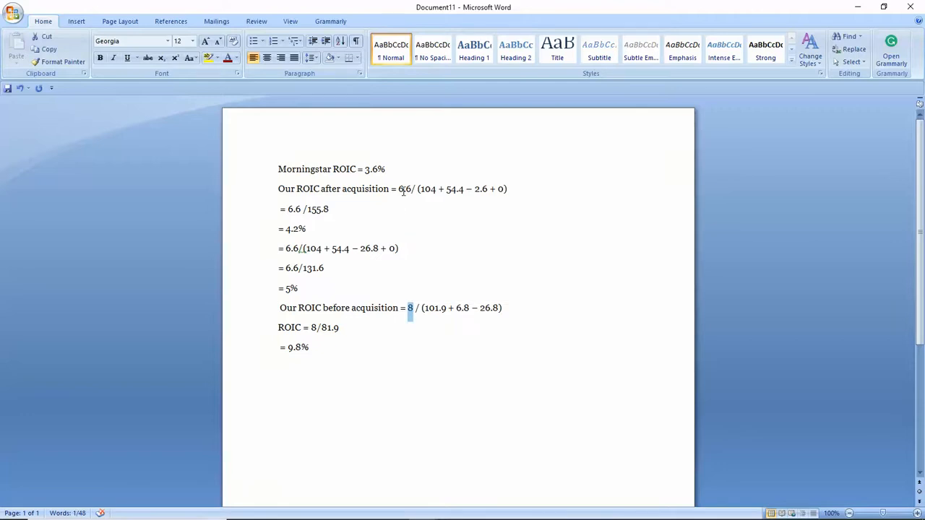
{"action": "double_click", "coordinate": [406, 189]}
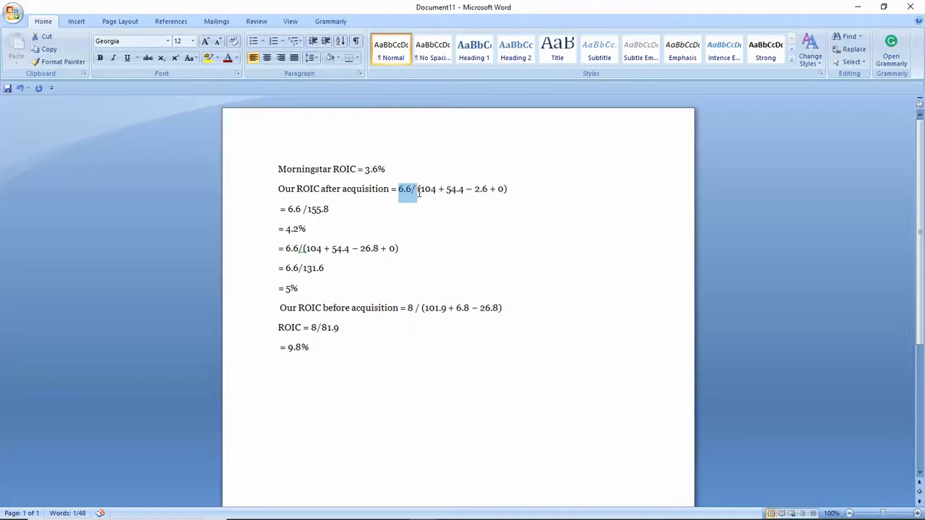
{"action": "mouse_move", "coordinate": [412, 196]}
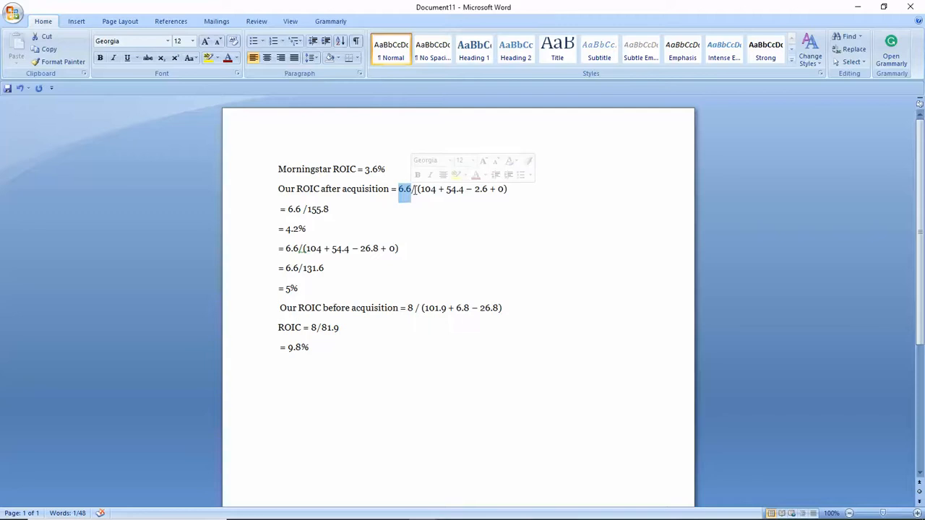
{"action": "left_click_drag", "start_coordinate": [416, 189], "coordinate": [505, 189]}
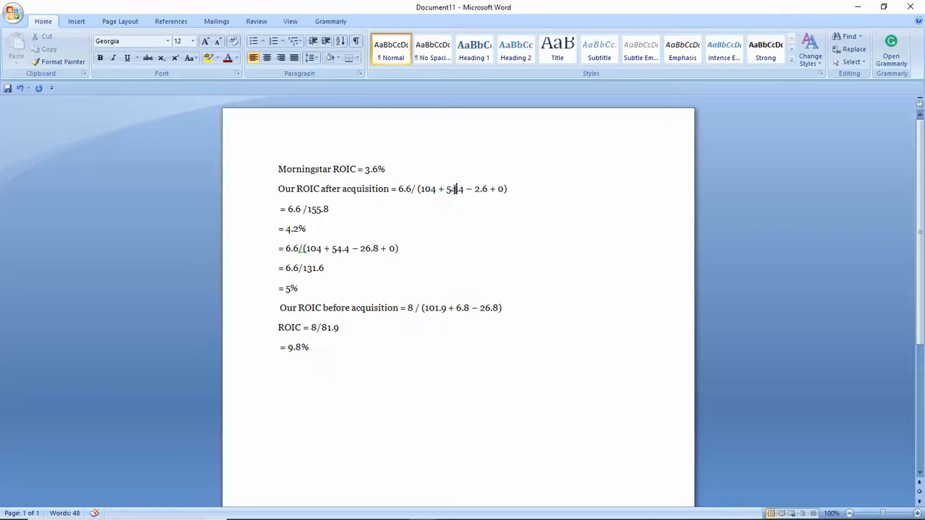
{"action": "double_click", "coordinate": [482, 189]}
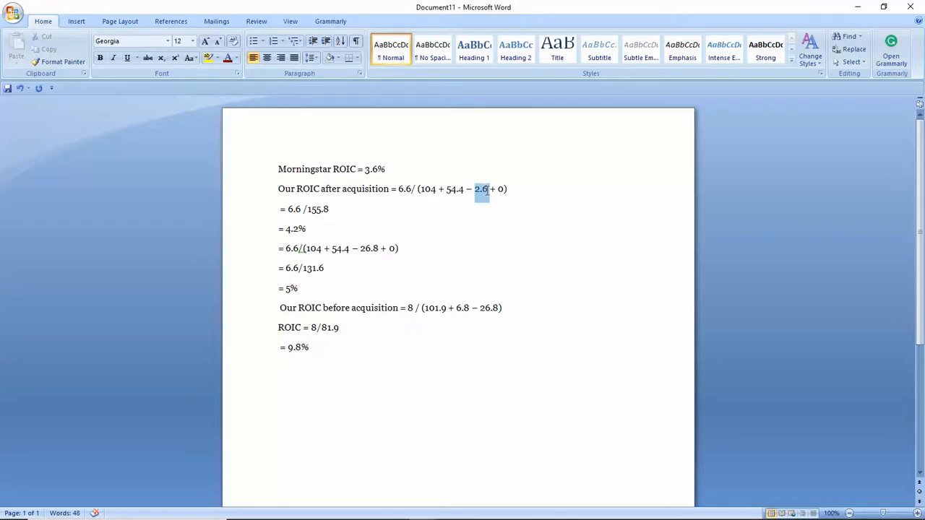
{"action": "mouse_move", "coordinate": [426, 209]}
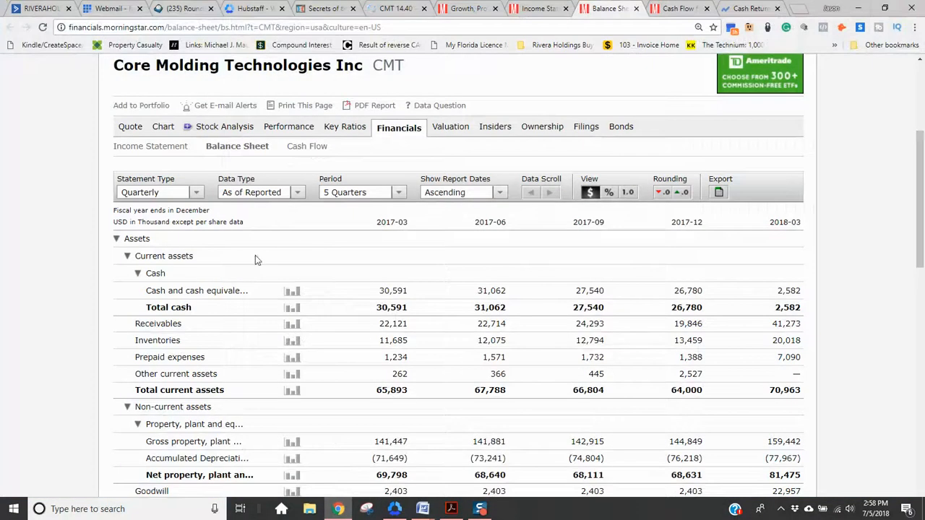
- Show Core Molding's Key Ratios Financial Health percentages, clearing earlier highlighted figures
{"action": "left_click", "coordinate": [466, 8]}
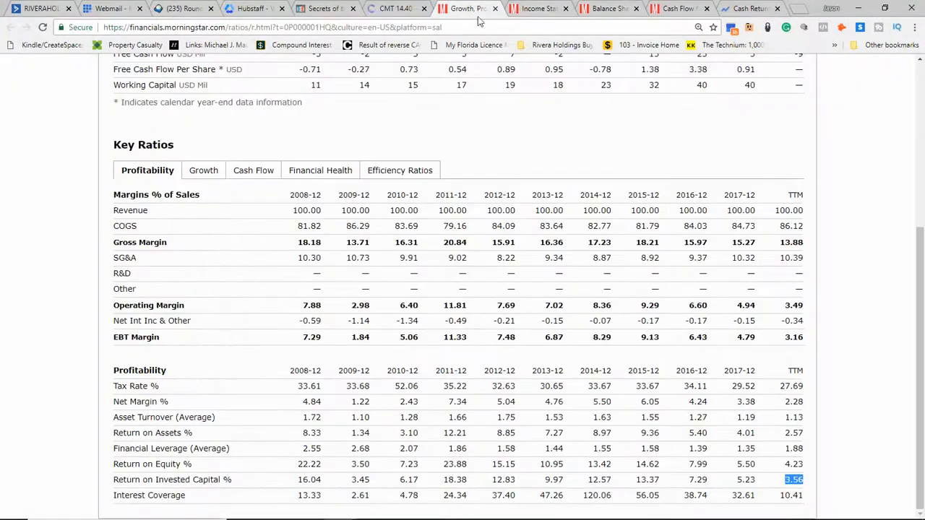
{"action": "mouse_move", "coordinate": [768, 491]}
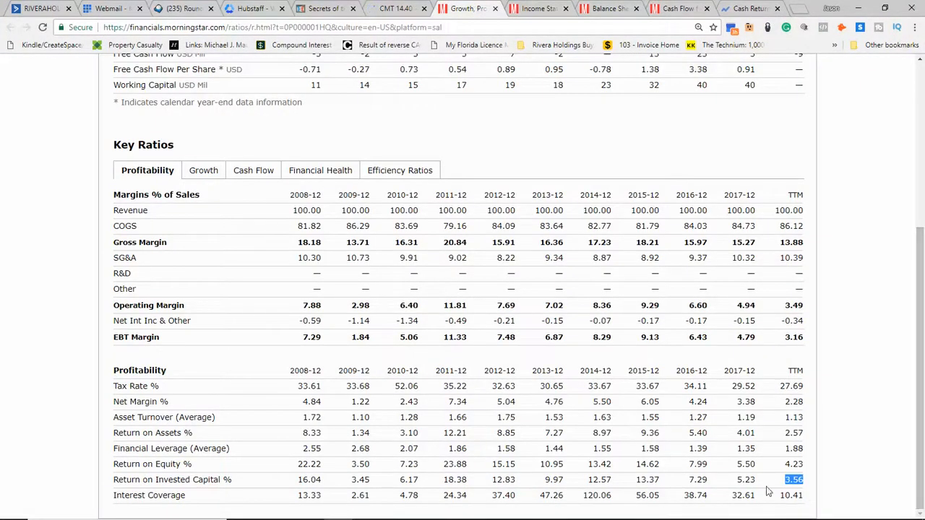
{"action": "mouse_move", "coordinate": [730, 484]}
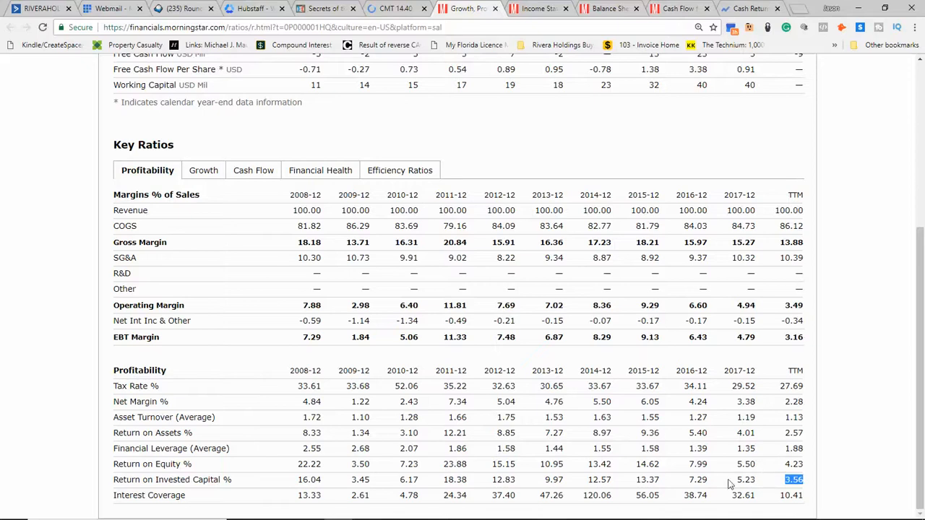
{"action": "mouse_move", "coordinate": [776, 477]}
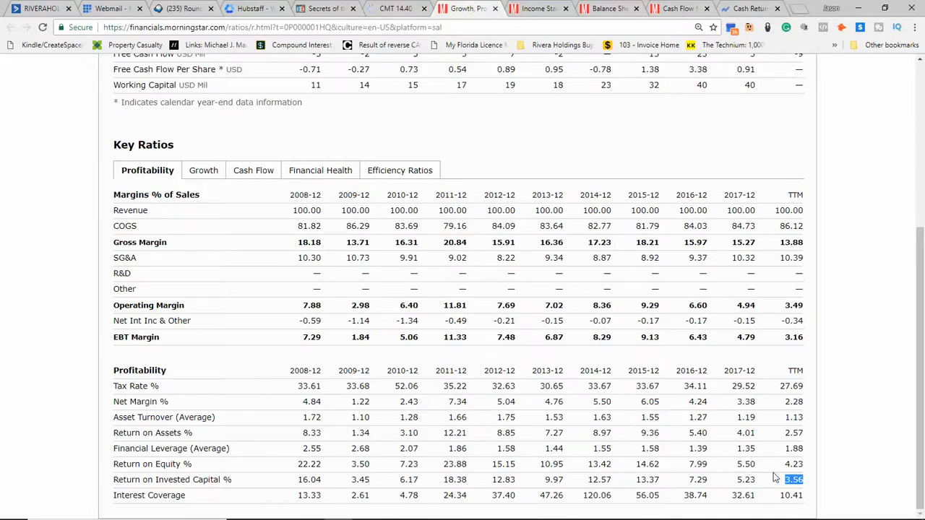
{"action": "mouse_move", "coordinate": [274, 151]}
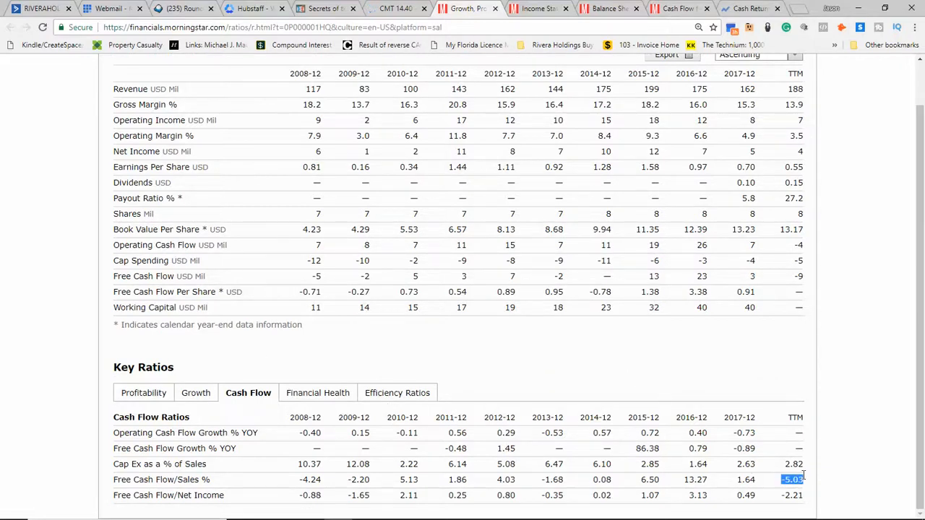
{"action": "left_click", "coordinate": [317, 392]}
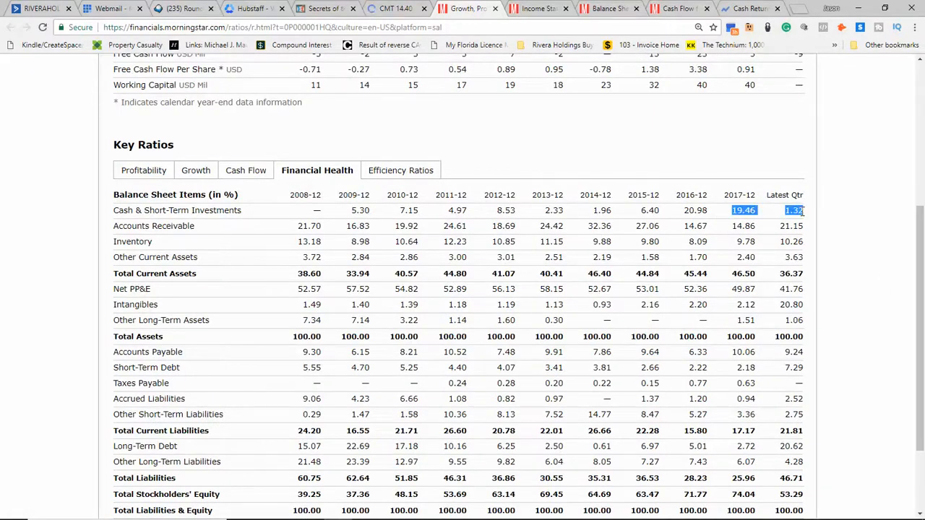
{"action": "mouse_move", "coordinate": [740, 305]}
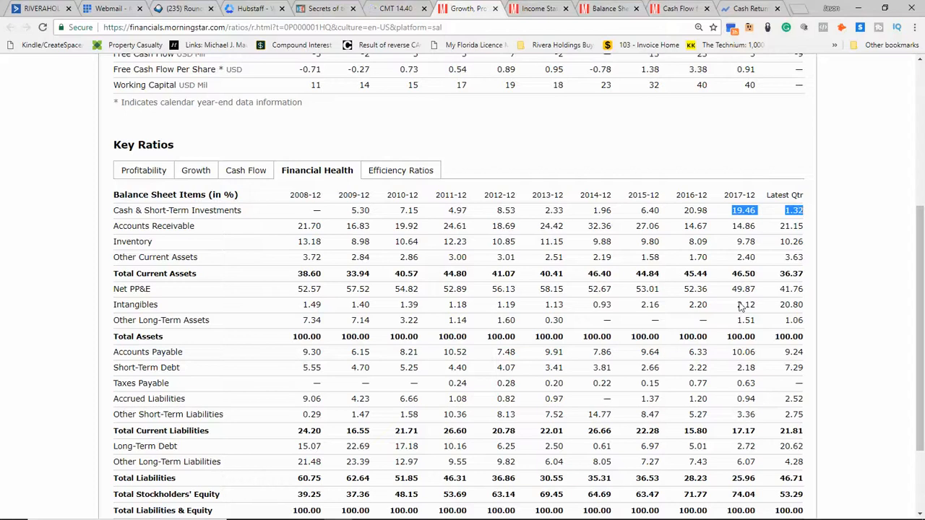
{"action": "left_click", "coordinate": [745, 367]}
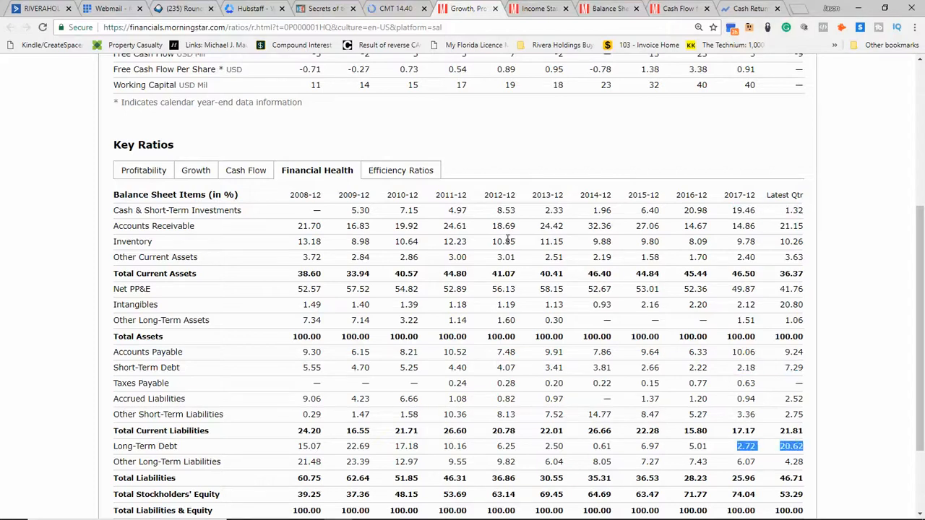
{"action": "mouse_move", "coordinate": [728, 232]}
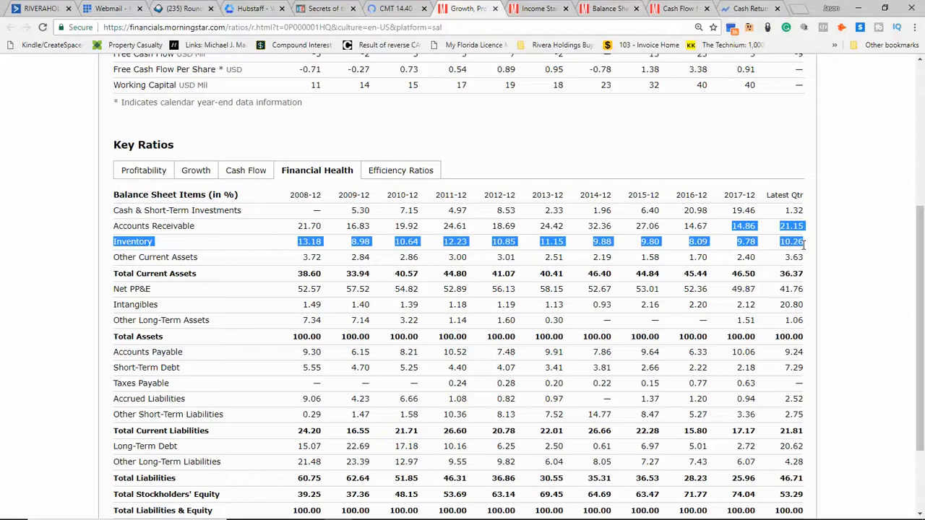
{"action": "mouse_move", "coordinate": [437, 184]}
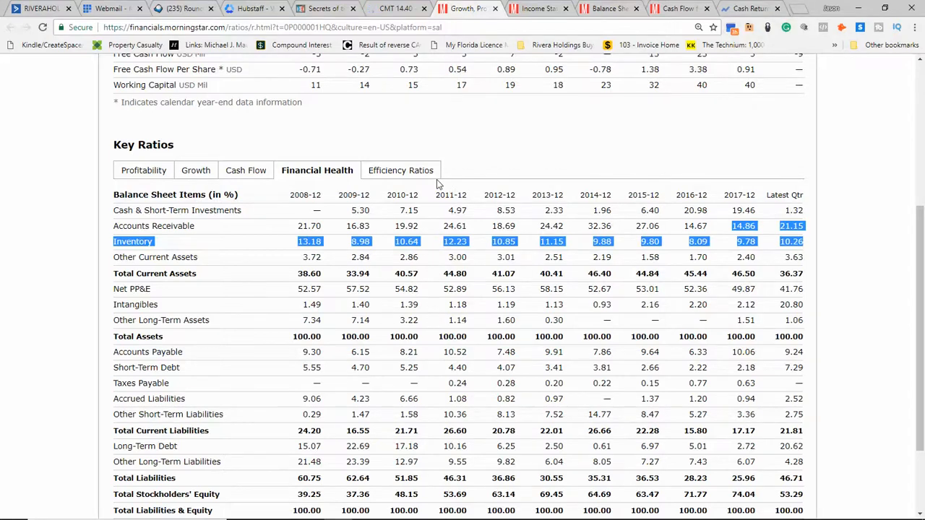
- Review Core Molding's Efficiency Ratios, including days inventory and cash conversion cycle
{"action": "left_click", "coordinate": [400, 170]}
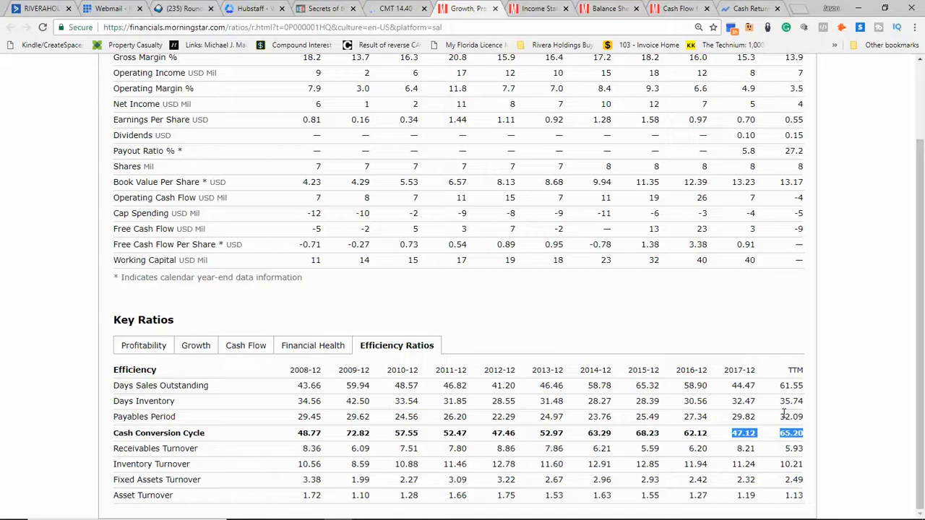
{"action": "mouse_move", "coordinate": [800, 304]}
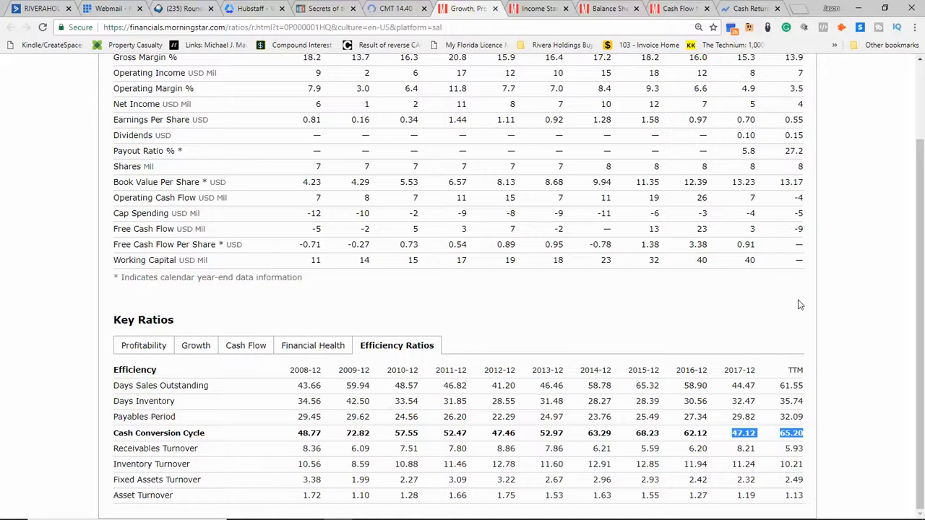
{"action": "mouse_move", "coordinate": [806, 302]}
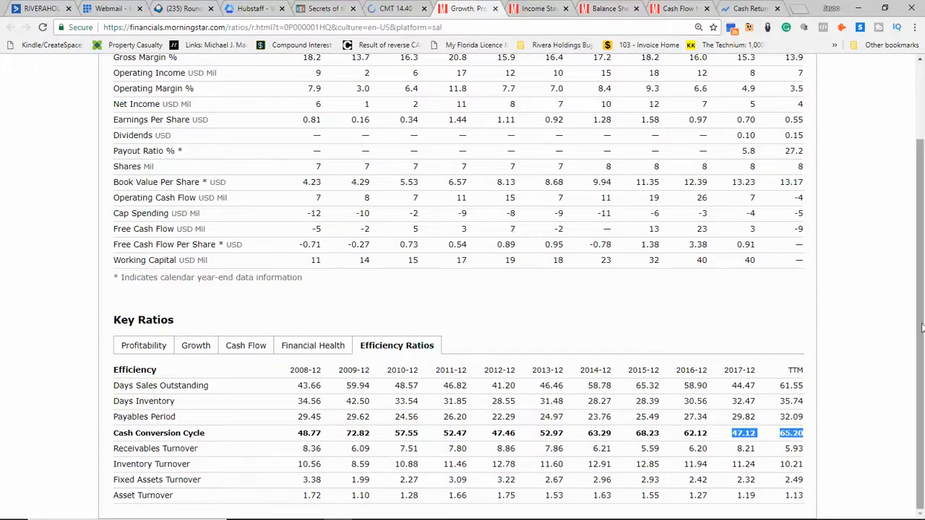
{"action": "mouse_move", "coordinate": [743, 445]}
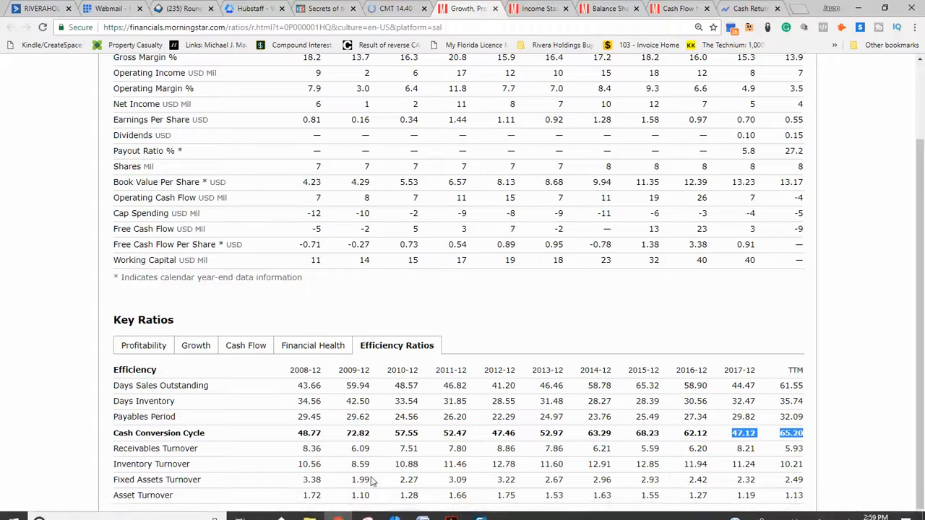
{"action": "mouse_move", "coordinate": [467, 415]}
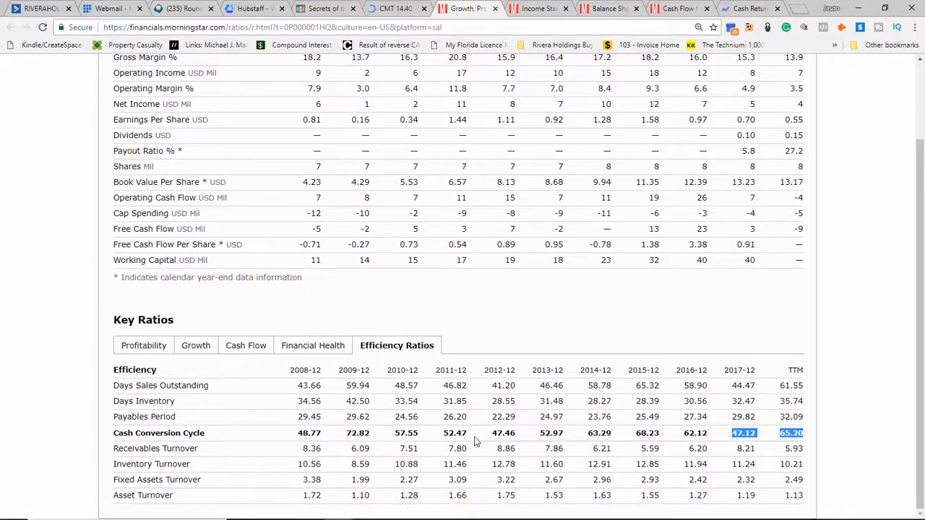
{"action": "mouse_move", "coordinate": [557, 435]}
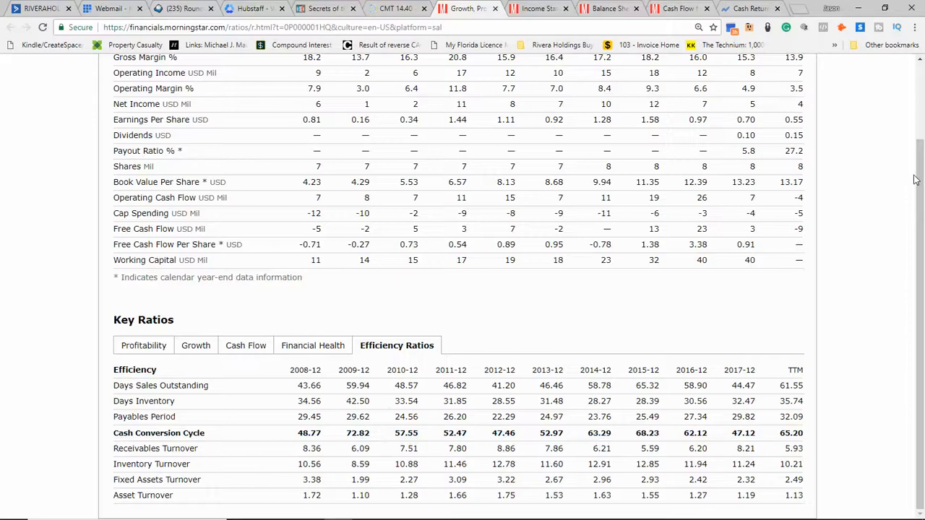
{"action": "scroll", "scroll_direction": "up", "scroll_amount": 3}
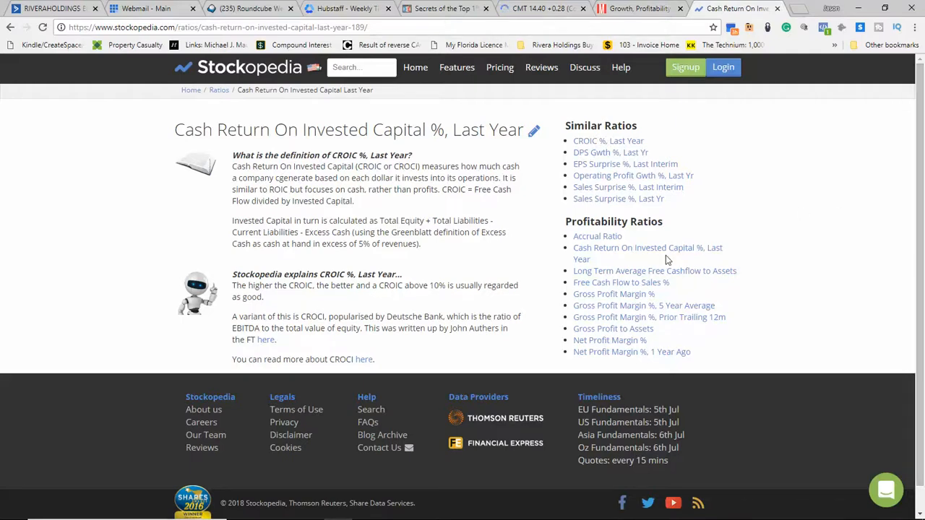
{"action": "mouse_move", "coordinate": [434, 246]}
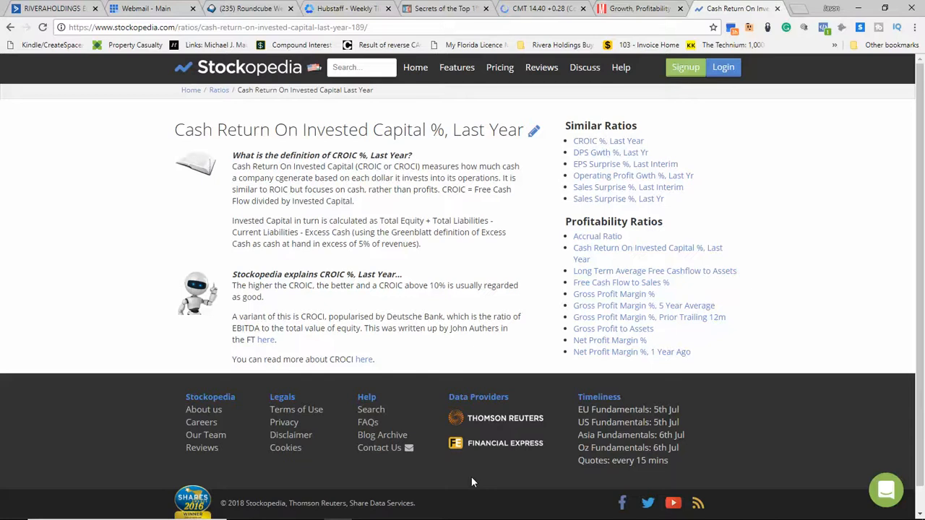
{"action": "mouse_move", "coordinate": [541, 427]}
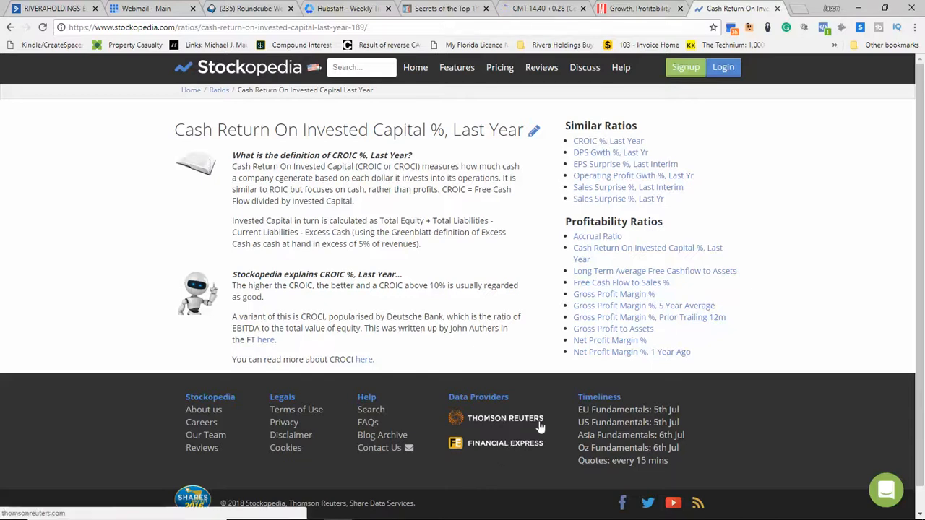
{"action": "mouse_move", "coordinate": [631, 352]}
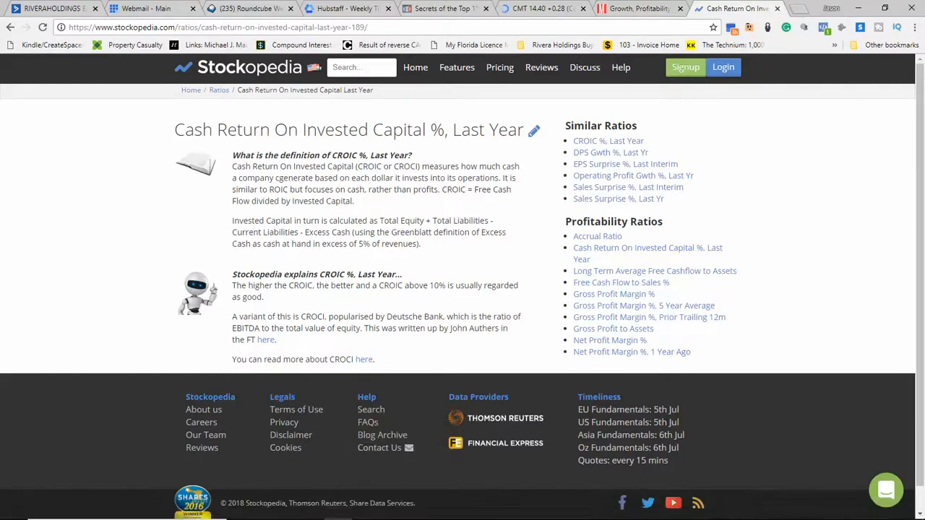
{"action": "mouse_move", "coordinate": [463, 513]}
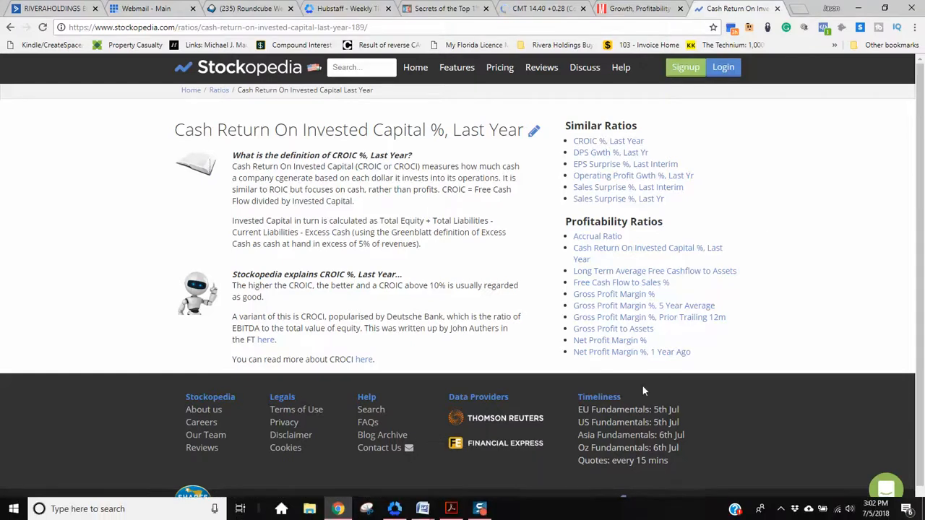
{"action": "mouse_move", "coordinate": [639, 384]}
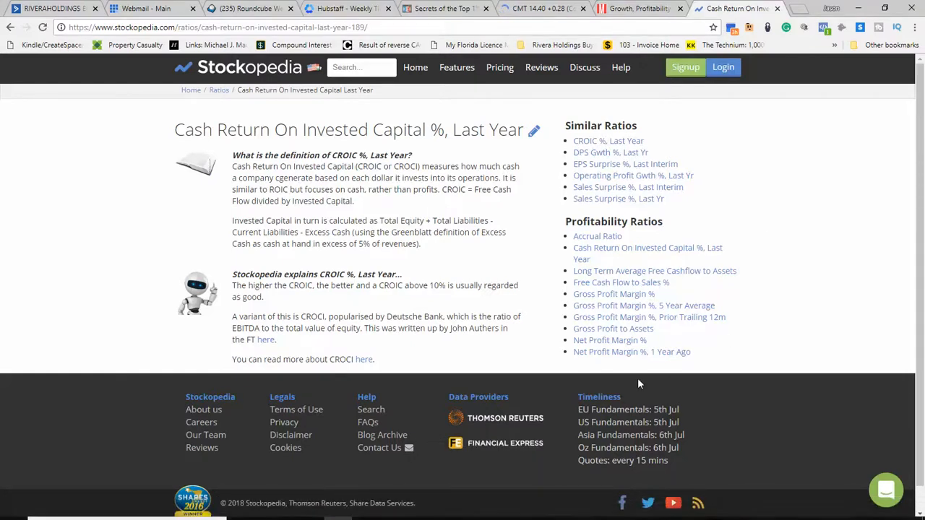
{"action": "mouse_move", "coordinate": [554, 473]}
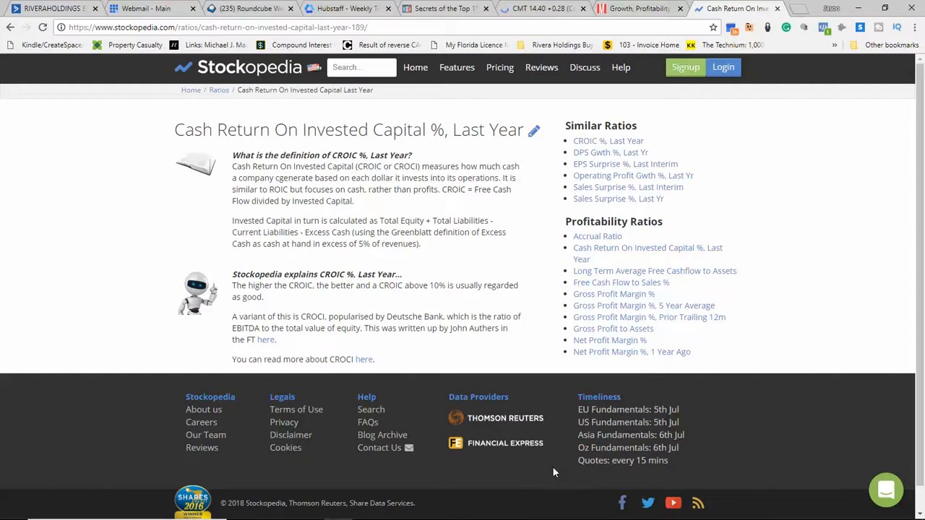